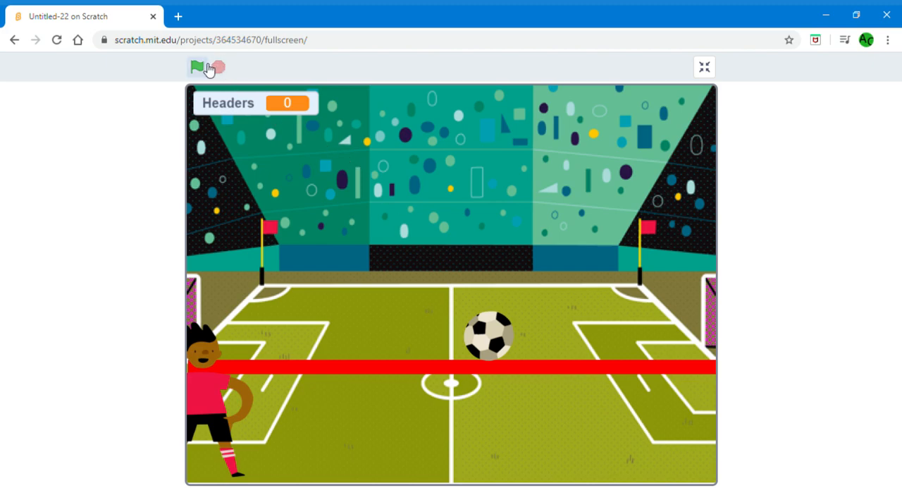
# Run the heading game with the green flag until Ben scores 7 Headers, then stop it
pyautogui.click(198, 67)
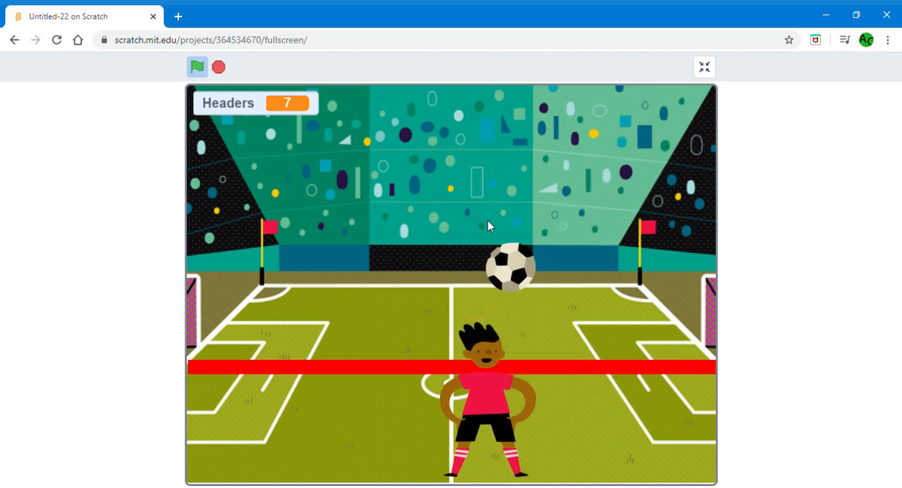
pyautogui.click(197, 67)
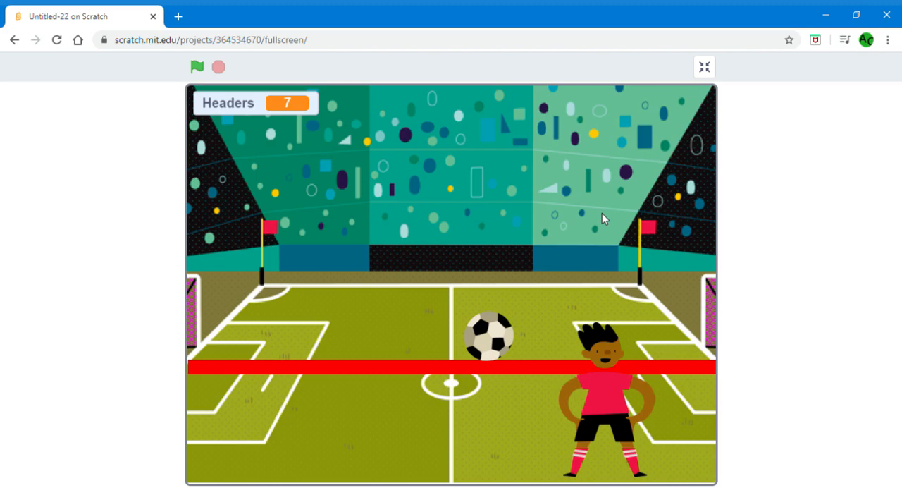
pyautogui.moveTo(703, 66)
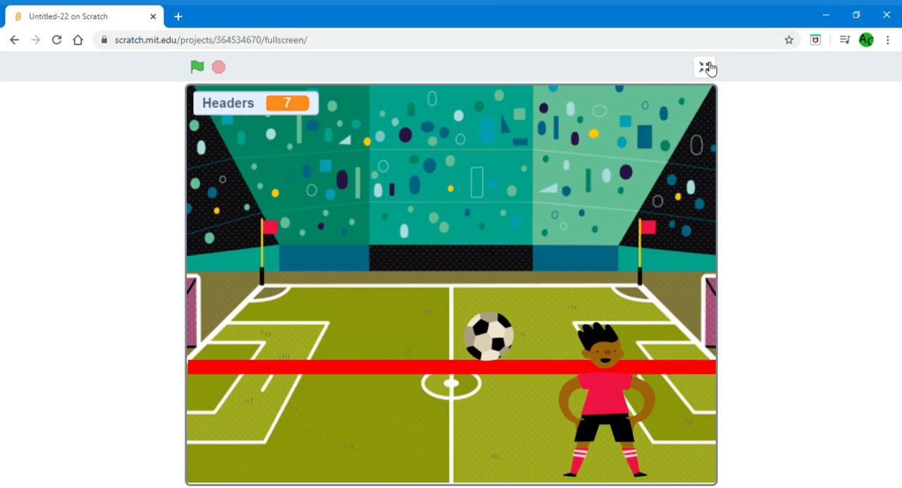
# Exit full-screen and create a new empty project from the File menu
pyautogui.click(702, 67)
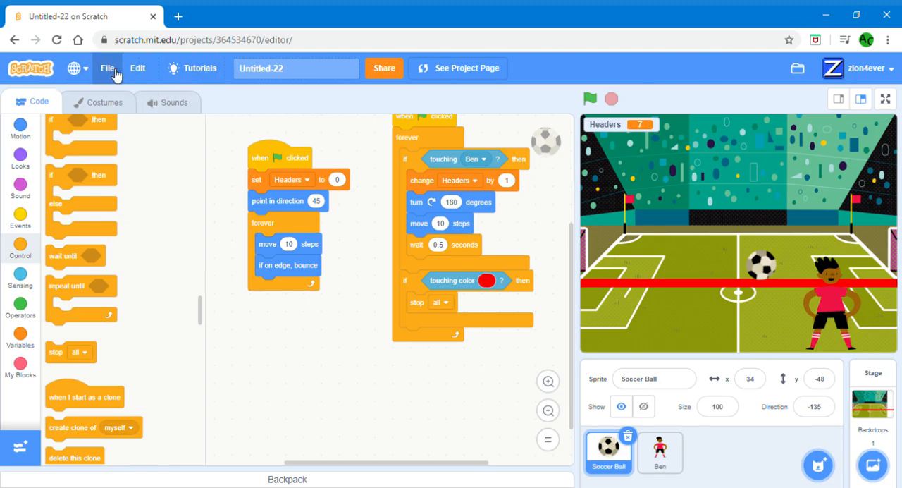
pyautogui.click(107, 68)
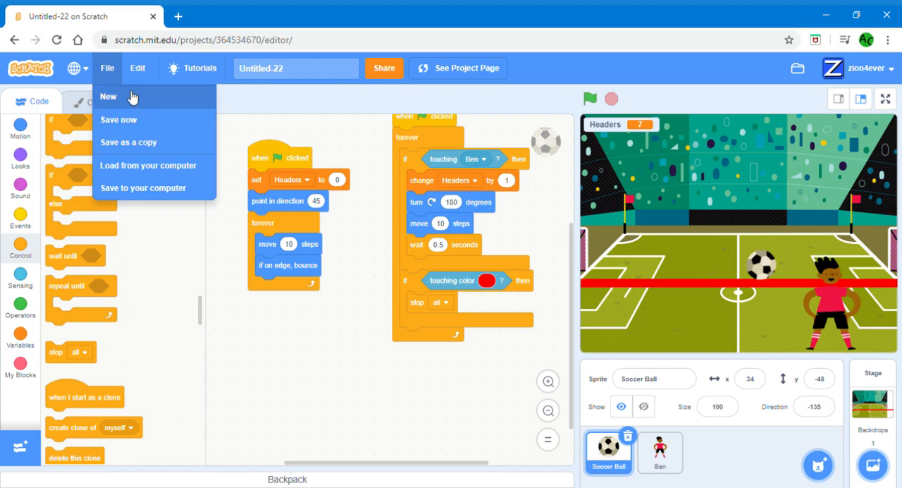
pyautogui.click(108, 97)
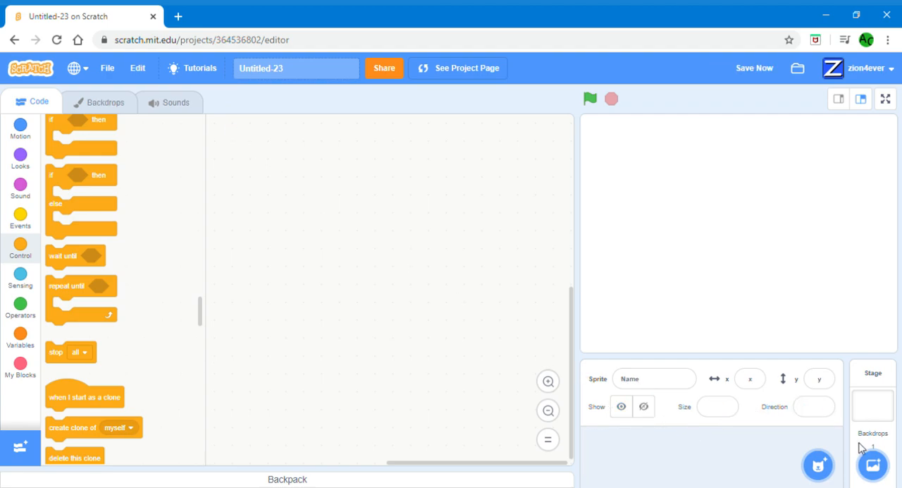
# Choose the Soccer 2 backdrop from the Sports category of the backdrop library
pyautogui.click(872, 464)
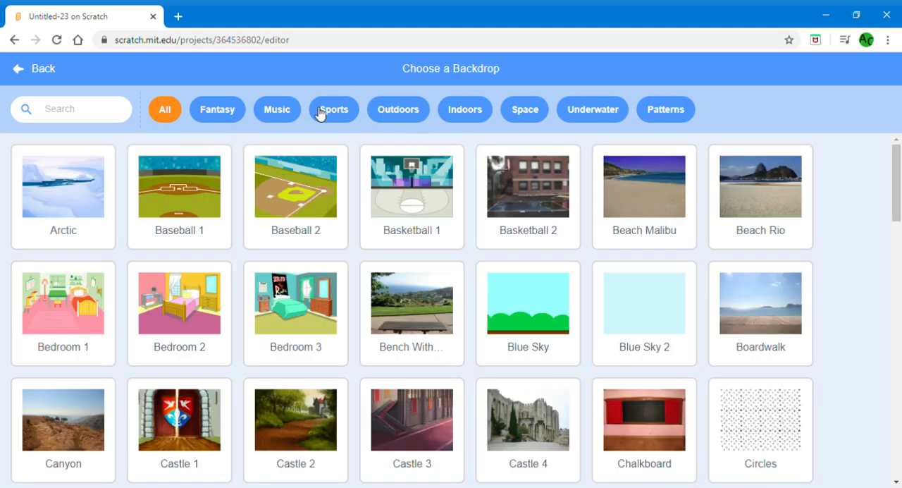
pyautogui.click(333, 110)
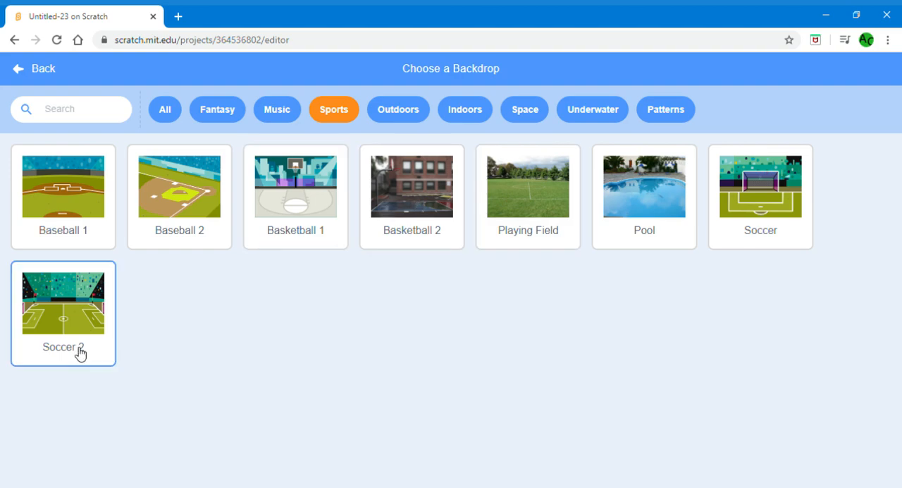
pyautogui.click(63, 313)
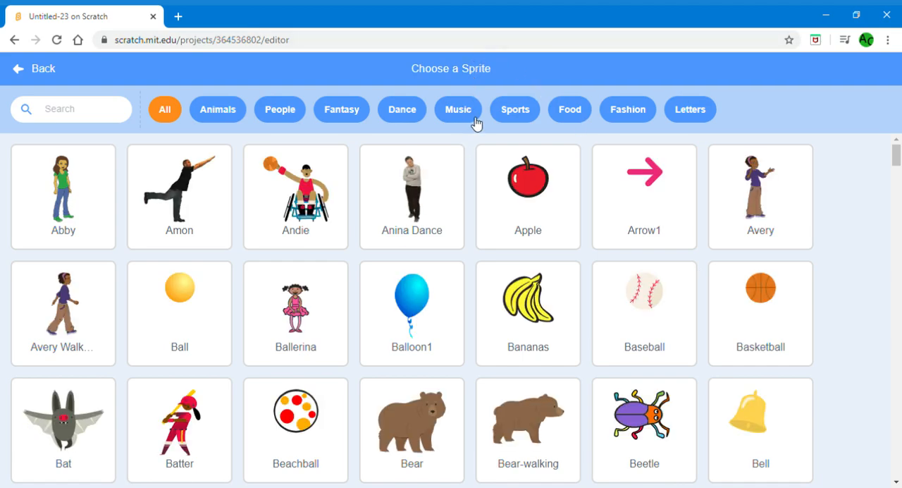
pyautogui.moveTo(535, 97)
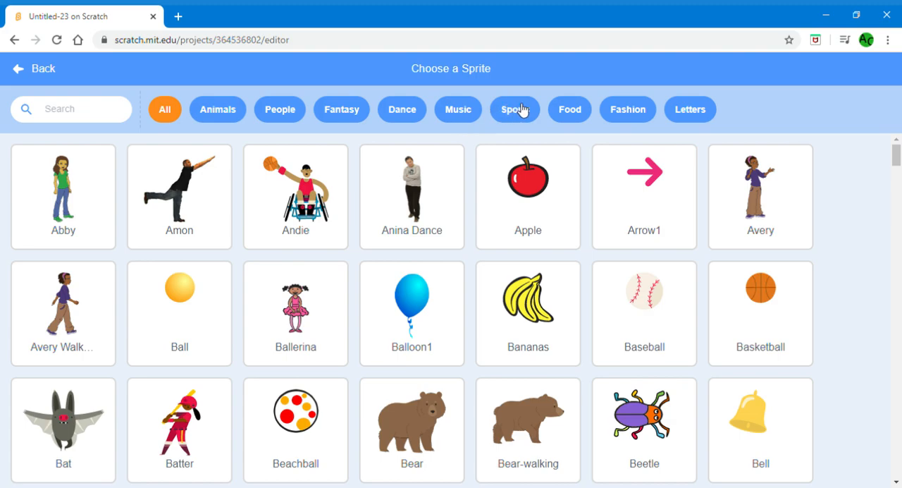
# Filter the sprite library to Sports and add Ben as the sprite
pyautogui.click(514, 109)
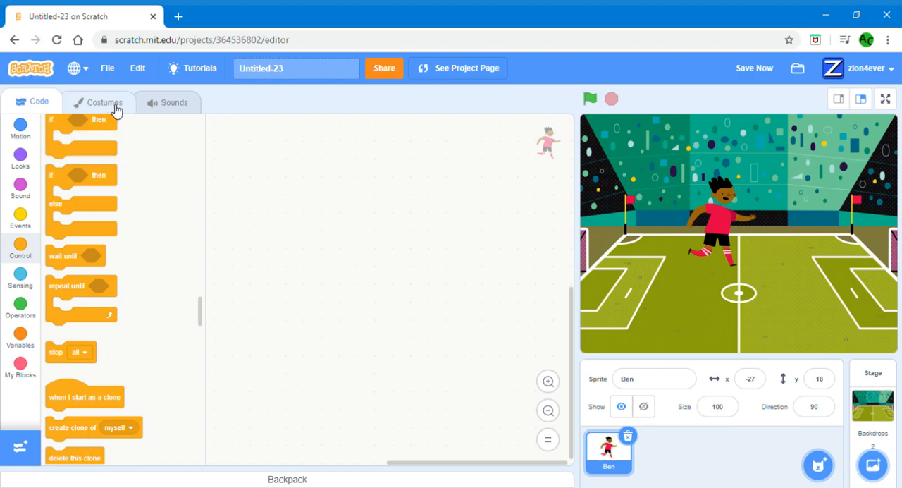
# Switch Ben to the standing ben-d costume and go back to his code
pyautogui.click(98, 103)
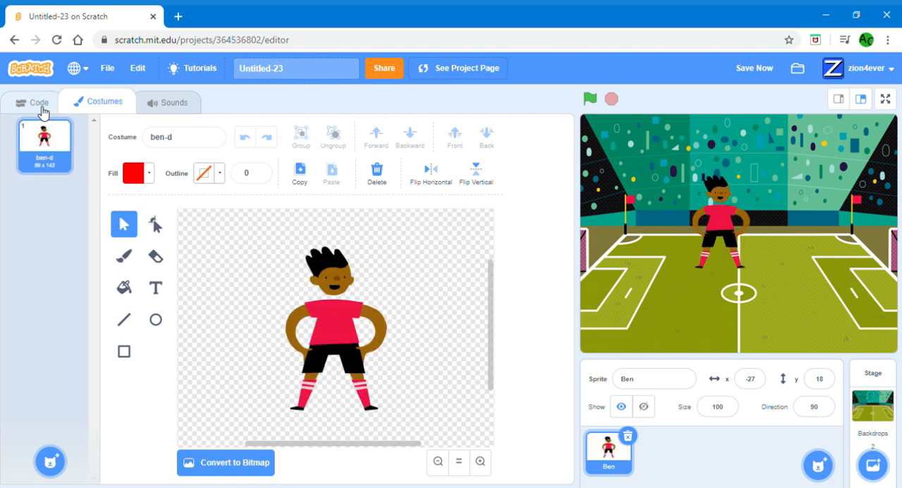
pyautogui.click(38, 101)
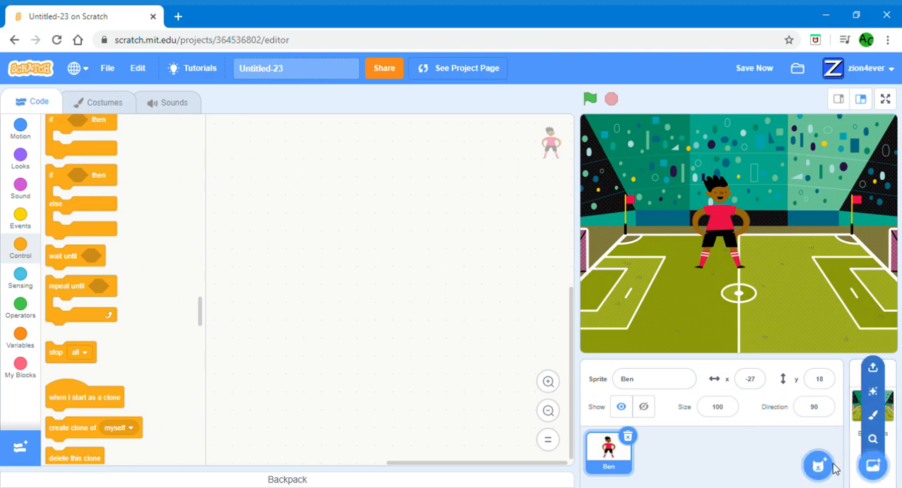
# Scroll through the sprite library and add the Soccer Ball sprite
pyautogui.click(817, 465)
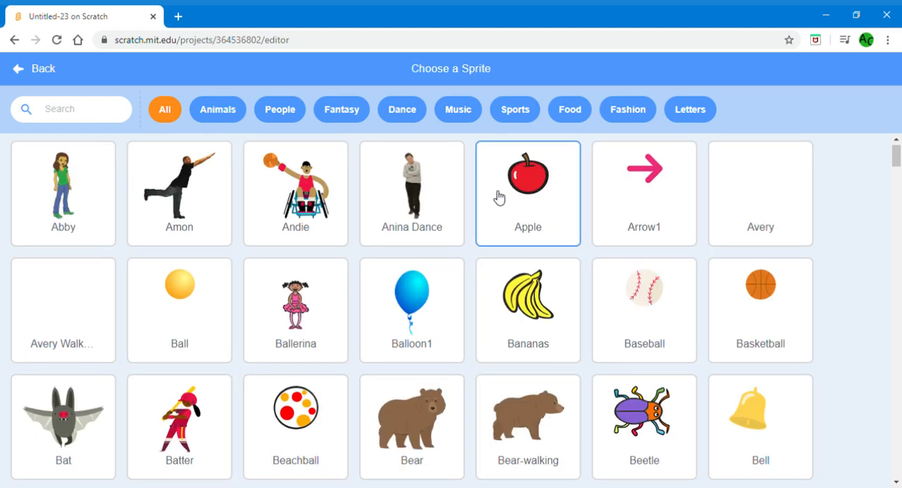
pyautogui.scroll(-3)
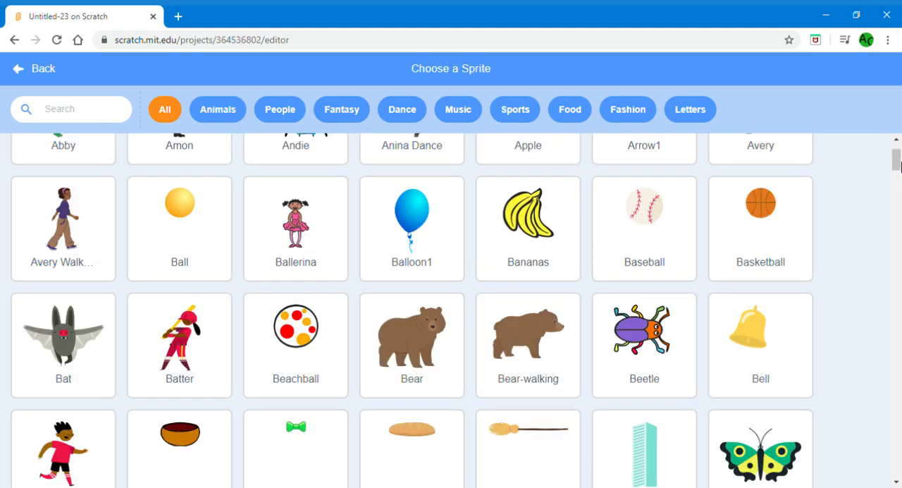
pyautogui.scroll(-3)
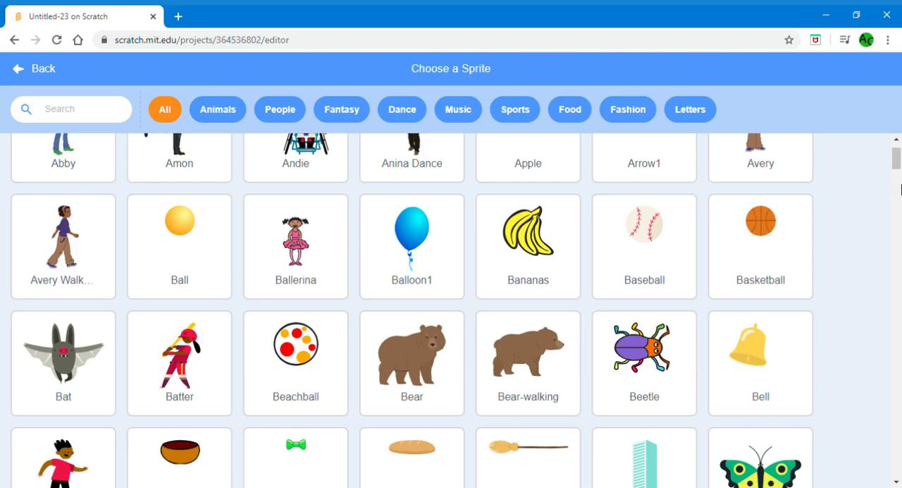
pyautogui.scroll(-3)
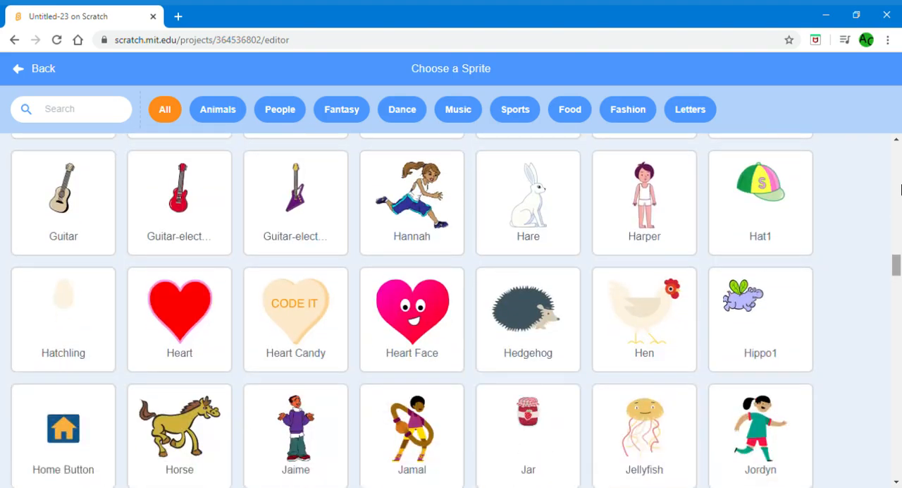
pyautogui.scroll(-3)
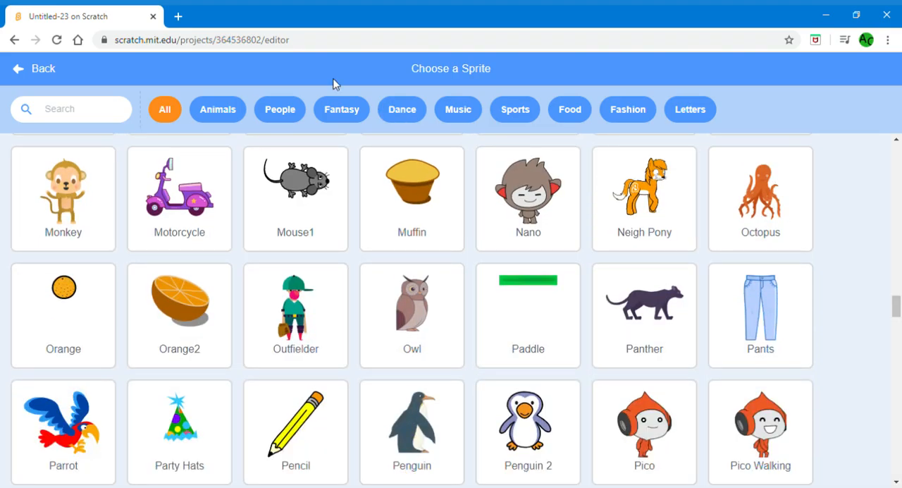
pyautogui.click(515, 109)
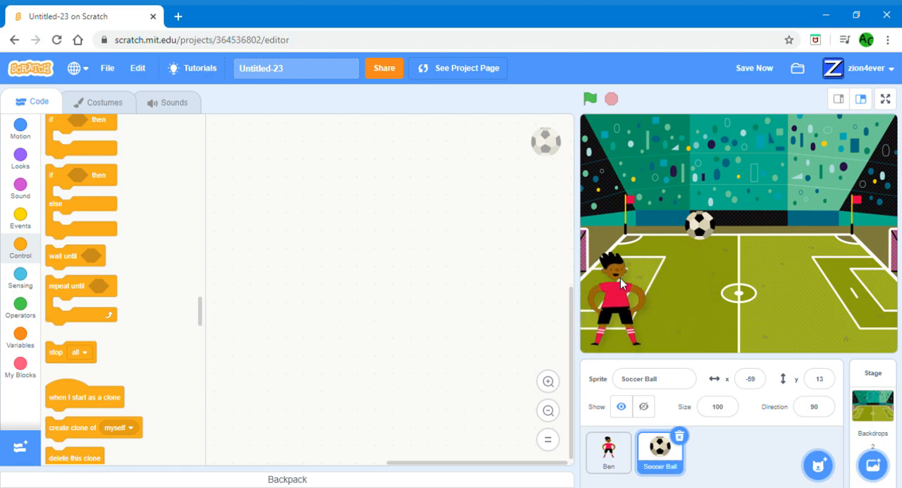
pyautogui.click(608, 452)
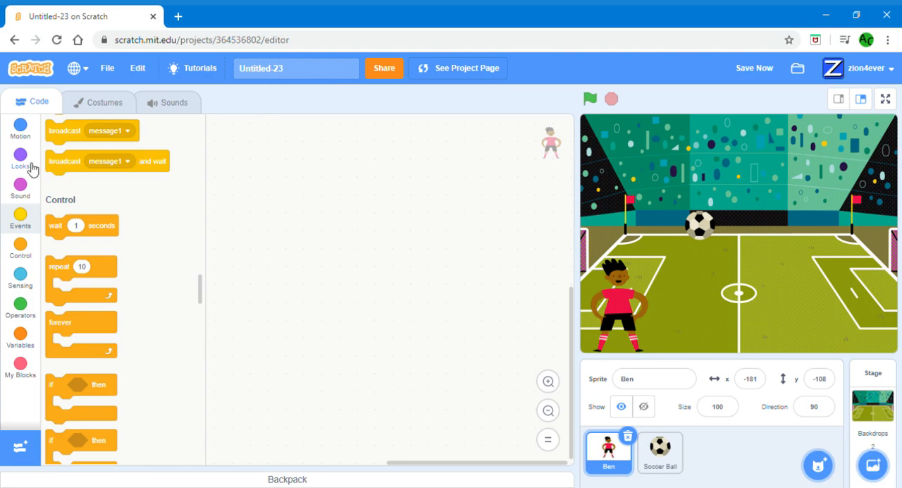
pyautogui.click(19, 159)
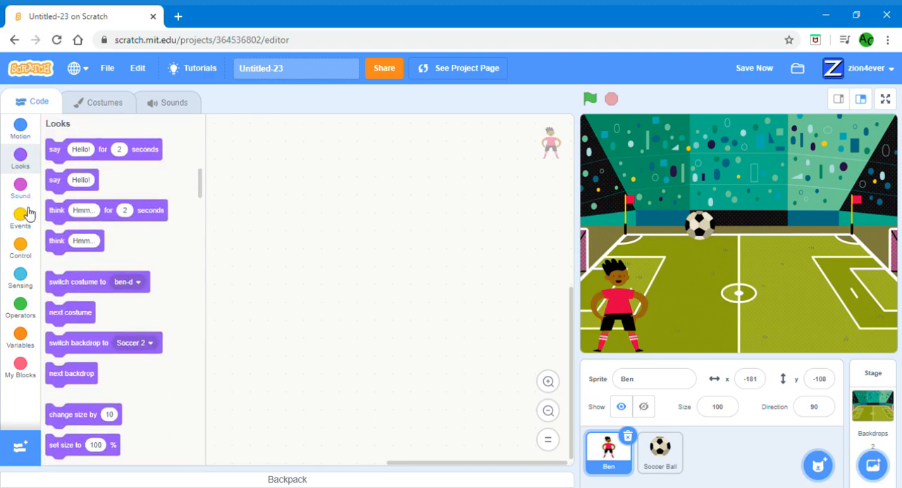
pyautogui.click(20, 218)
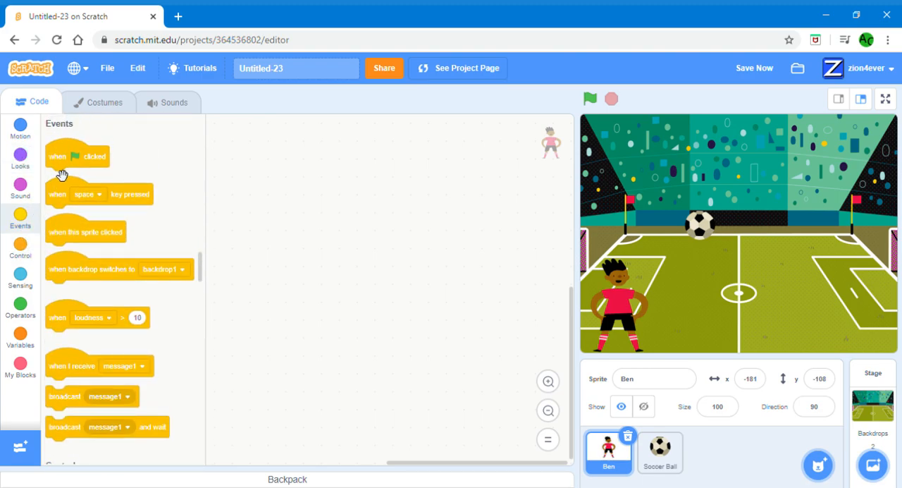
pyautogui.moveTo(76, 156); pyautogui.dragTo(242, 134)
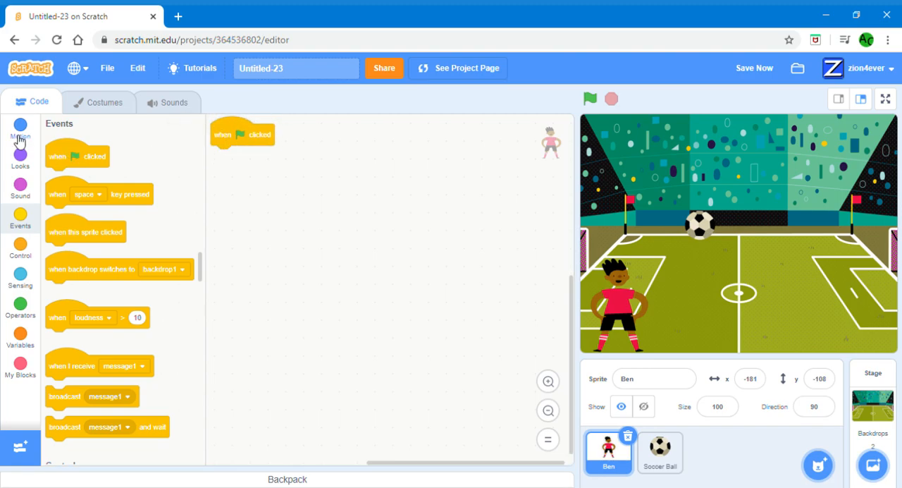
pyautogui.click(19, 129)
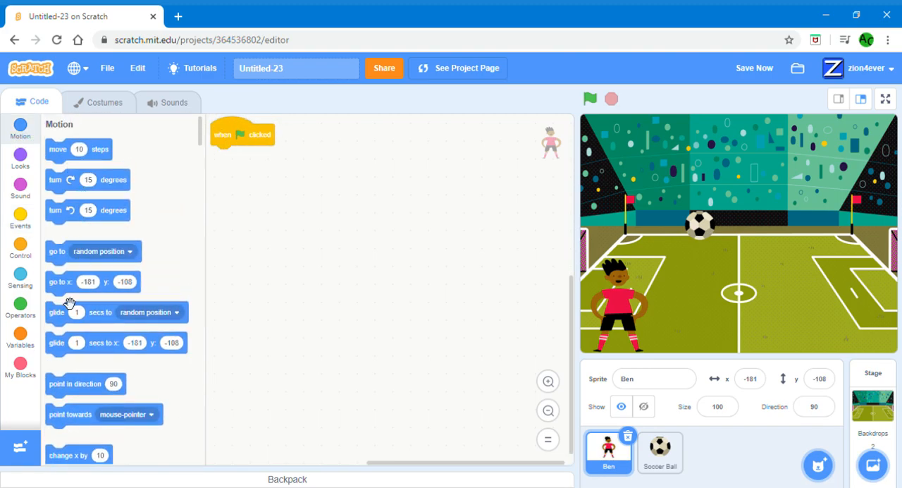
pyautogui.moveTo(79, 281); pyautogui.dragTo(258, 156)
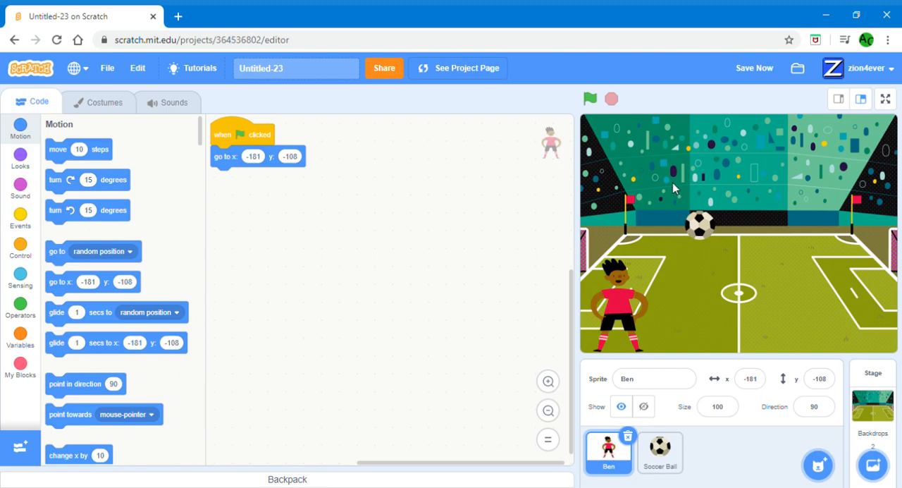
pyautogui.moveTo(347, 263)
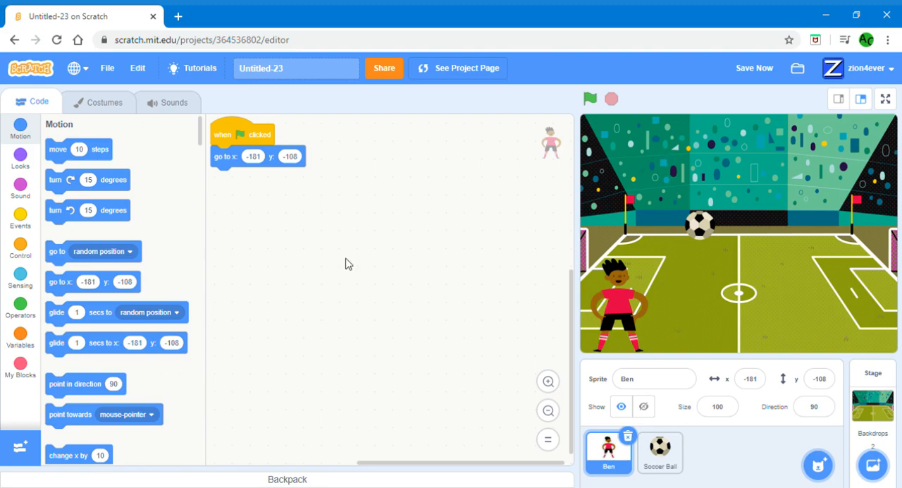
pyautogui.moveTo(557, 327)
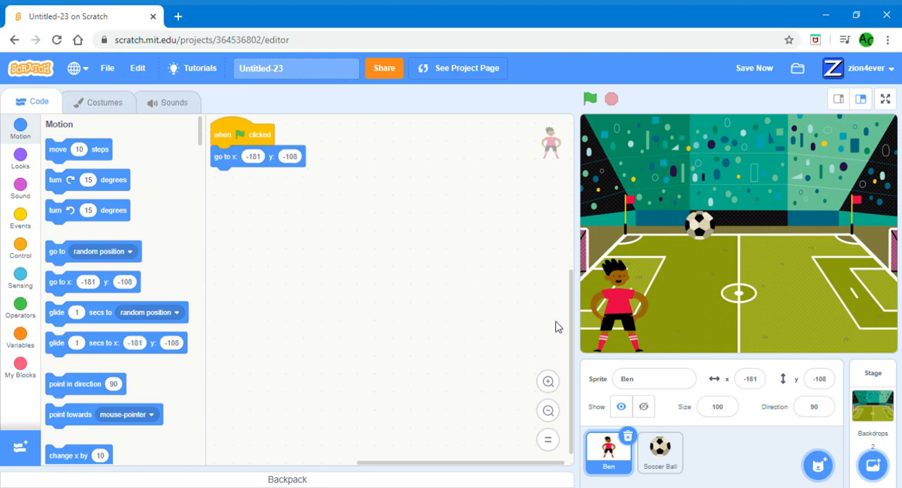
pyautogui.moveTo(607, 322)
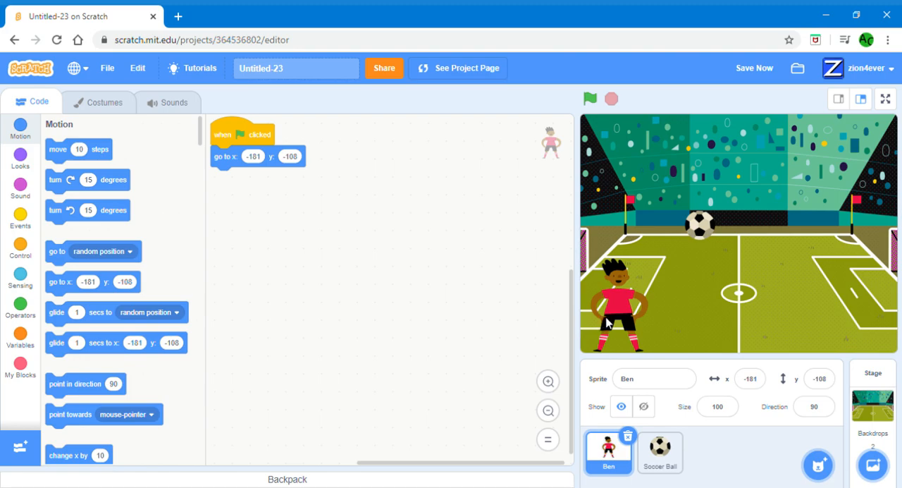
pyautogui.moveTo(630, 272)
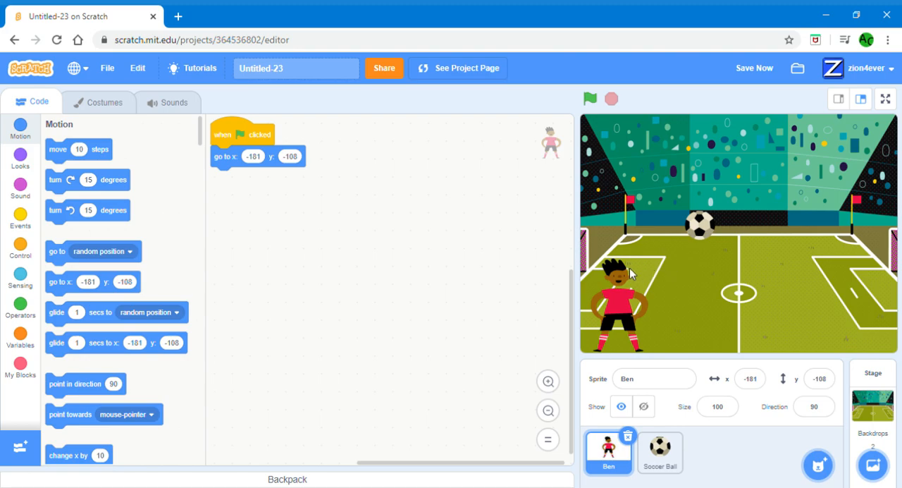
pyautogui.moveTo(588, 255)
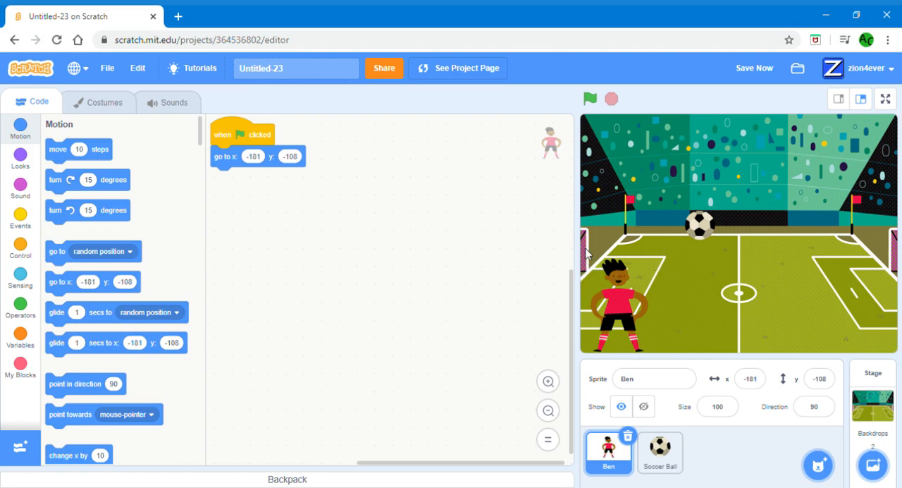
pyautogui.moveTo(773, 187)
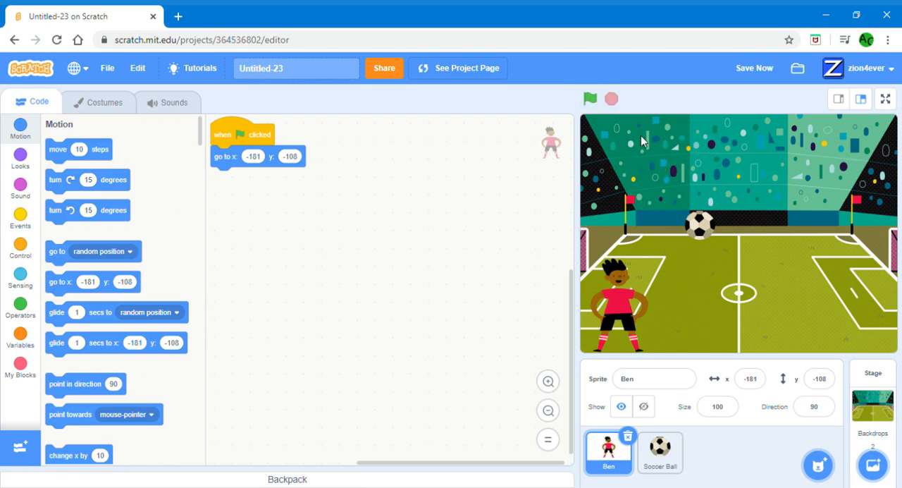
pyautogui.moveTo(668, 316)
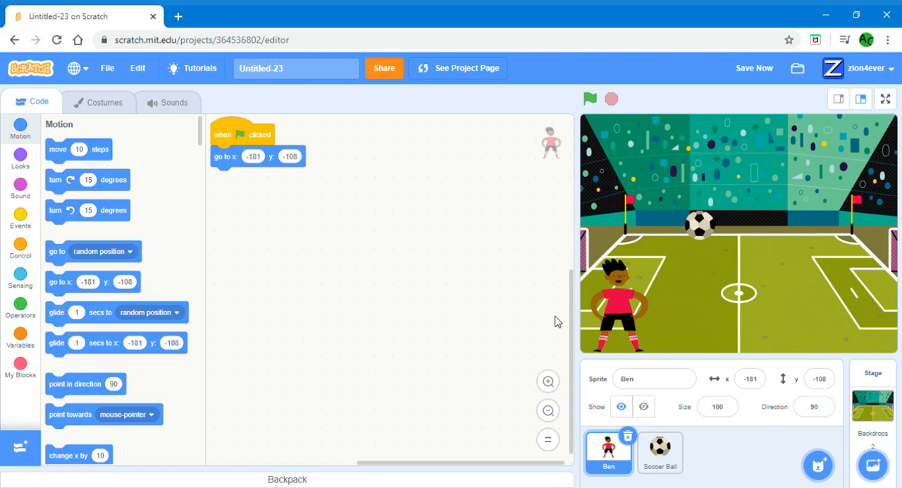
pyautogui.moveTo(817, 312)
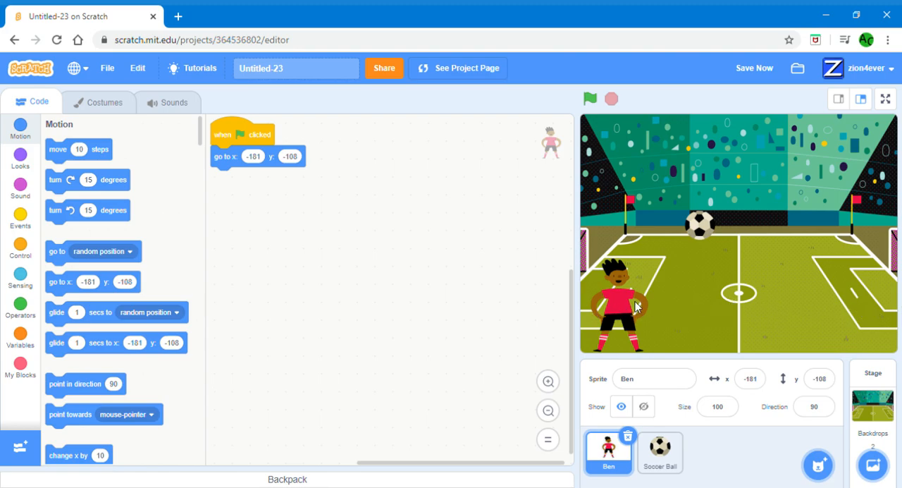
pyautogui.moveTo(13, 255)
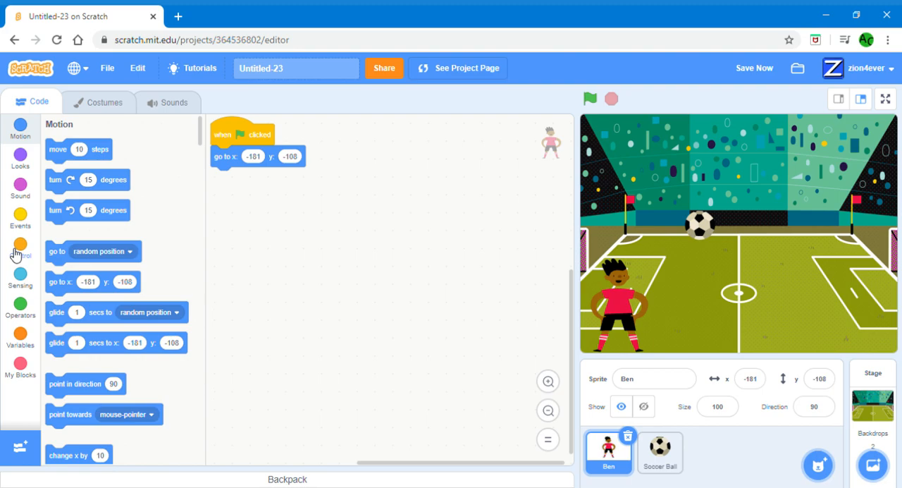
# Start a second 'when green flag clicked' script for Ben with a forever loop
pyautogui.click(20, 248)
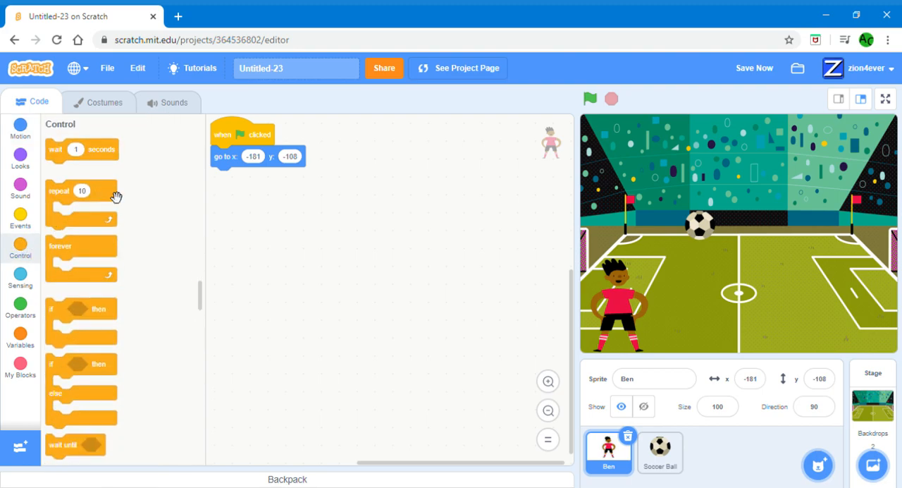
pyautogui.click(21, 215)
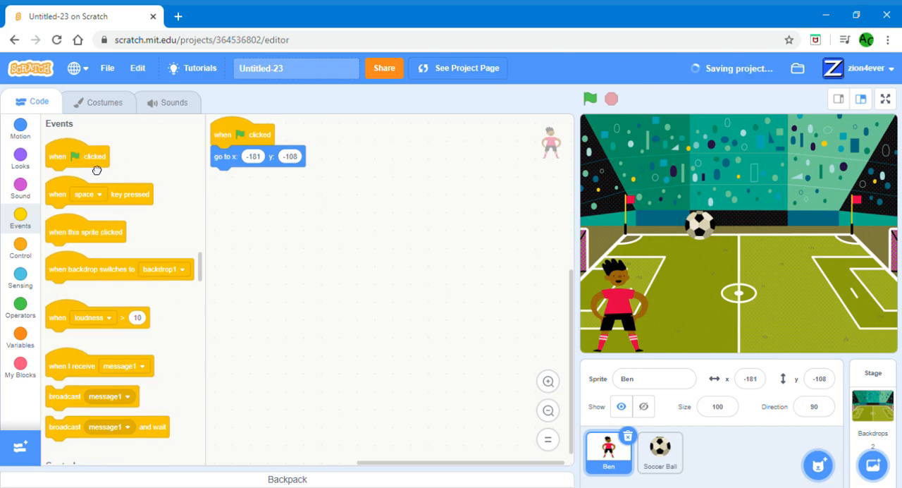
pyautogui.moveTo(78, 156); pyautogui.dragTo(400, 141)
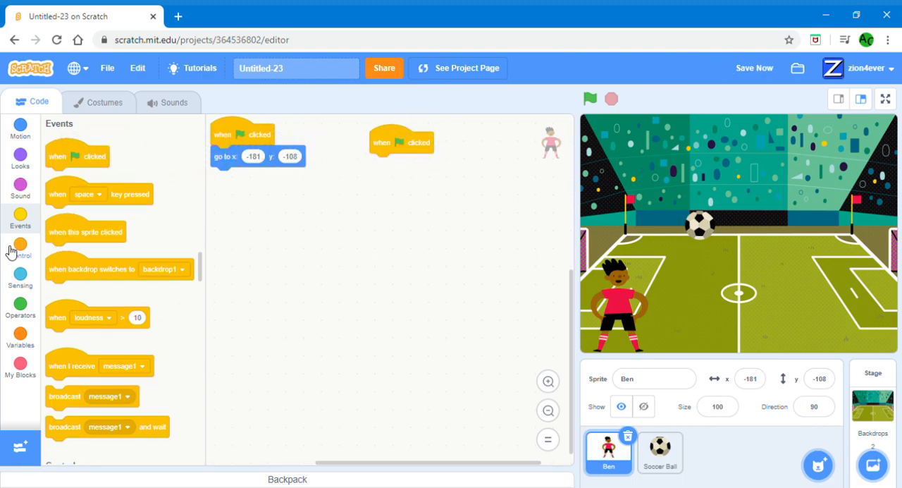
pyautogui.click(19, 248)
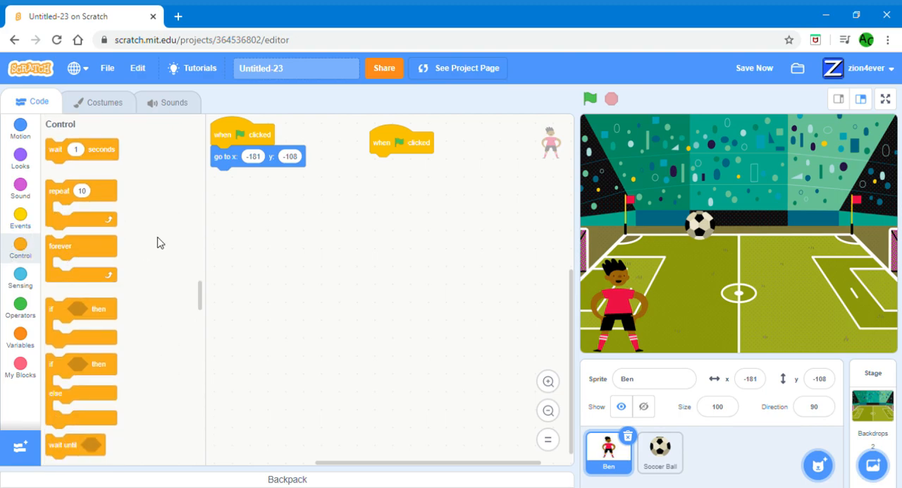
pyautogui.moveTo(81, 253); pyautogui.dragTo(409, 165)
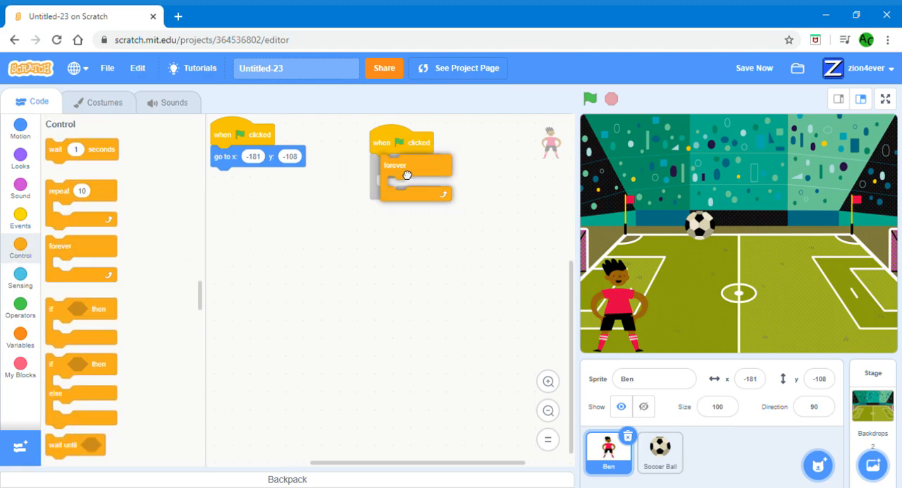
# Put 'set x to (mouse x)' inside the forever loop
pyautogui.click(20, 128)
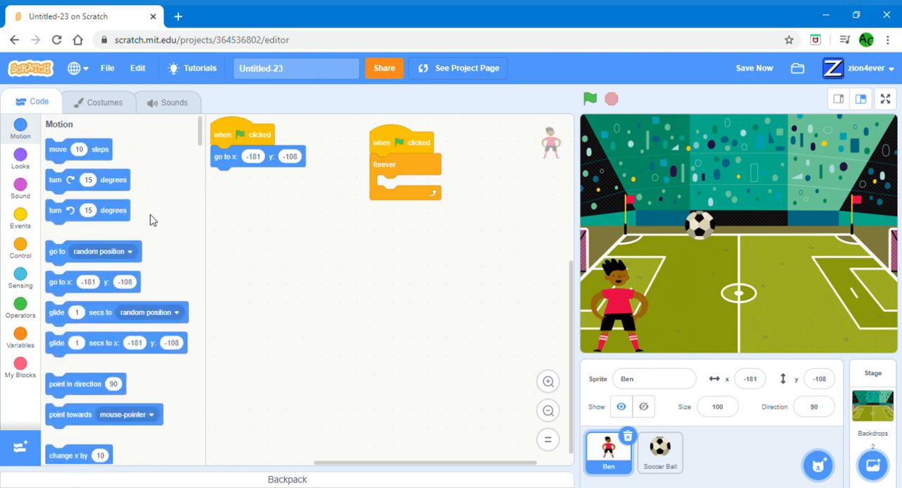
pyautogui.scroll(-3)
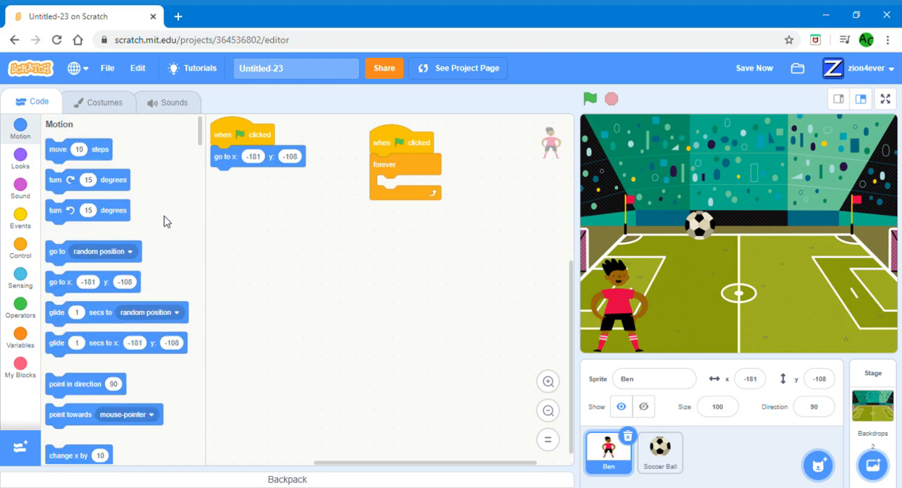
pyautogui.click(20, 248)
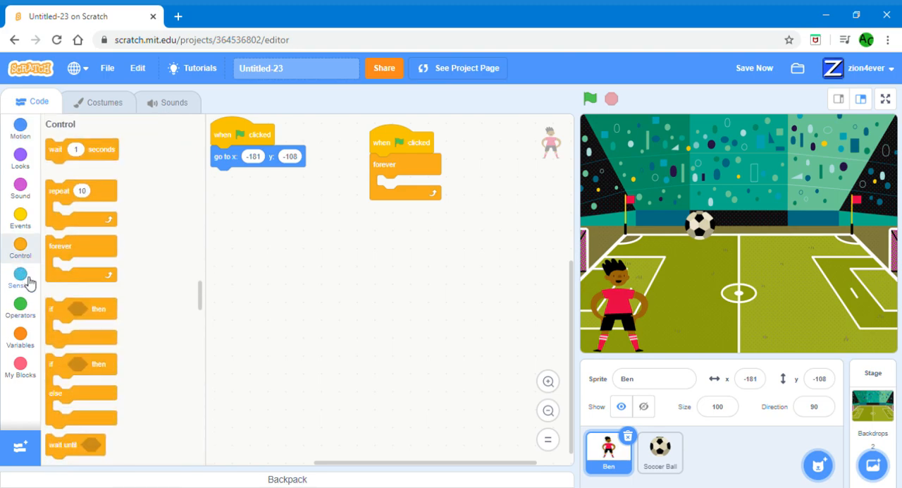
pyautogui.click(19, 274)
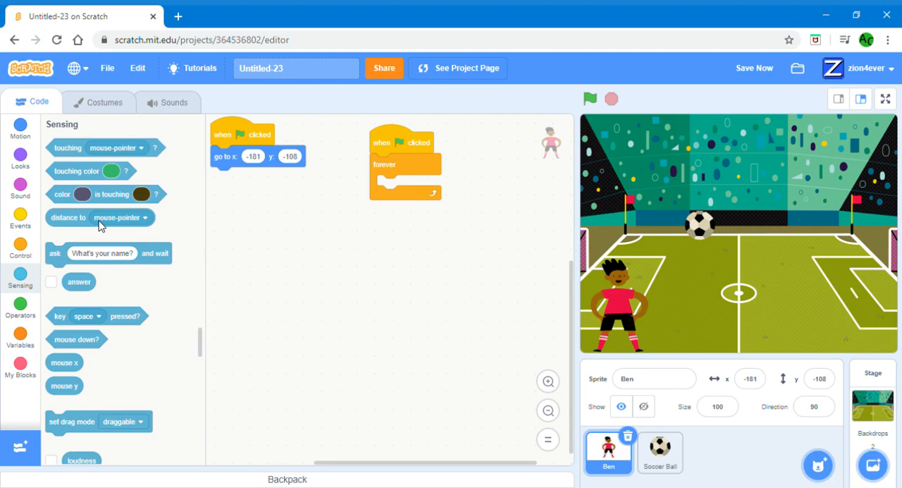
pyautogui.moveTo(64, 362); pyautogui.dragTo(271, 302)
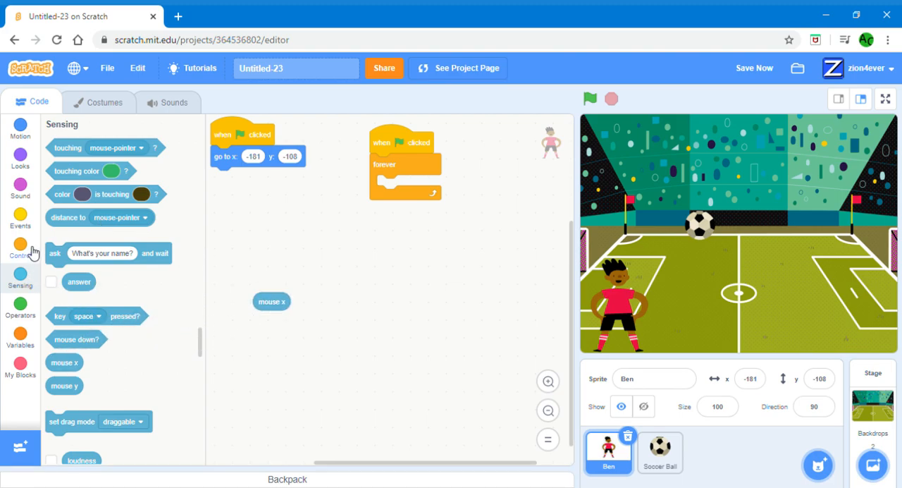
pyautogui.click(19, 187)
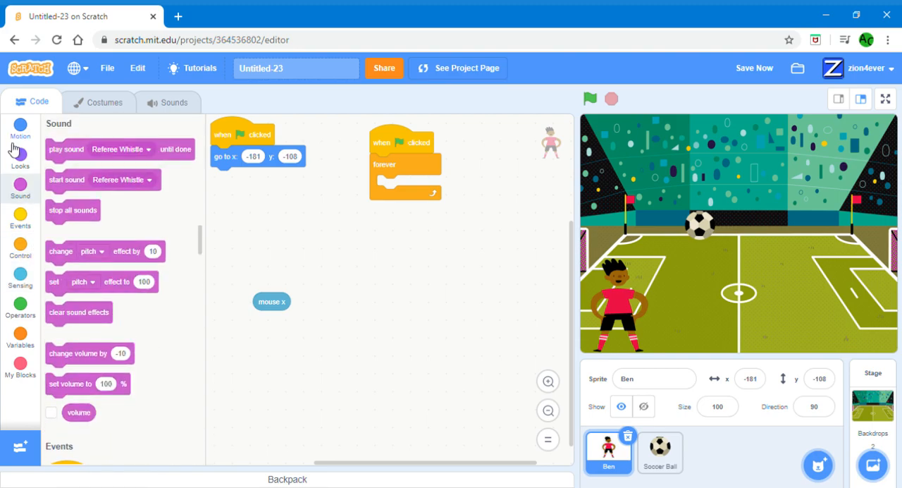
pyautogui.click(20, 127)
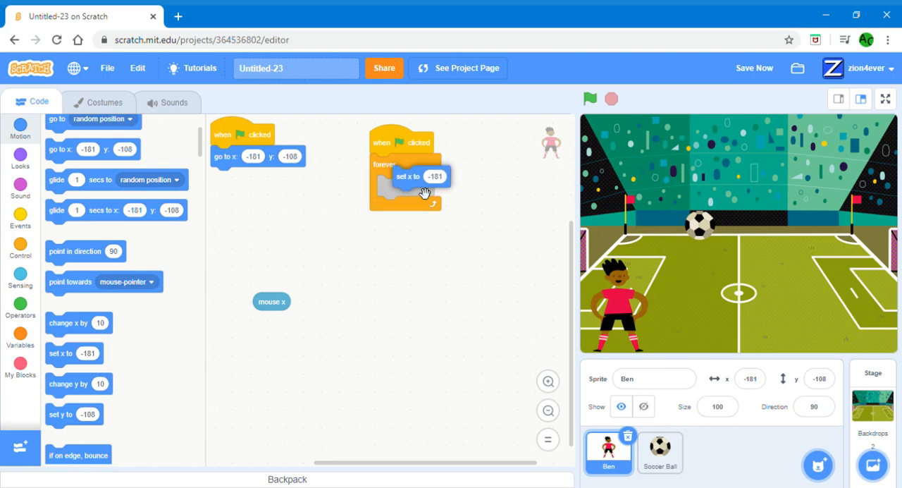
pyautogui.moveTo(272, 300); pyautogui.dragTo(436, 185)
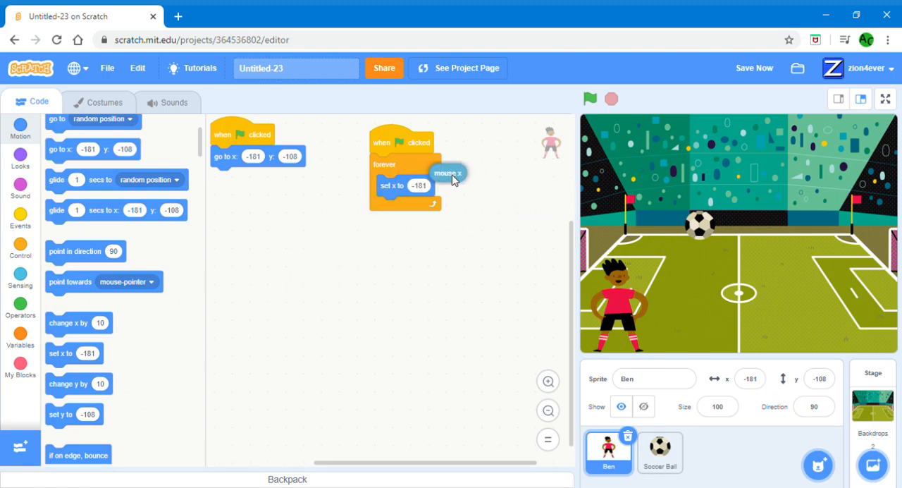
pyautogui.moveTo(448, 172); pyautogui.dragTo(426, 185)
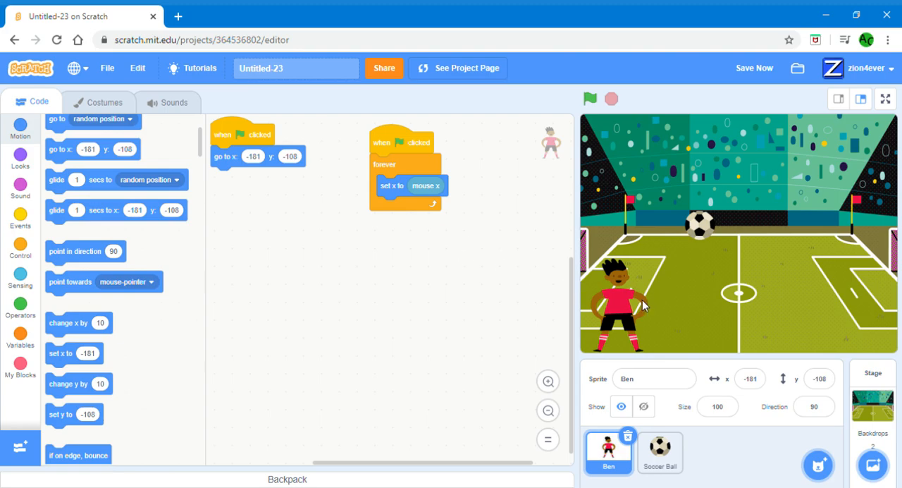
pyautogui.moveTo(630, 321)
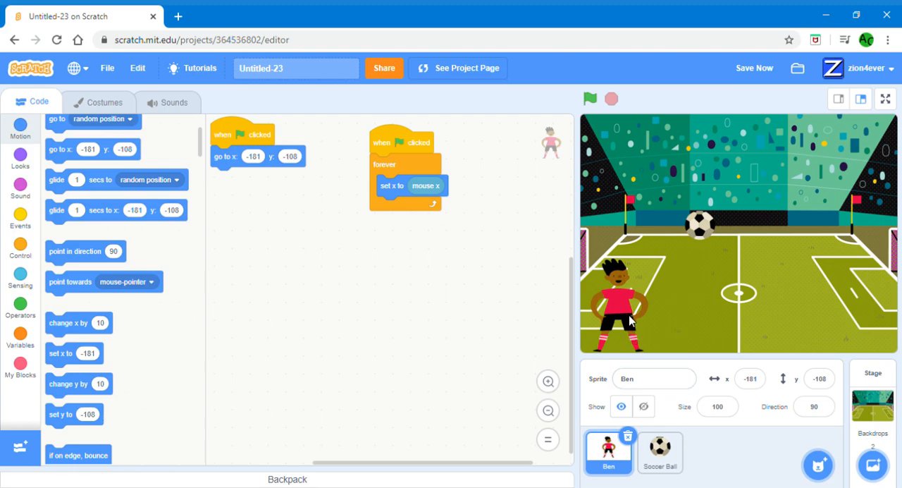
pyautogui.moveTo(598, 270)
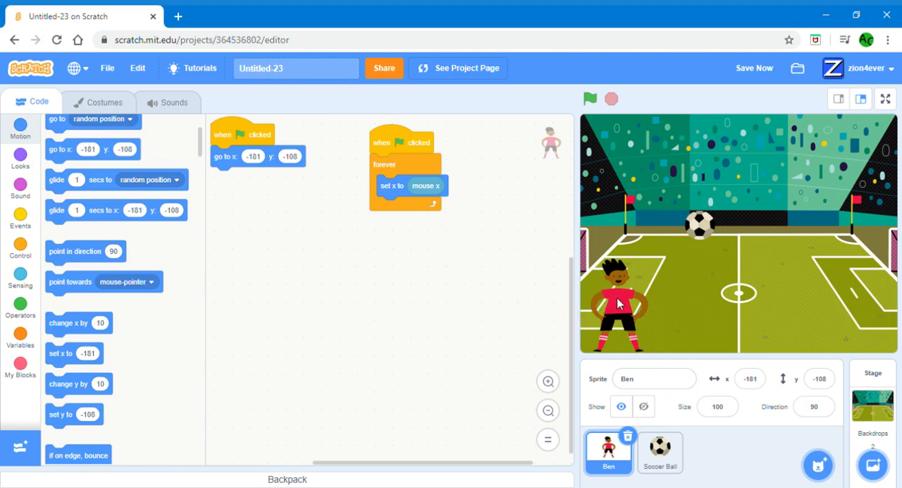
pyautogui.moveTo(405, 242)
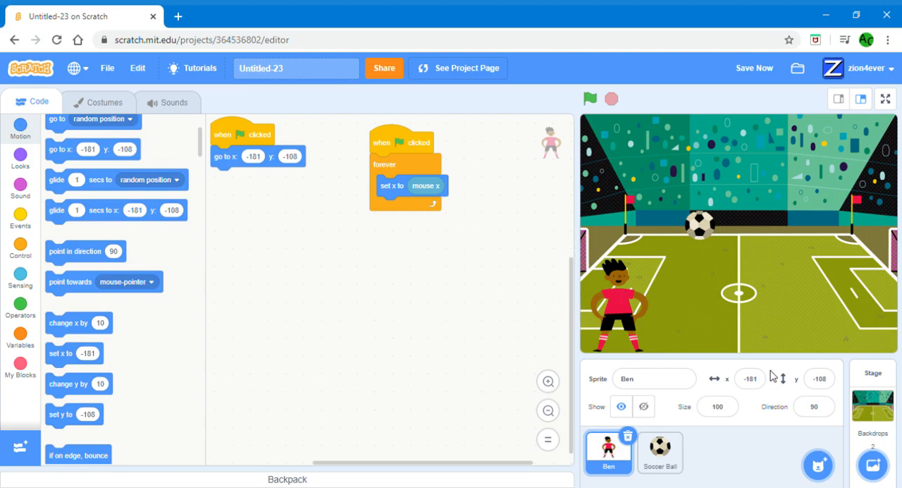
pyautogui.moveTo(613, 294)
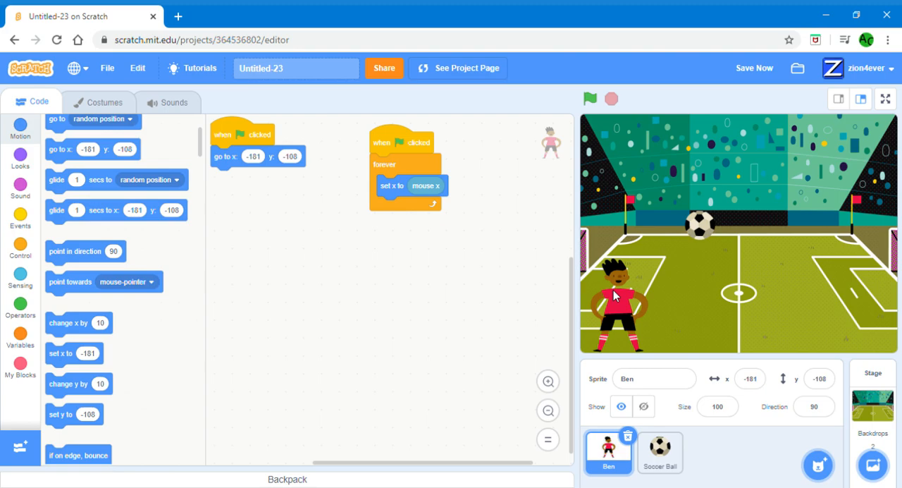
pyautogui.moveTo(814, 258)
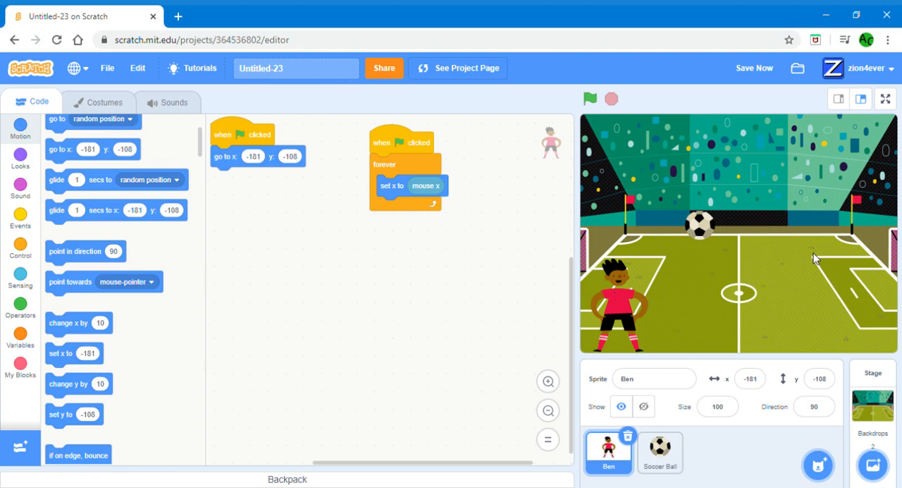
pyautogui.moveTo(777, 332)
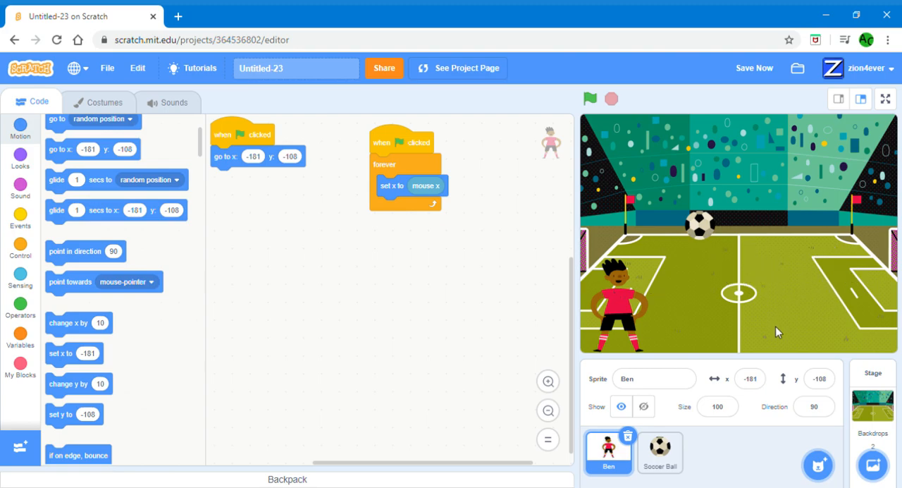
pyautogui.moveTo(632, 275)
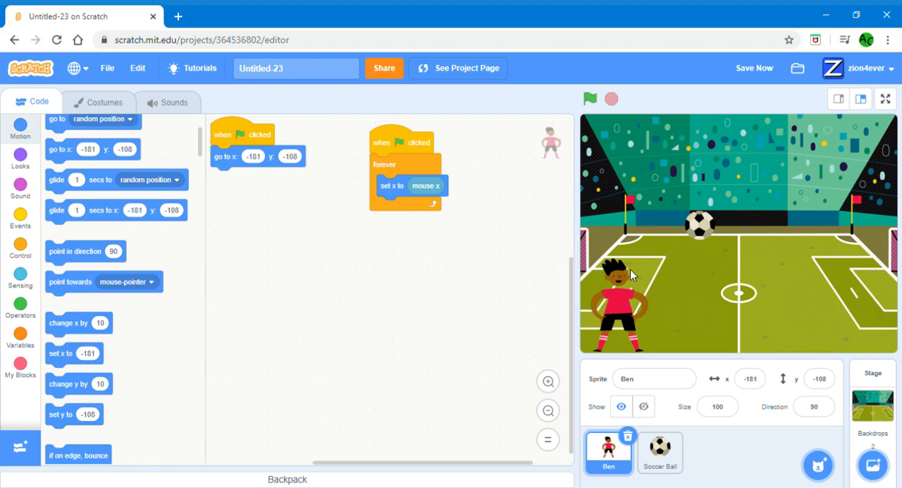
pyautogui.moveTo(768, 295)
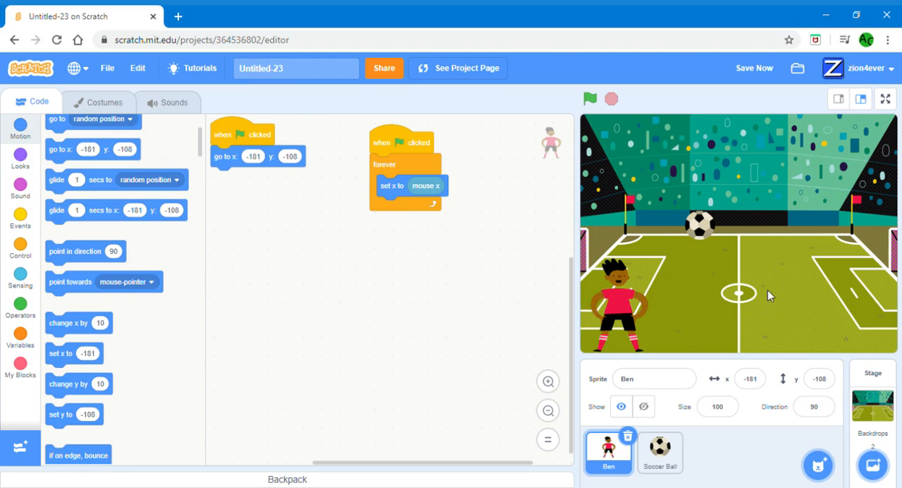
pyautogui.moveTo(595, 299)
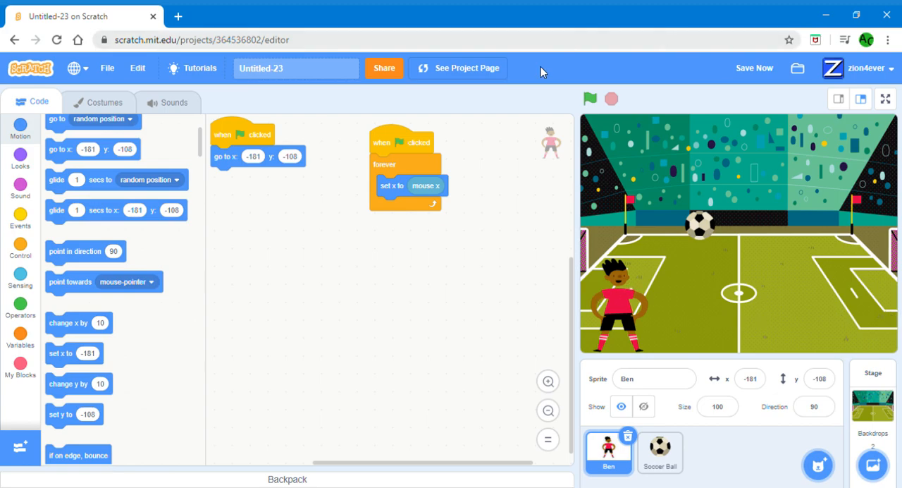
# Run the scripts so Ben follows the mouse, ending at x -185, y -108
pyautogui.click(589, 99)
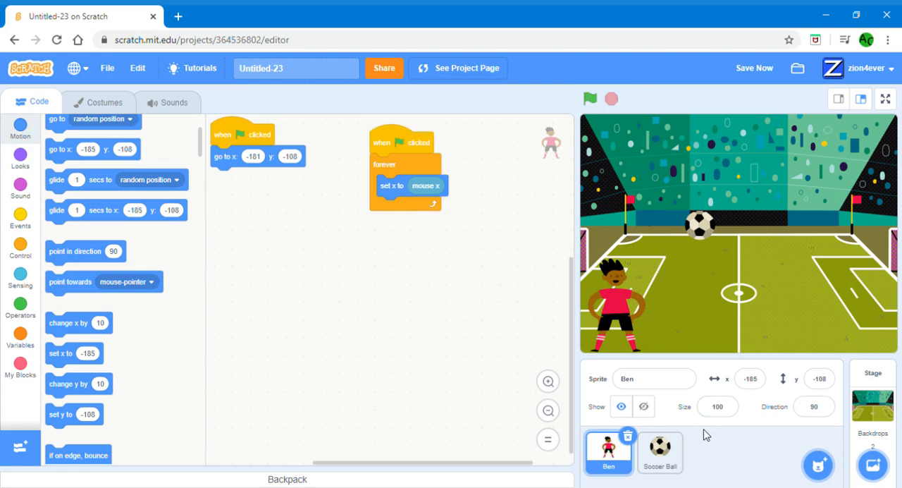
pyautogui.moveTo(675, 480)
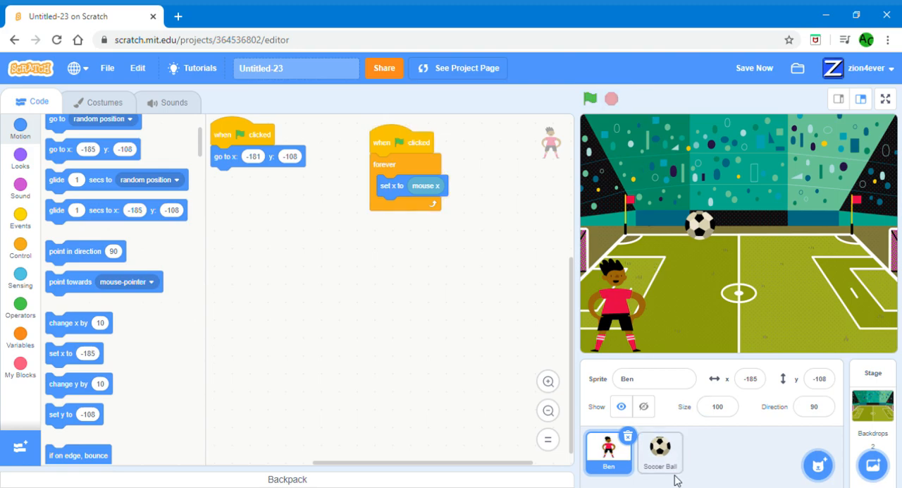
# Give the Soccer Ball a green-flag script with 'go to x: 5 y: 146'
pyautogui.click(660, 453)
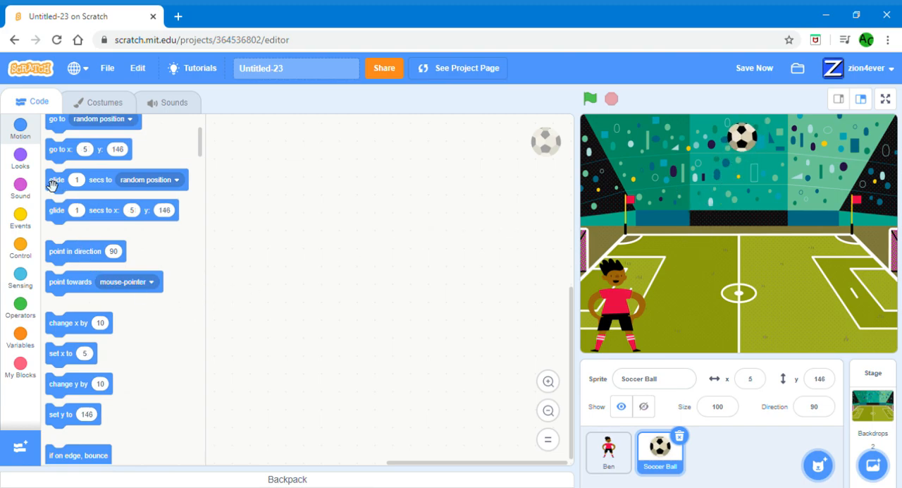
pyautogui.click(20, 221)
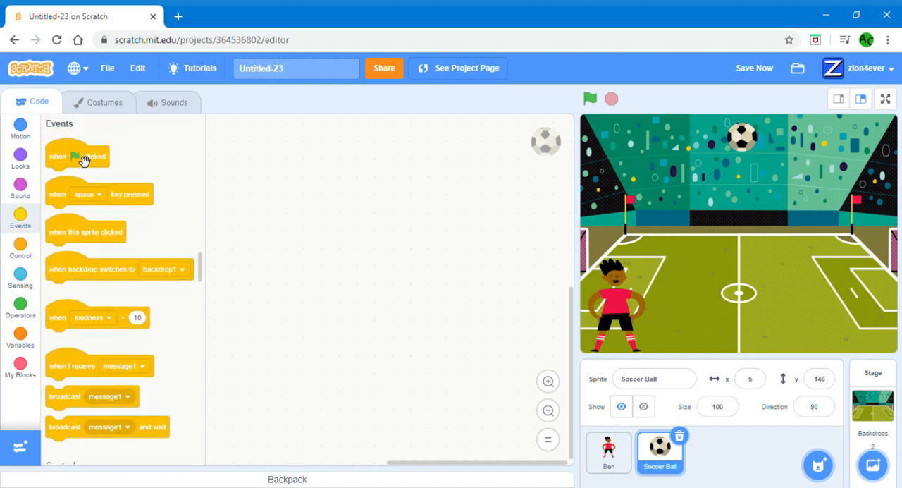
pyautogui.moveTo(77, 156); pyautogui.dragTo(245, 133)
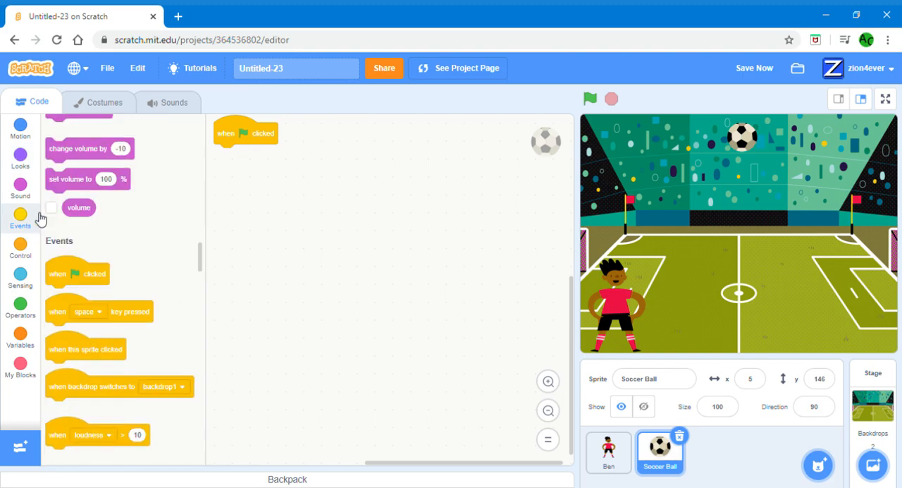
pyautogui.click(20, 127)
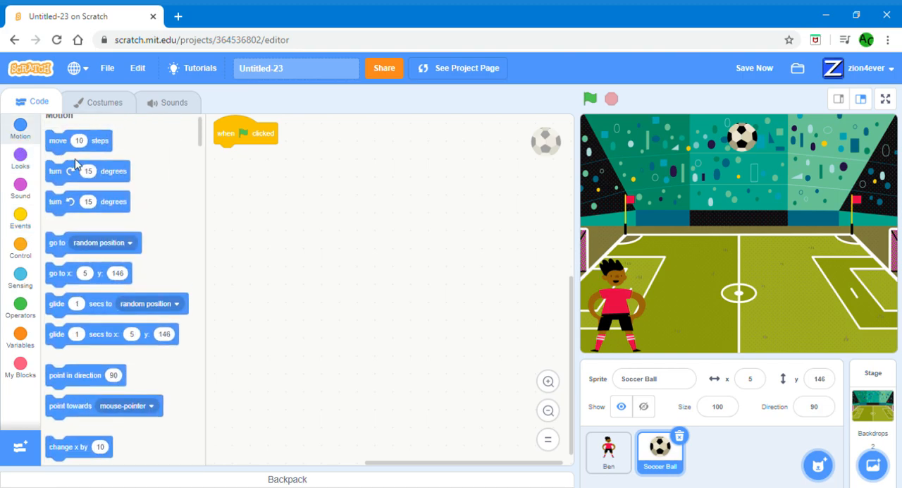
pyautogui.moveTo(60, 273); pyautogui.dragTo(243, 174)
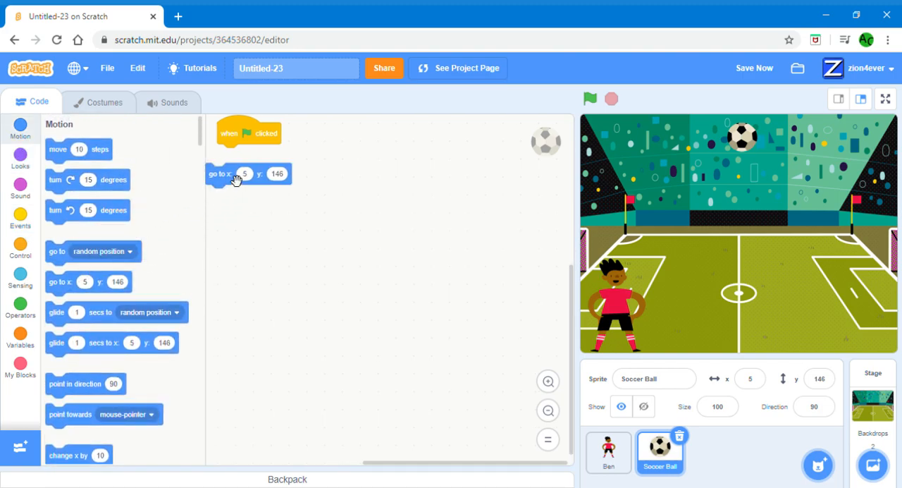
pyautogui.moveTo(220, 174); pyautogui.dragTo(233, 155)
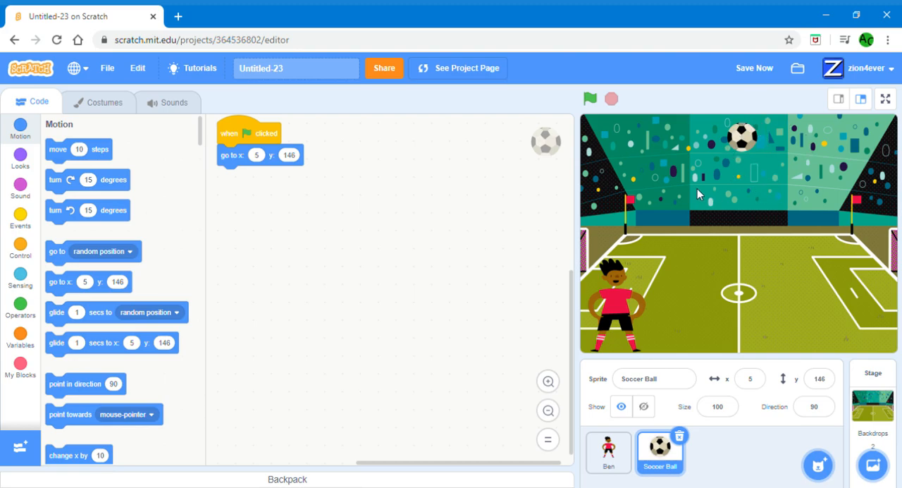
pyautogui.moveTo(35, 245)
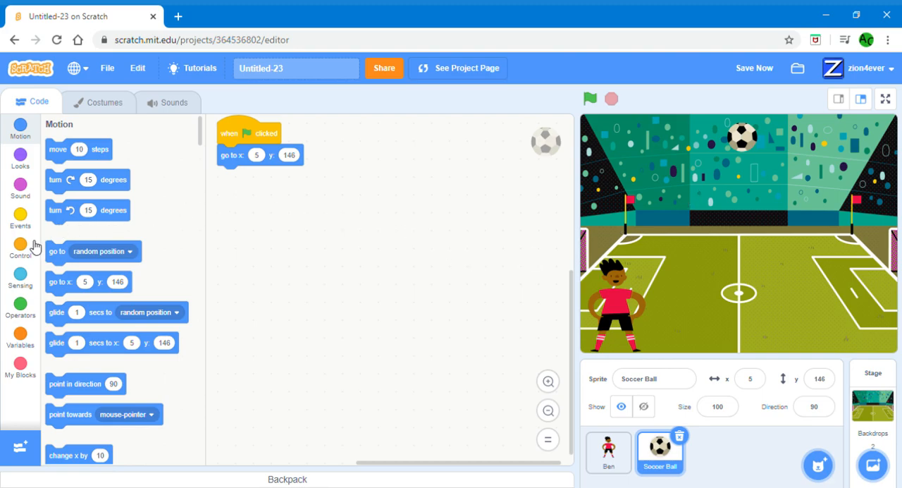
# Loop 'move 10 steps' and 'if on edge, bounce' forever for the ball, testing it
pyautogui.click(20, 247)
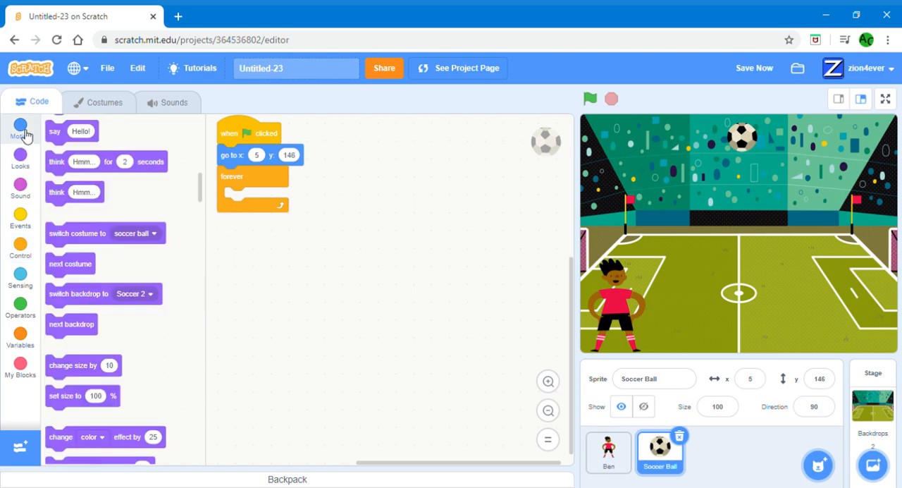
pyautogui.click(20, 128)
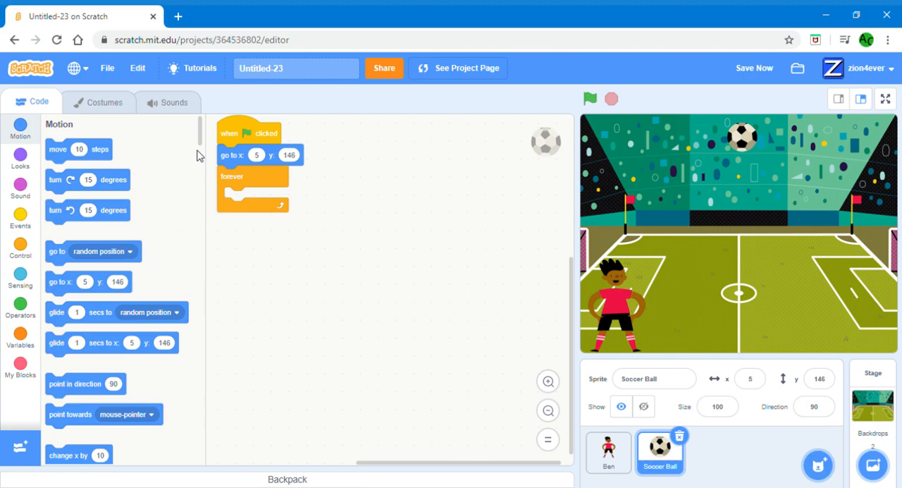
pyautogui.moveTo(201, 148)
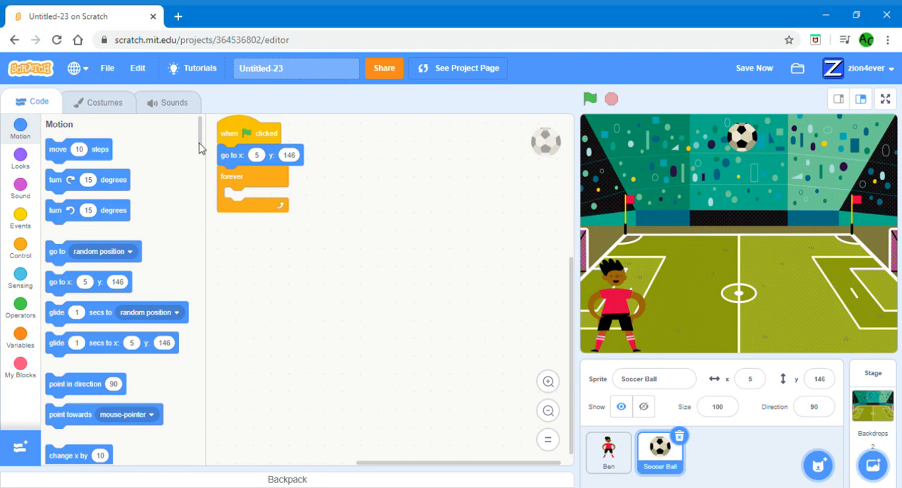
pyautogui.moveTo(67, 152)
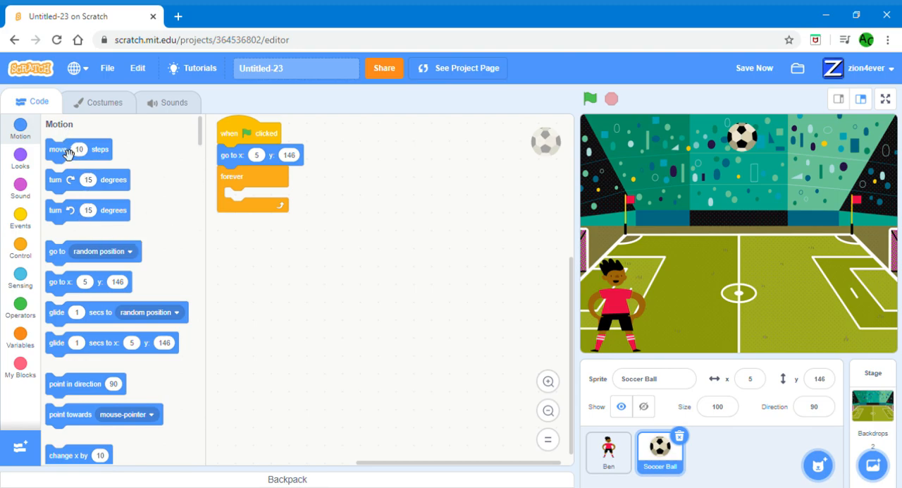
pyautogui.moveTo(77, 149); pyautogui.dragTo(257, 200)
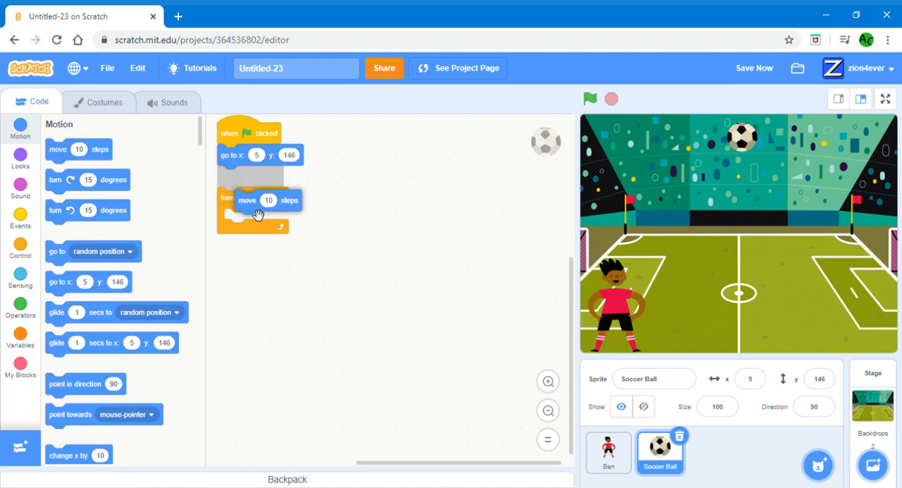
pyautogui.click(590, 98)
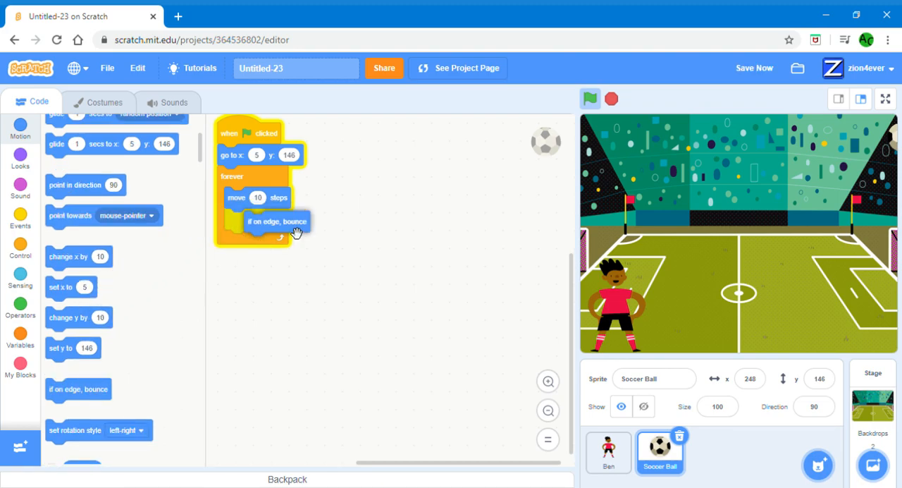
pyautogui.click(590, 99)
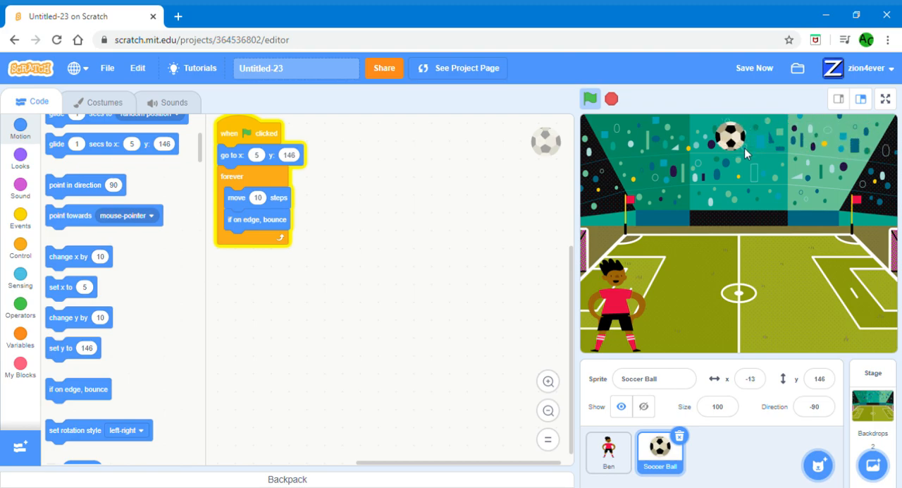
# Stop the script and add 'point in direction 45' after the edge bounce in the ball's loop
pyautogui.click(590, 98)
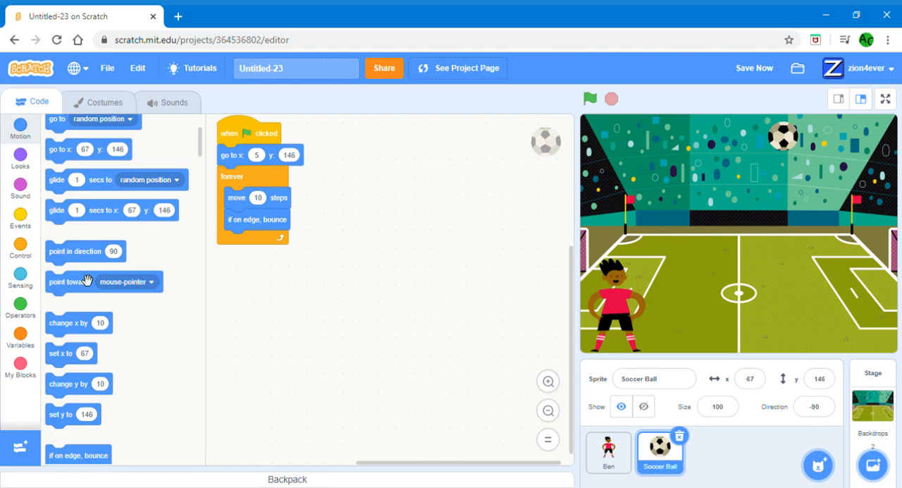
pyautogui.moveTo(85, 251); pyautogui.dragTo(254, 240)
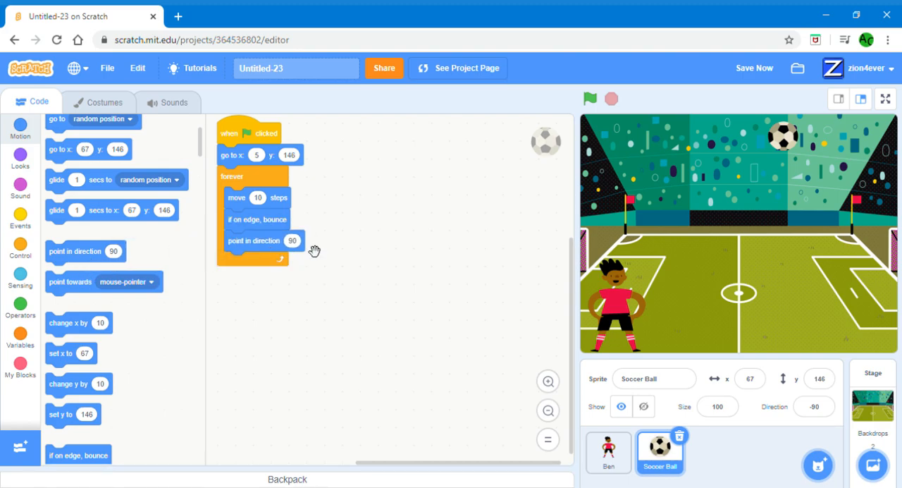
pyautogui.click(292, 241)
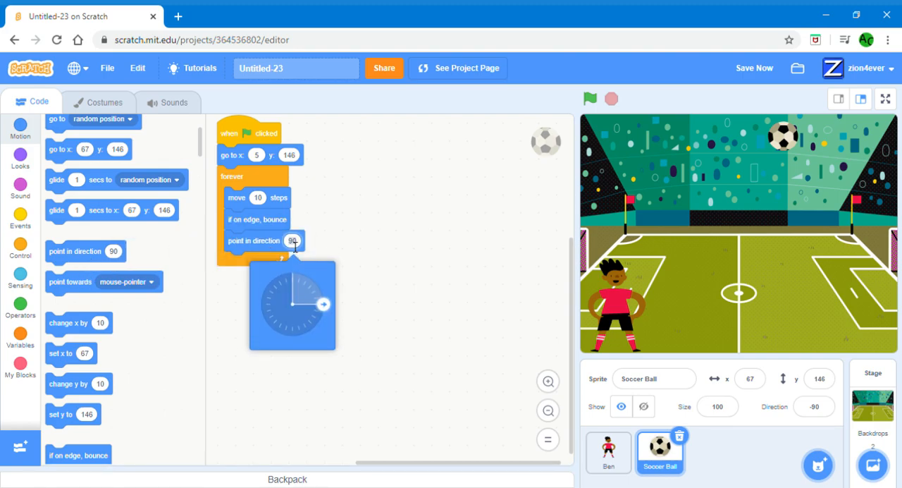
pyautogui.moveTo(322, 304); pyautogui.dragTo(313, 281)
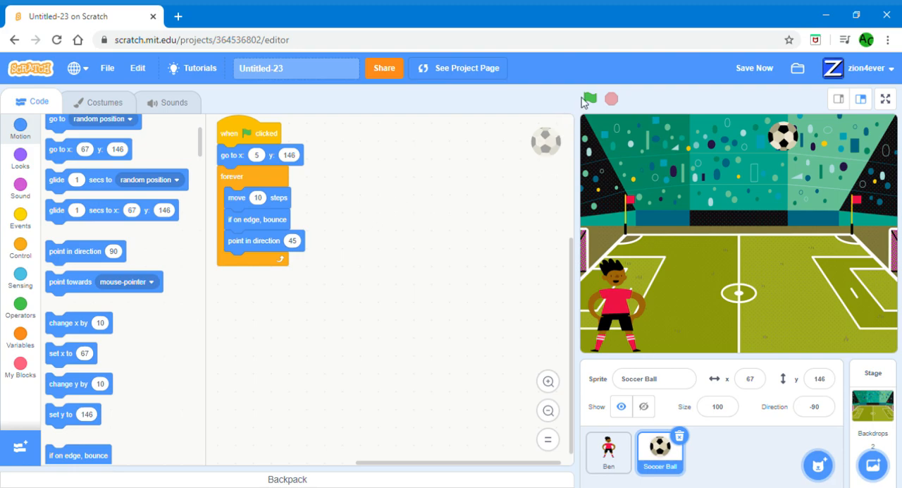
# Run and stop the game repeatedly to watch the ball bounce diagonally
pyautogui.click(589, 99)
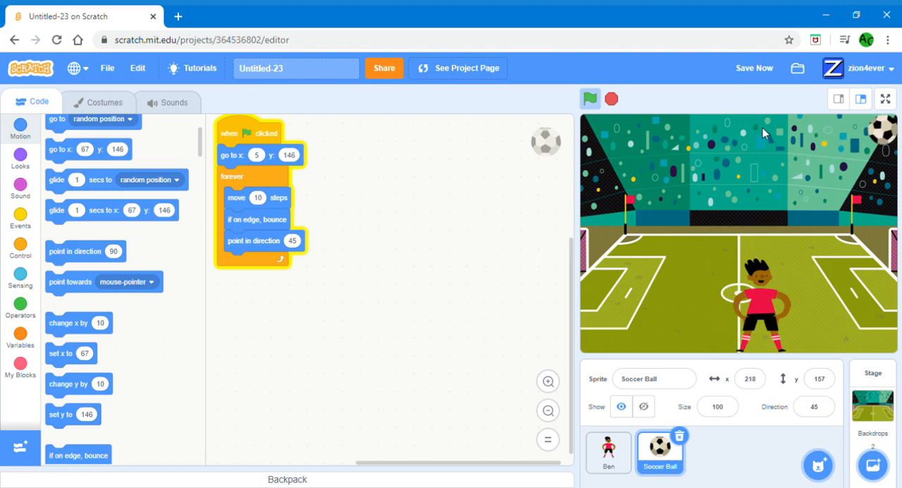
pyautogui.click(590, 98)
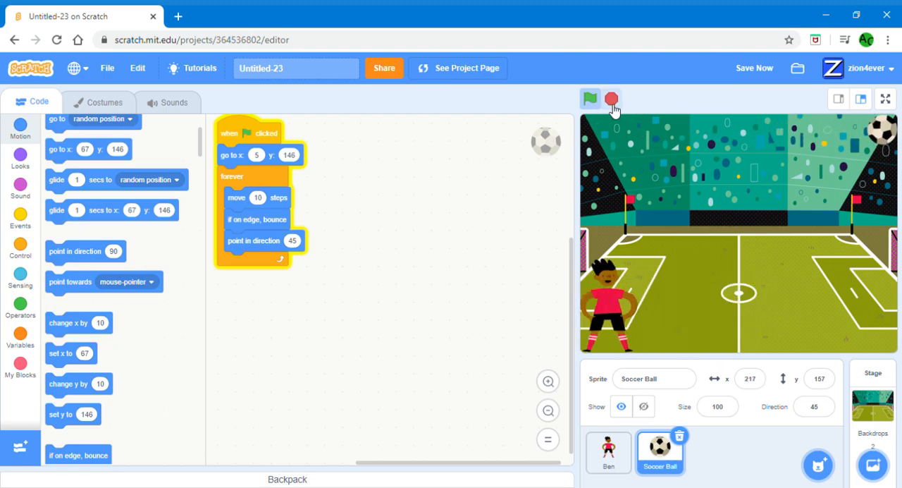
pyautogui.click(590, 98)
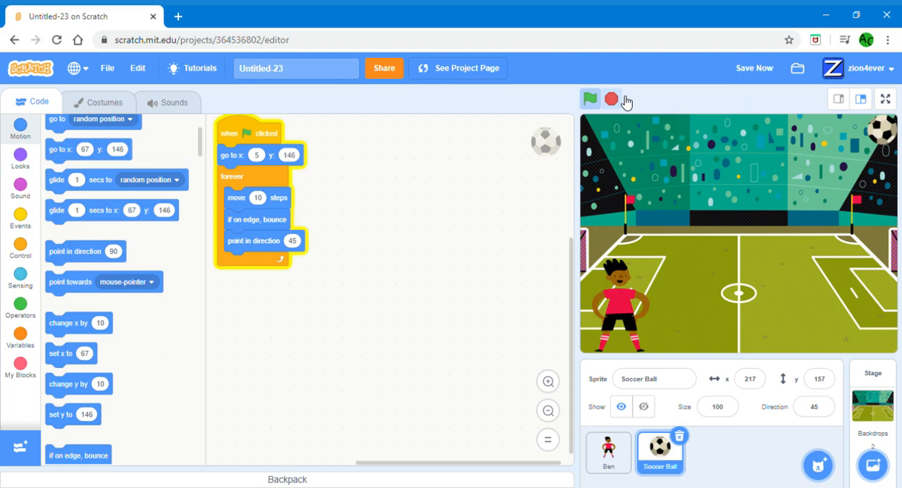
pyautogui.click(590, 99)
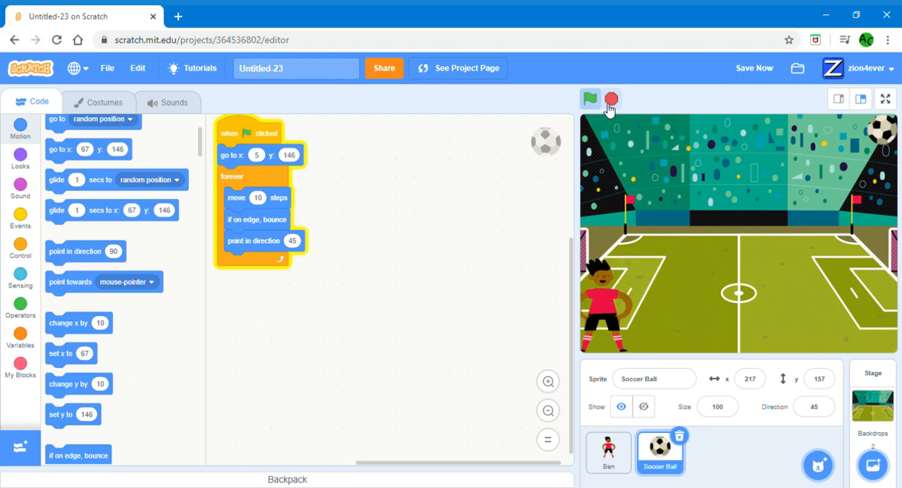
pyautogui.click(590, 99)
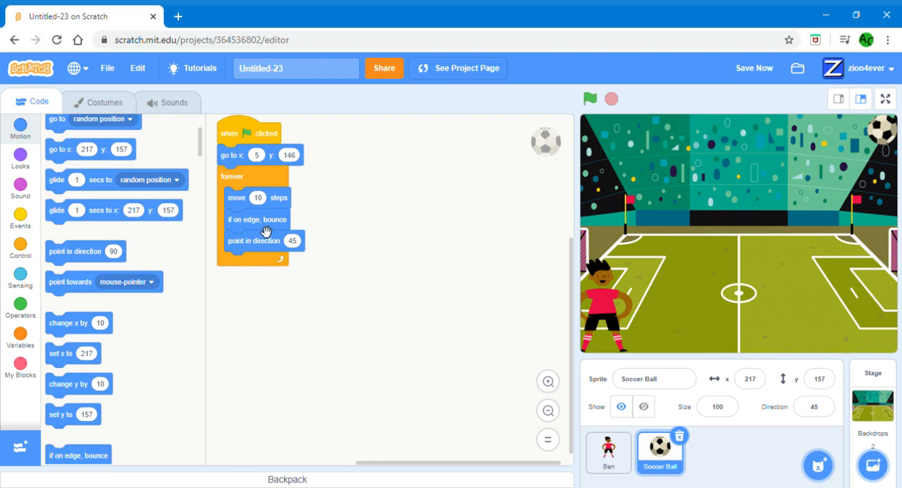
# Move 'point in direction 45' to the top of the loop and test the new order
pyautogui.click(590, 98)
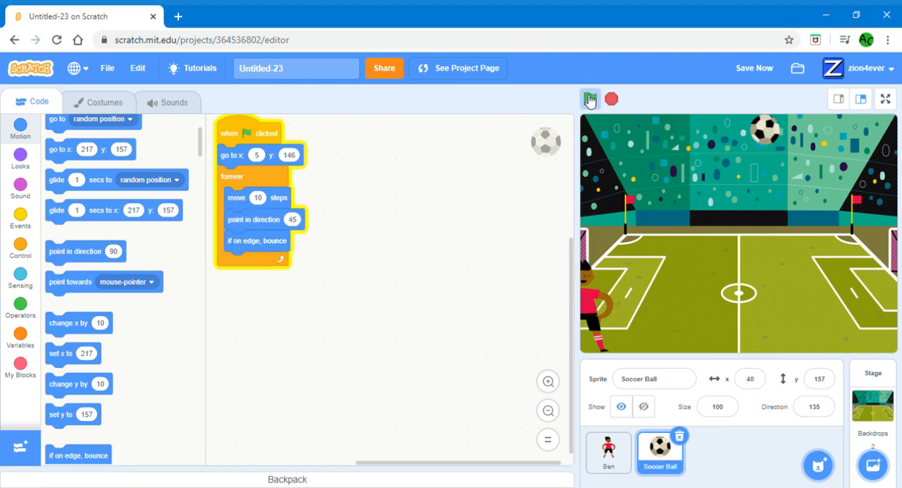
pyautogui.click(591, 98)
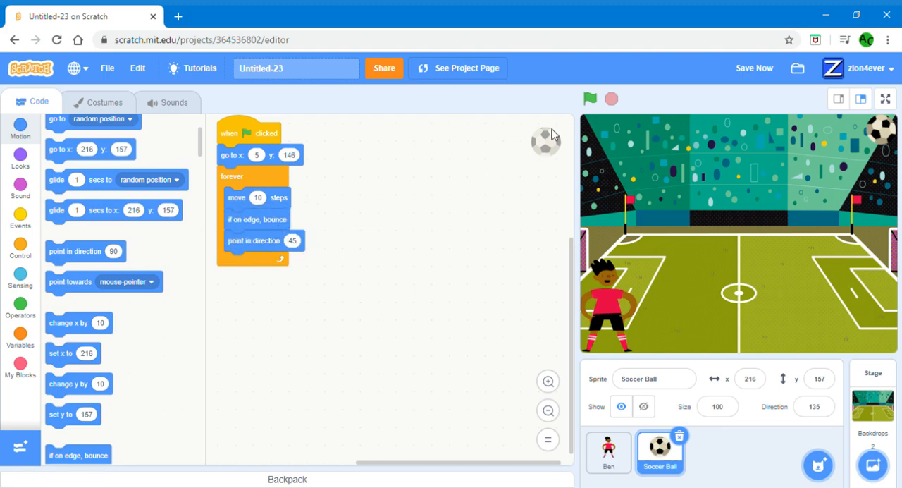
pyautogui.click(590, 98)
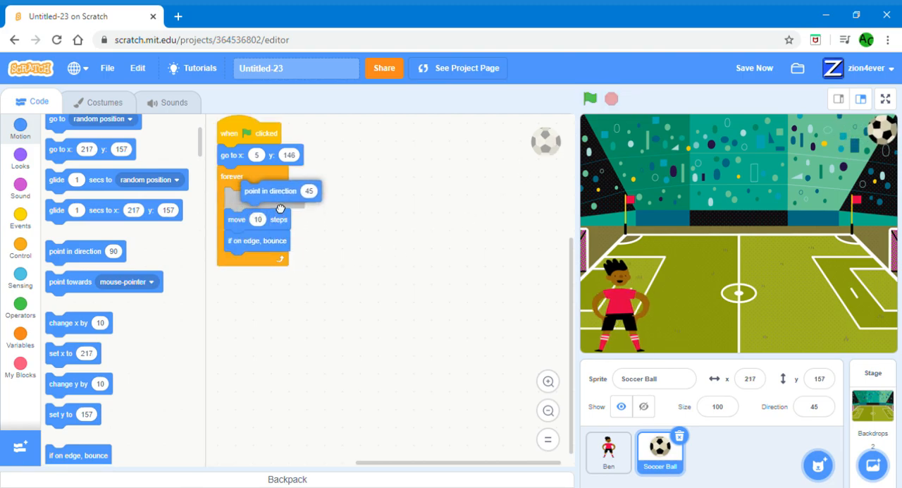
pyautogui.click(590, 98)
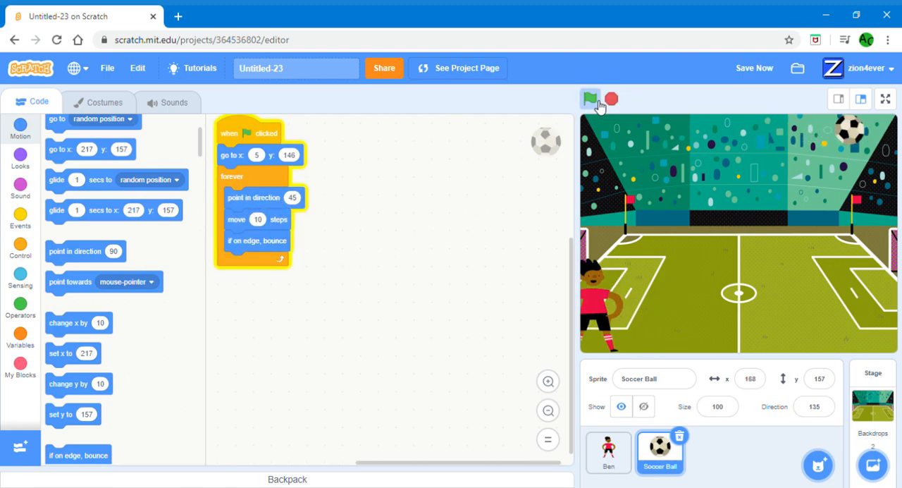
pyautogui.click(591, 99)
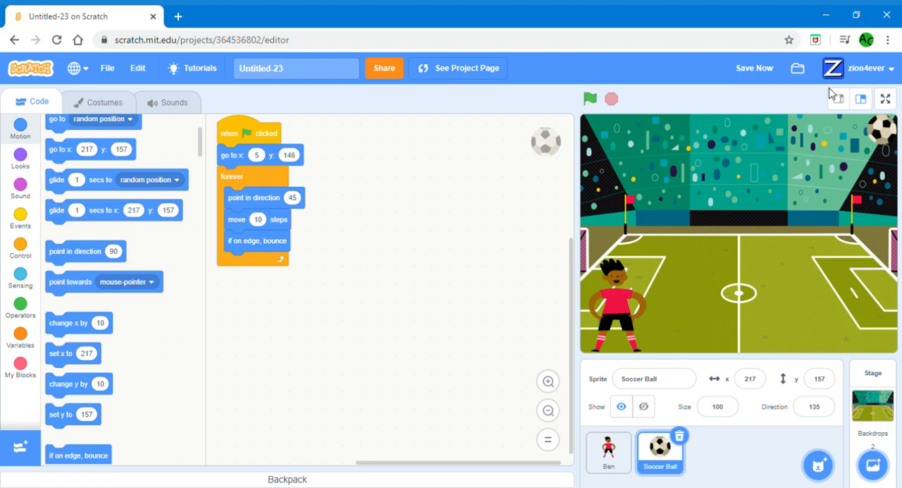
pyautogui.moveTo(597, 180)
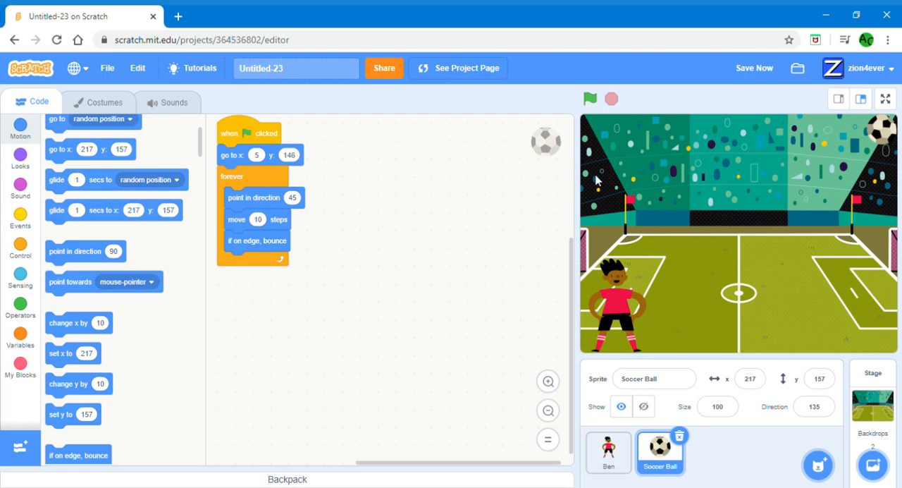
# Pull 'point in direction' out of the loop, reattach move 10 steps and bounce, and test
pyautogui.moveTo(257, 218); pyautogui.dragTo(272, 276)
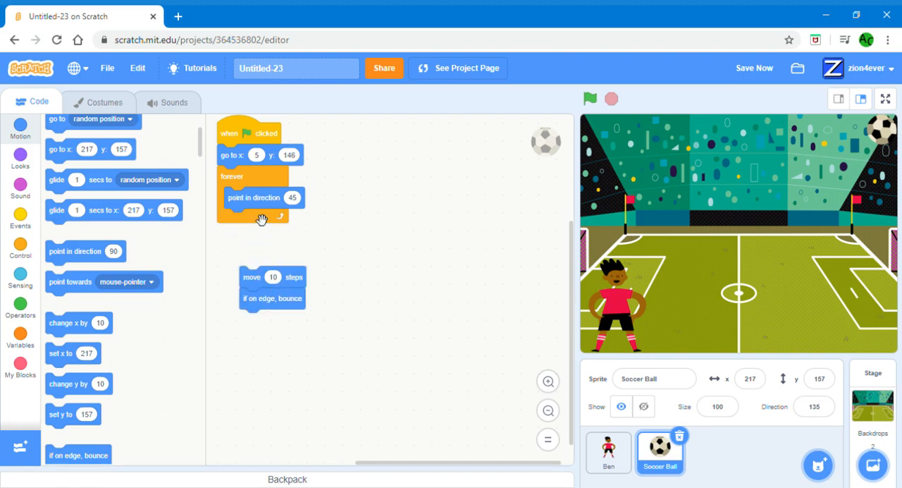
pyautogui.moveTo(253, 198); pyautogui.dragTo(442, 260)
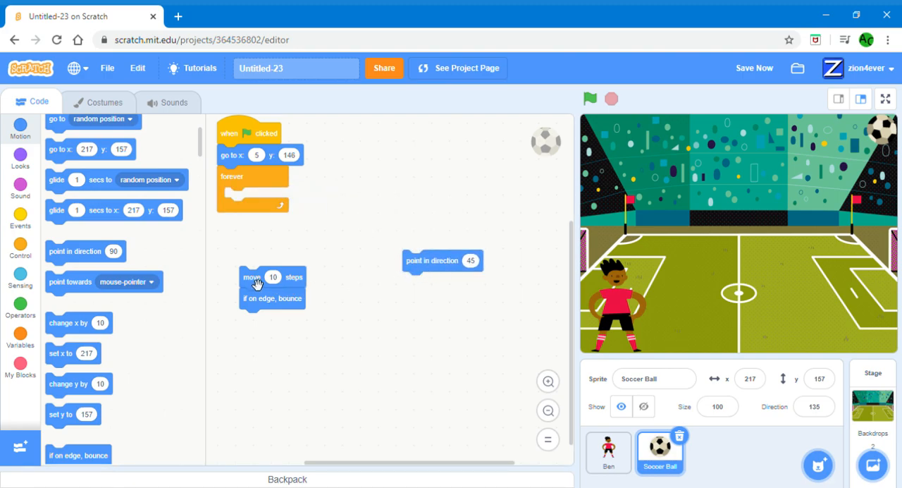
pyautogui.moveTo(272, 287); pyautogui.dragTo(252, 208)
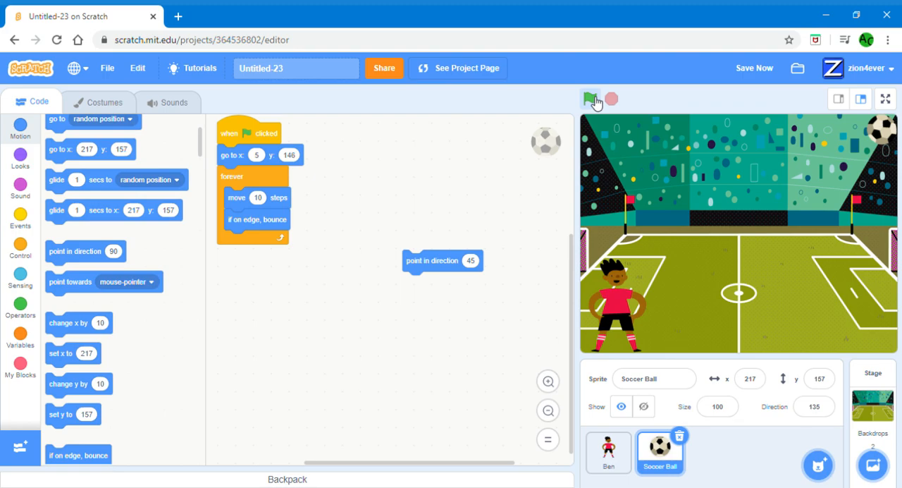
pyautogui.click(590, 99)
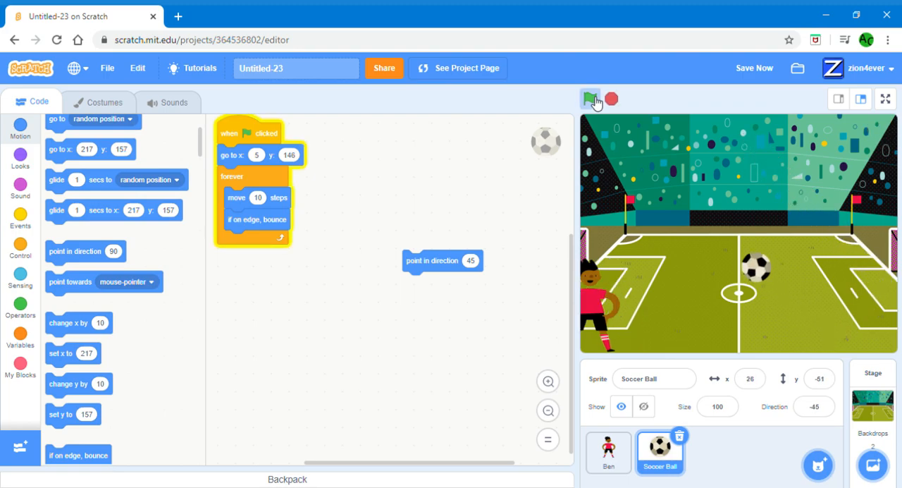
pyautogui.click(590, 98)
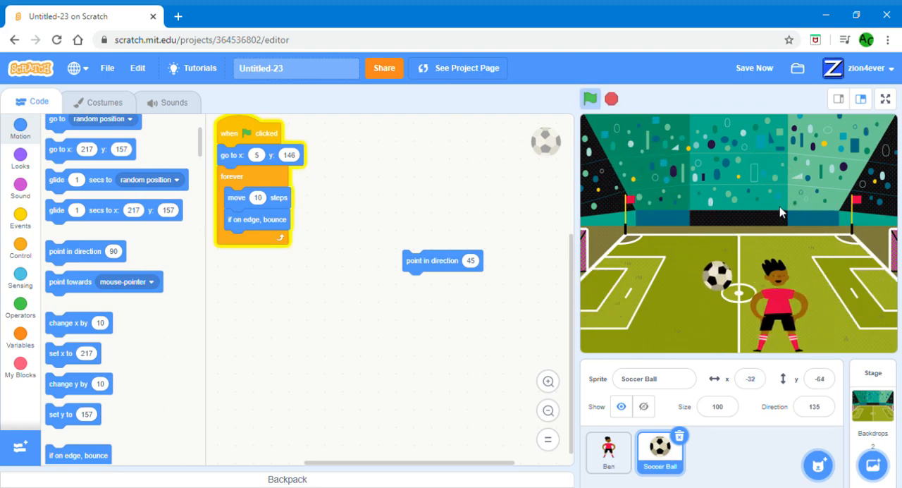
pyautogui.click(591, 99)
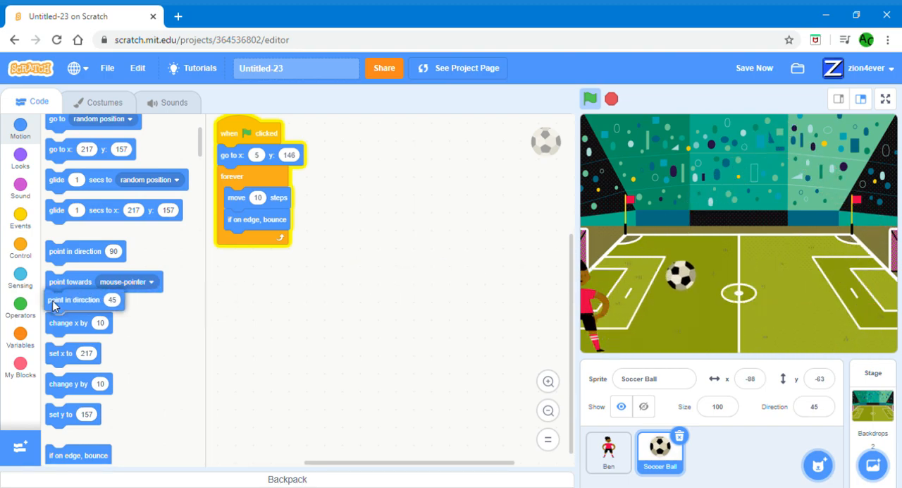
# Discard the leftover direction block and run and stop the game again
pyautogui.click(589, 99)
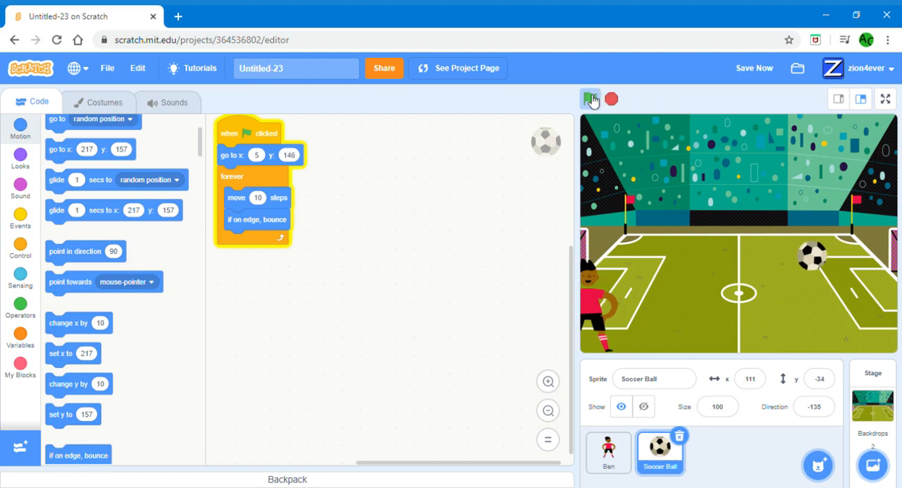
pyautogui.click(591, 99)
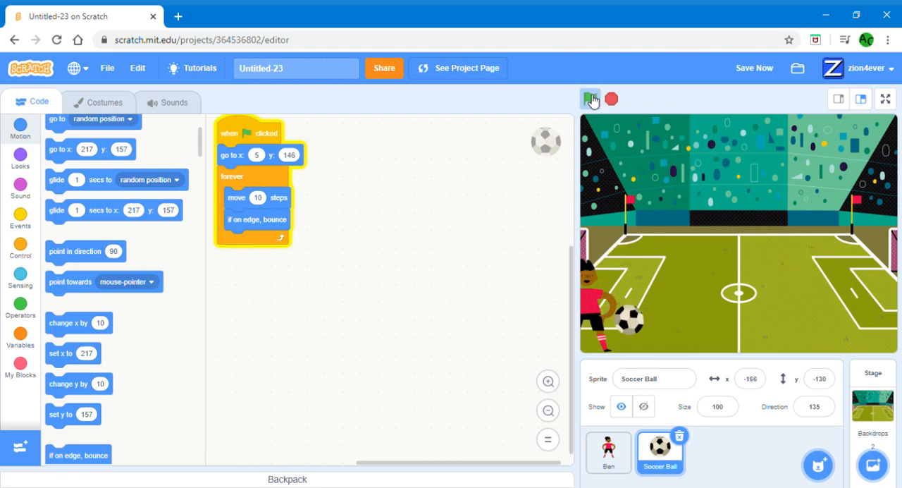
pyautogui.click(589, 99)
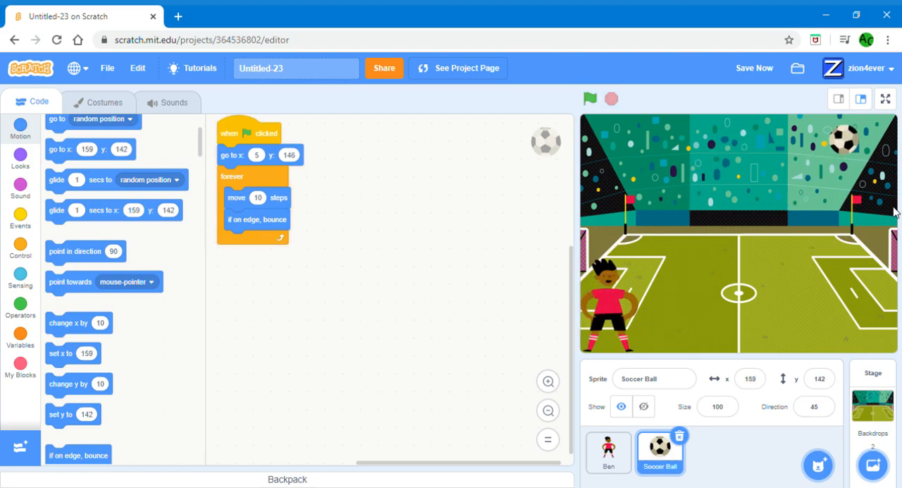
pyautogui.moveTo(658, 273)
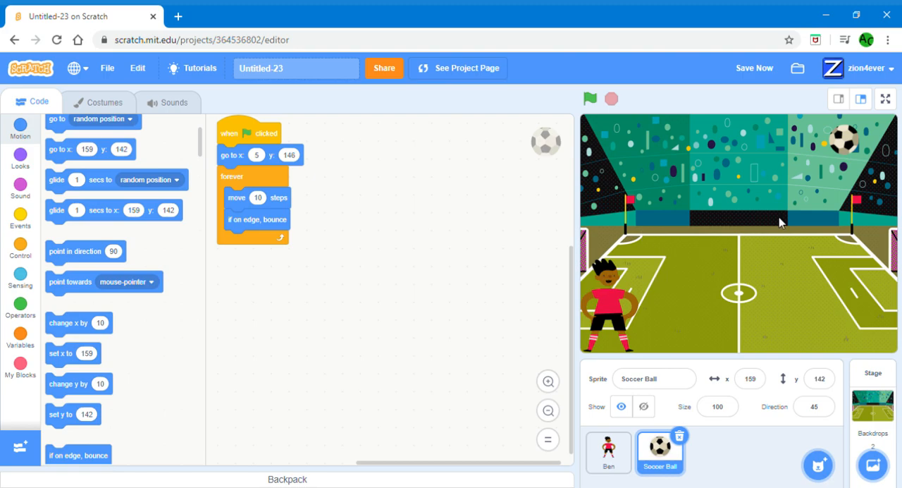
pyautogui.moveTo(866, 207)
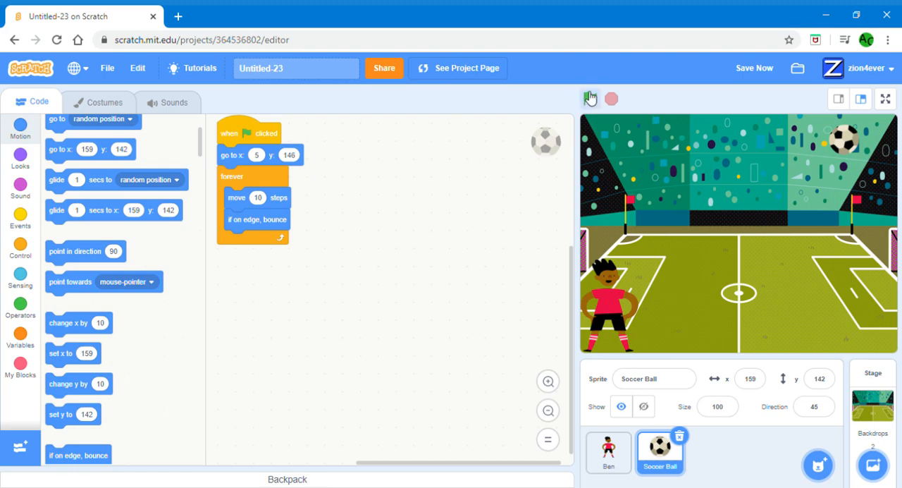
pyautogui.click(590, 98)
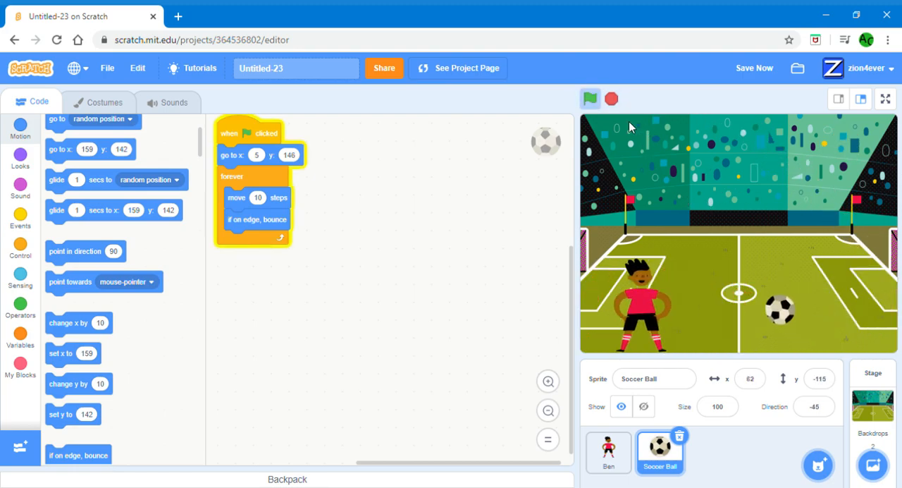
pyautogui.click(590, 99)
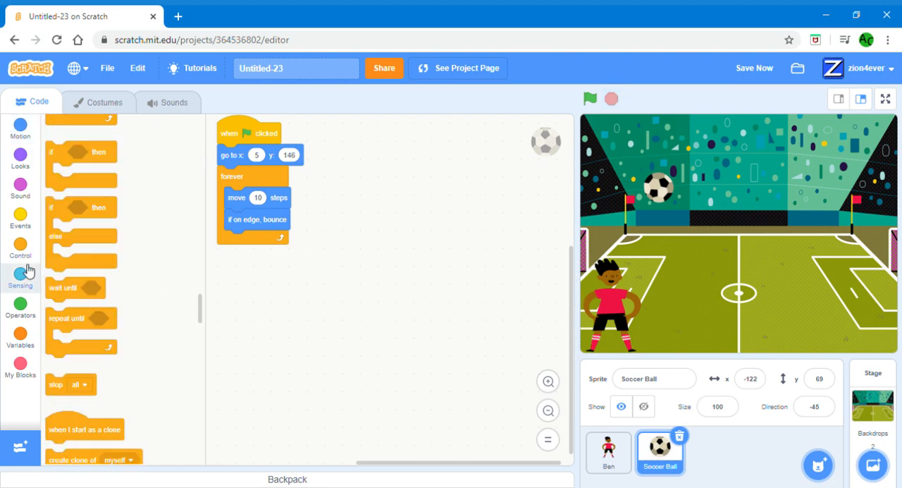
# Add an 'if touching Ben then' check after the edge bounce and save the project
pyautogui.click(20, 250)
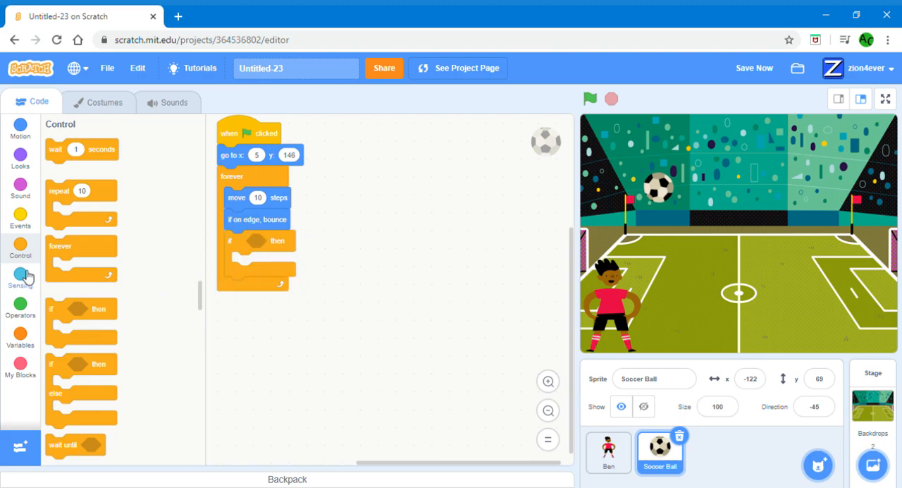
pyautogui.click(20, 276)
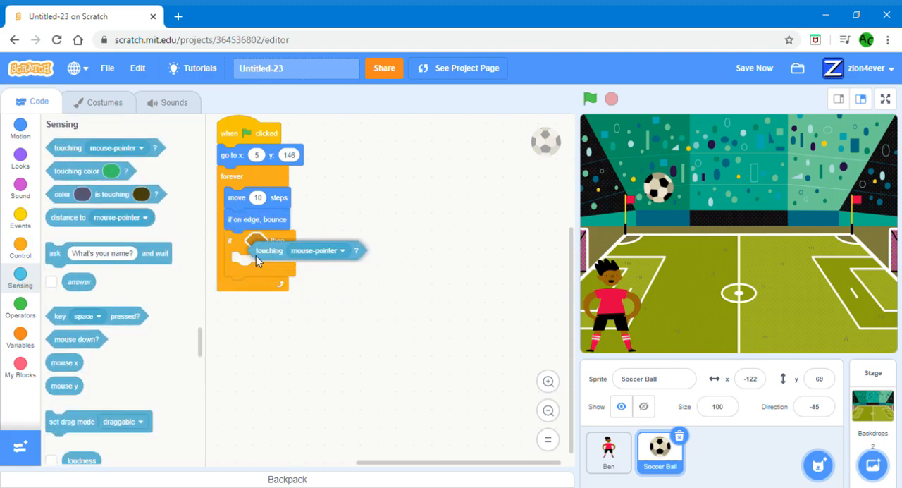
pyautogui.click(344, 241)
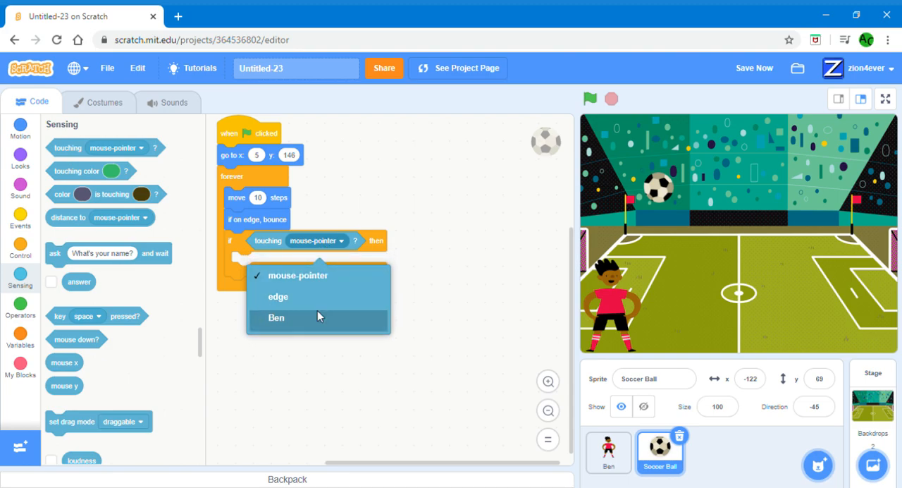
pyautogui.click(276, 318)
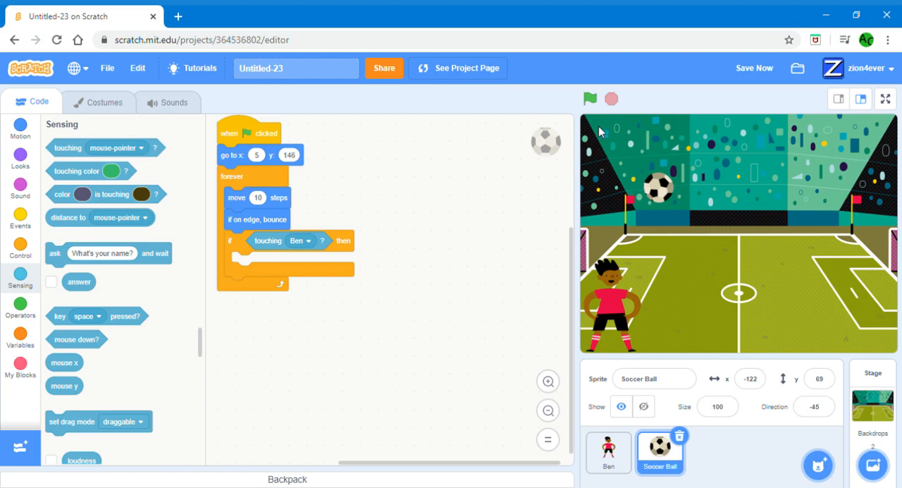
pyautogui.moveTo(698, 135)
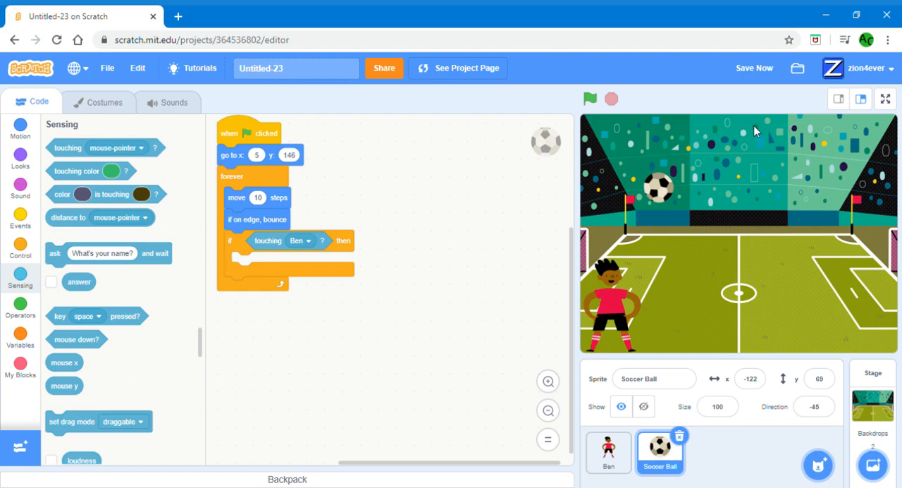
pyautogui.moveTo(780, 142)
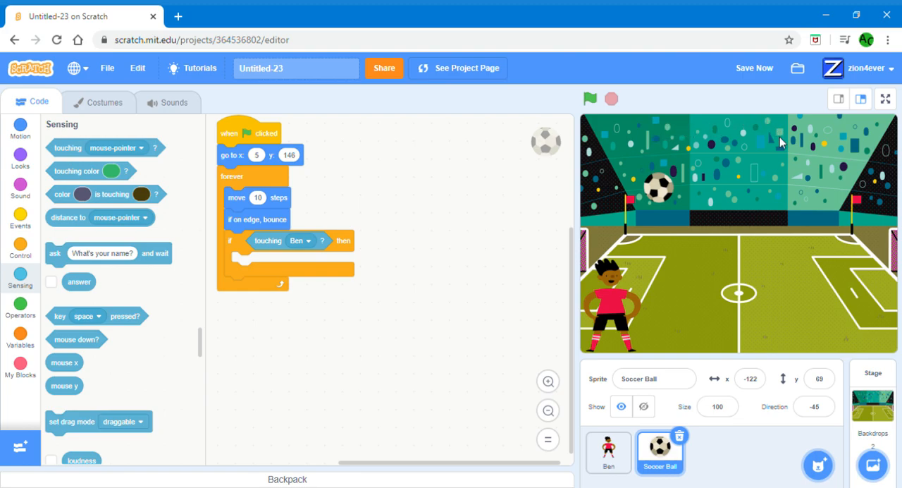
pyautogui.moveTo(819, 108)
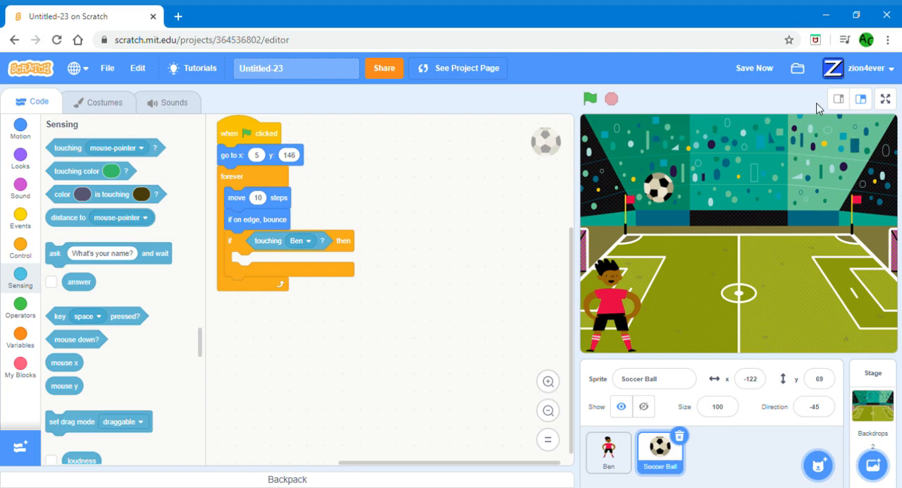
pyautogui.click(753, 68)
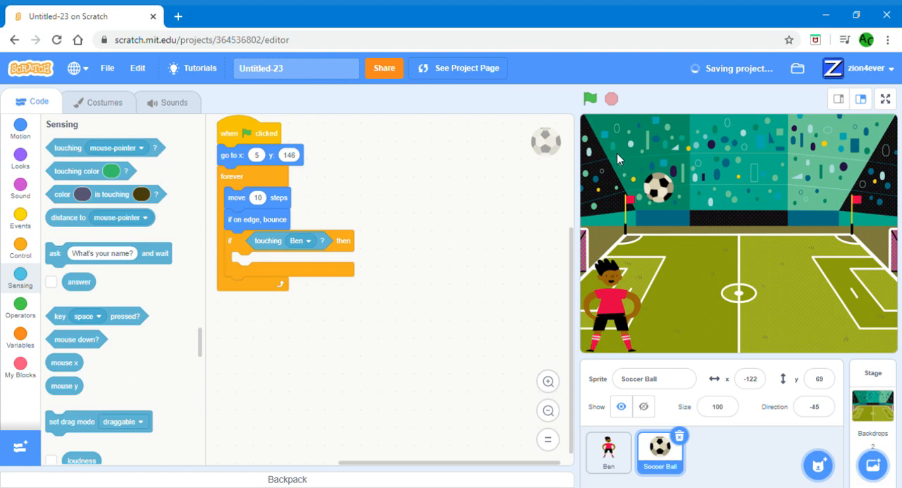
pyautogui.moveTo(674, 189)
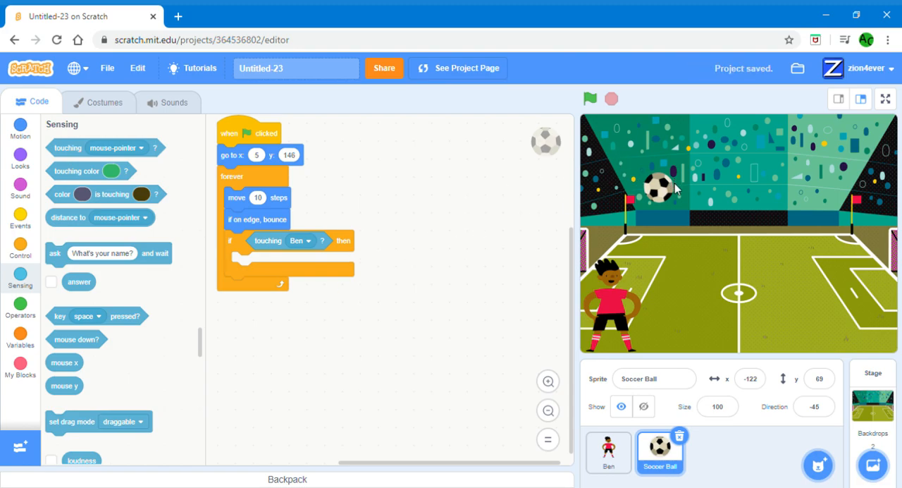
pyautogui.moveTo(670, 201)
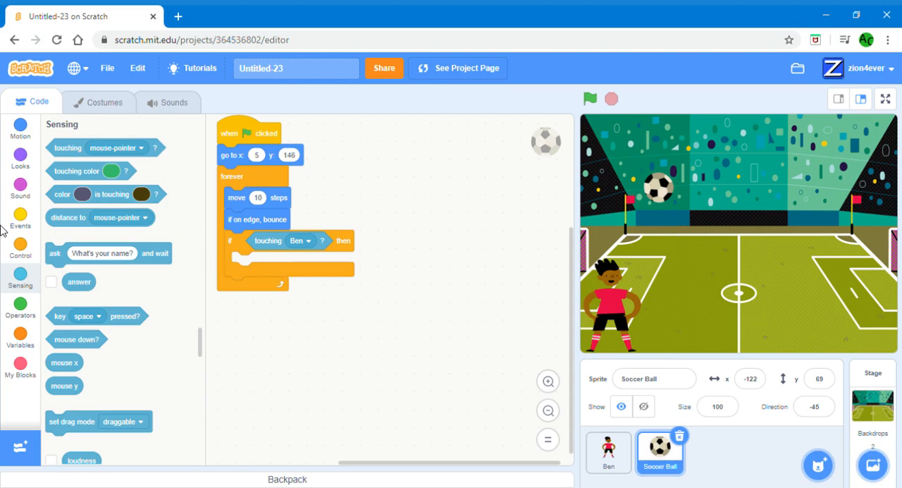
# Put a 'point in direction 180' step inside the touching-Ben check
pyautogui.click(19, 129)
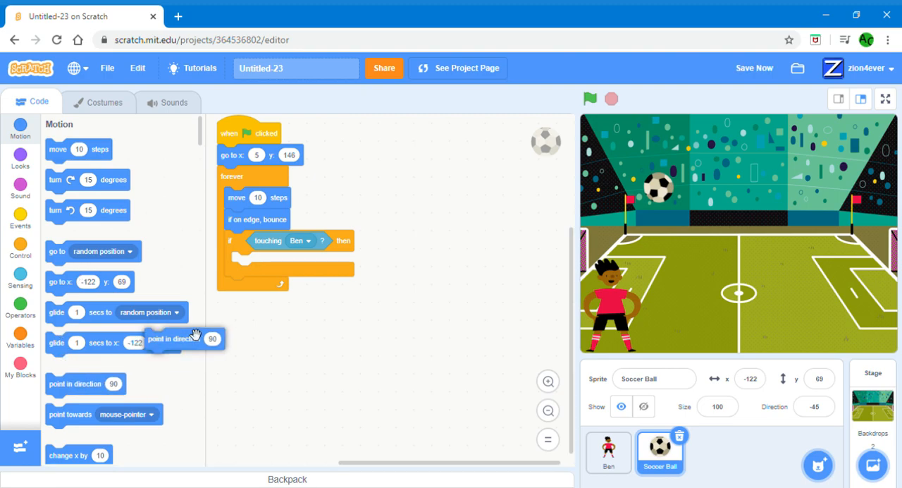
pyautogui.moveTo(185, 339); pyautogui.dragTo(271, 262)
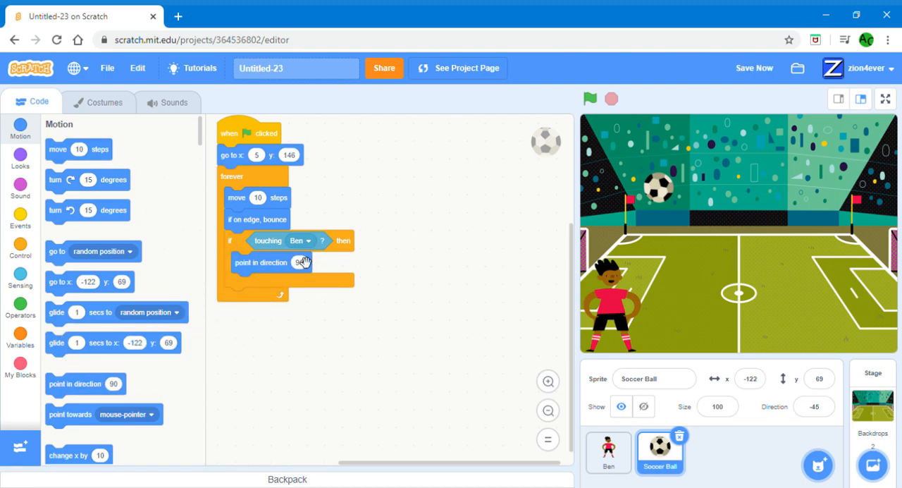
pyautogui.click(299, 262)
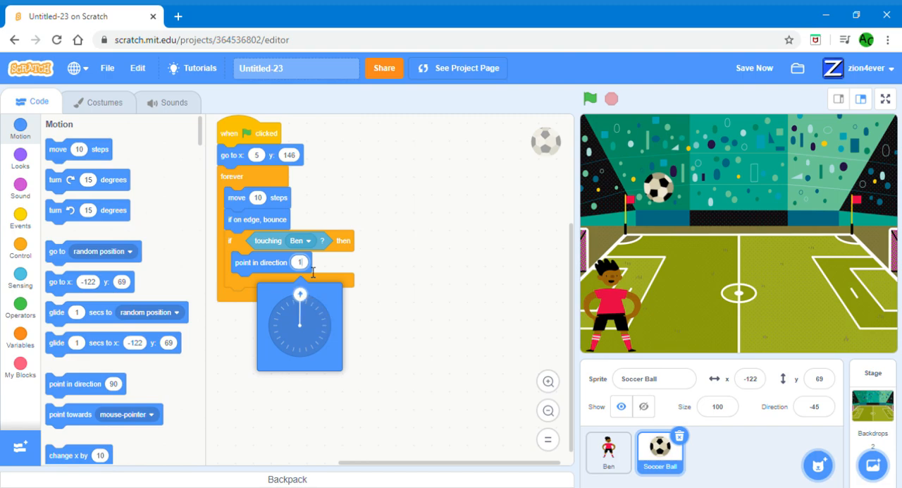
pyautogui.moveTo(300, 291); pyautogui.dragTo(299, 356)
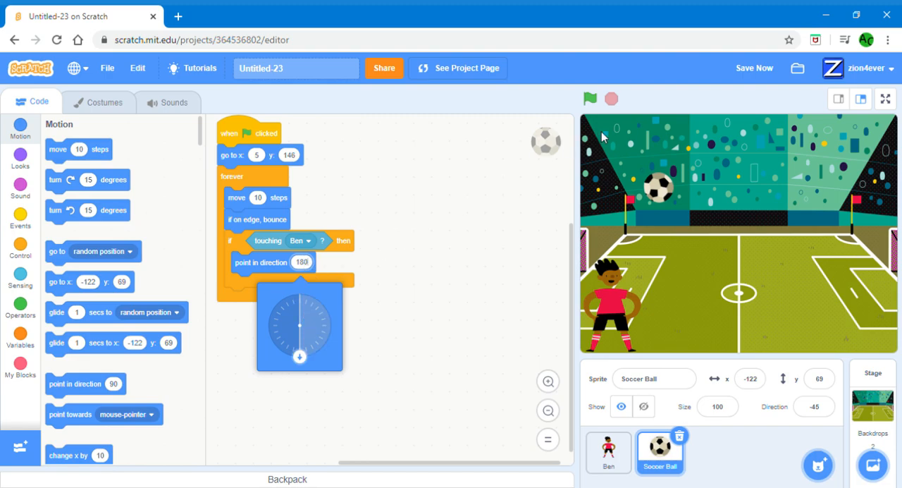
pyautogui.click(590, 99)
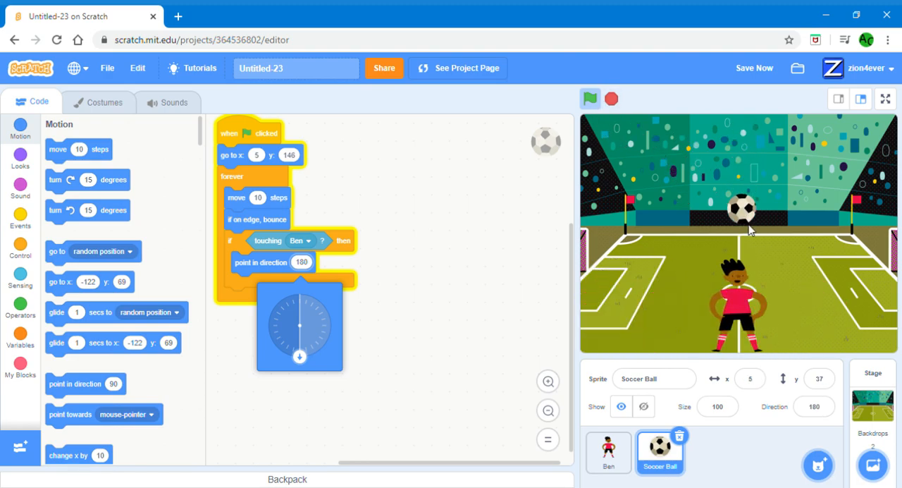
# Run and stop the game to check the bounce, then select the direction value
pyautogui.click(589, 99)
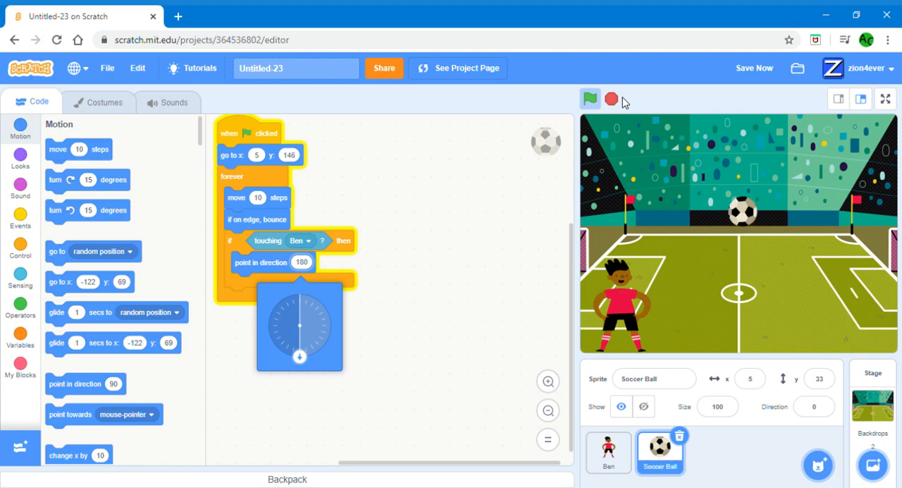
pyautogui.click(590, 99)
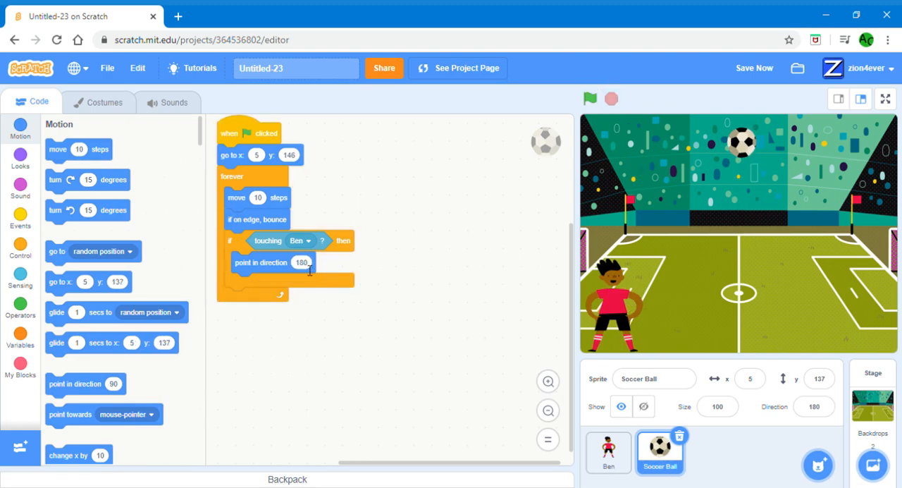
pyautogui.click(302, 263)
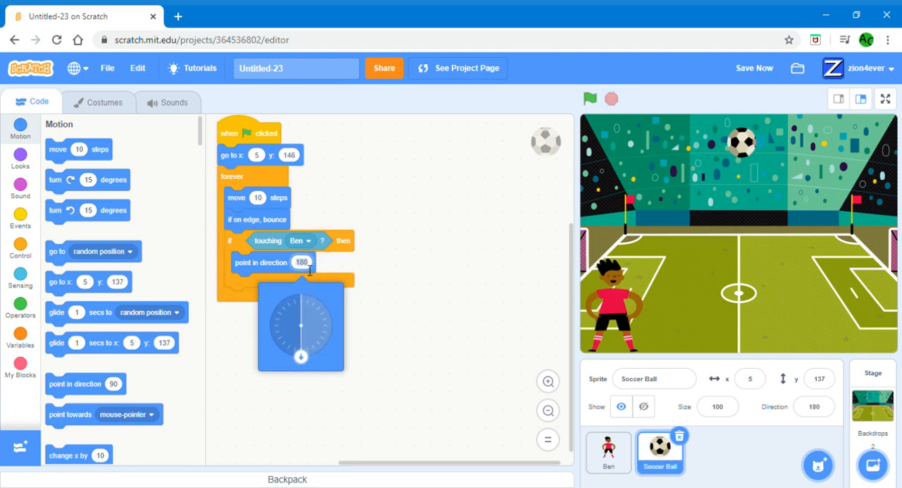
# Change the touching-Ben bounce direction to 45 and test-run the game several times
pyautogui.click(319, 303)
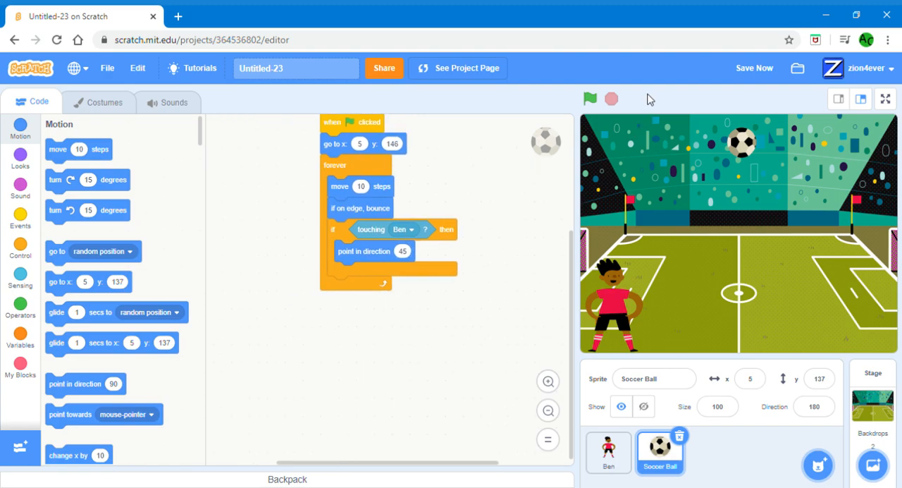
pyautogui.click(590, 98)
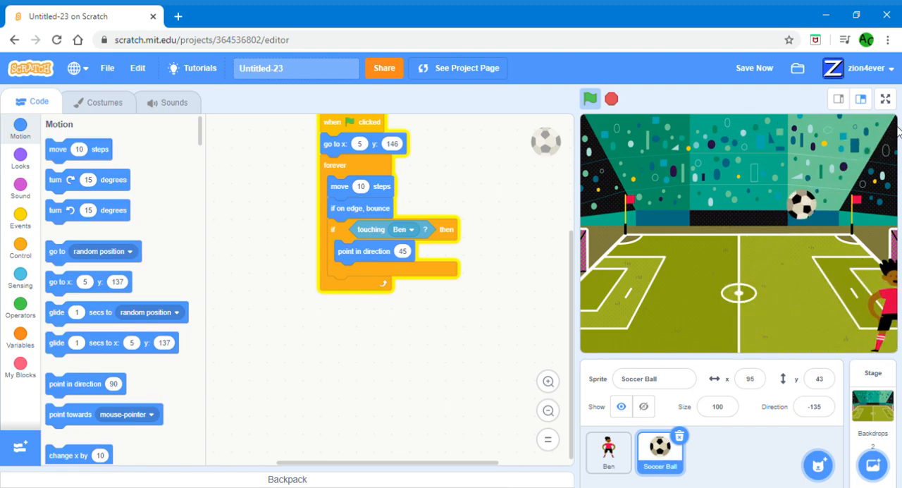
pyautogui.click(590, 98)
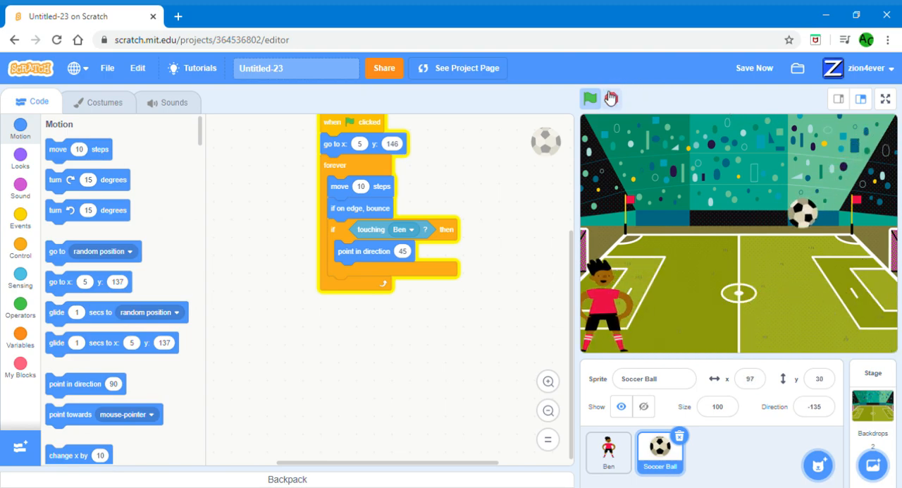
pyautogui.click(590, 99)
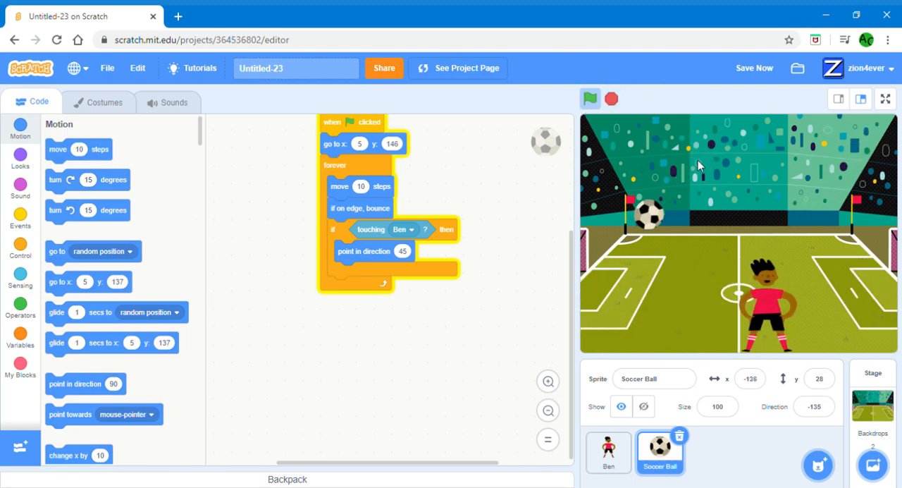
pyautogui.click(590, 98)
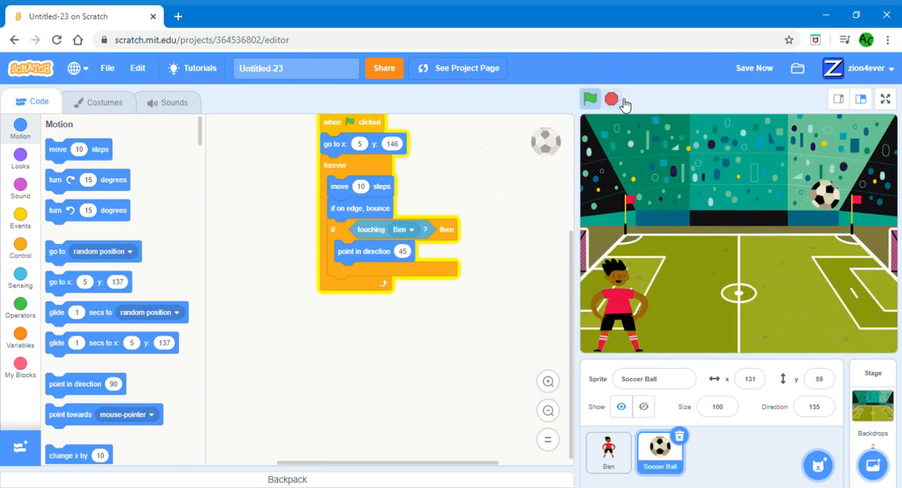
pyautogui.click(590, 99)
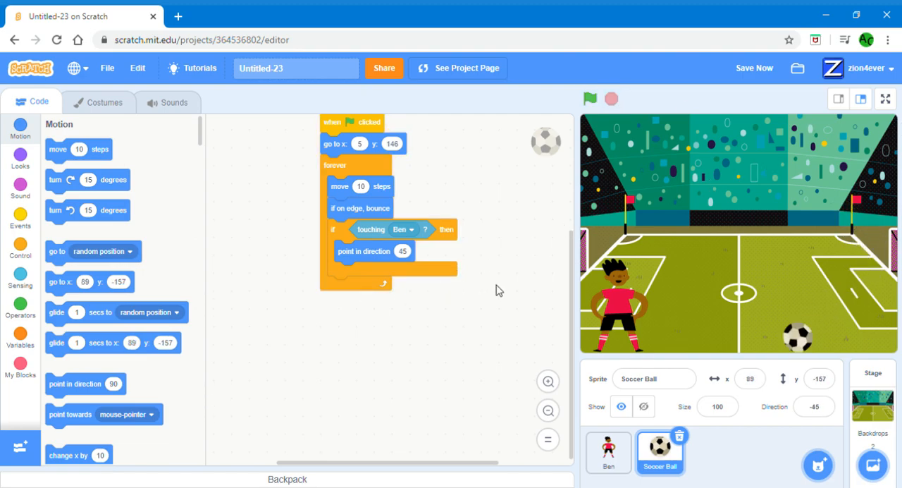
pyautogui.click(590, 98)
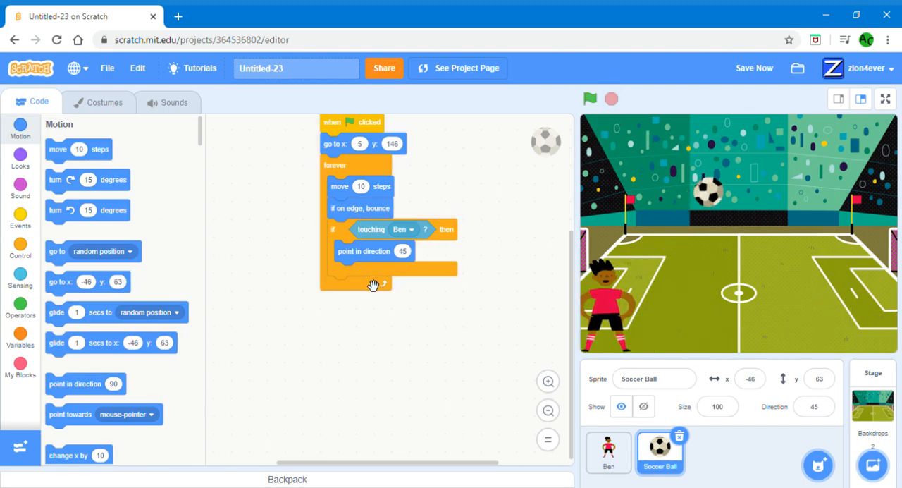
# Set the bounce direction to 'pick random -45 to 45', reattach it, then run and stop
pyautogui.moveTo(373, 250); pyautogui.dragTo(378, 330)
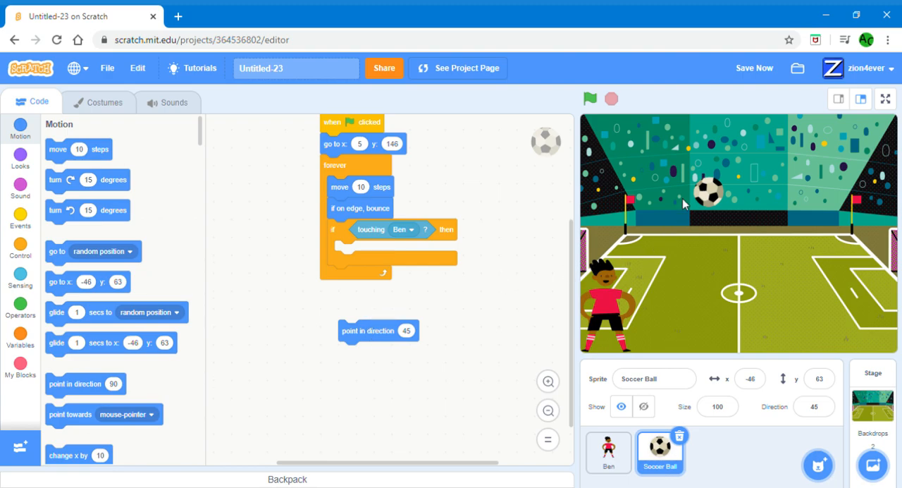
pyautogui.moveTo(20, 310)
pyautogui.write('-45')
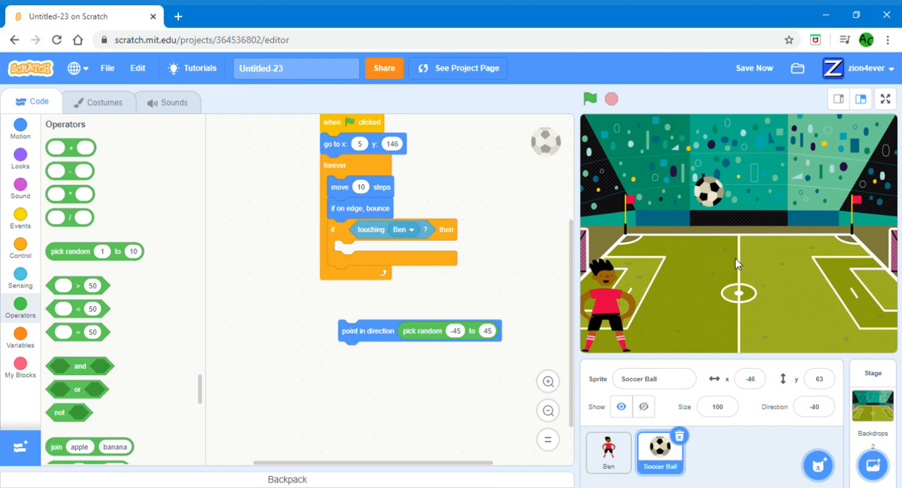
pyautogui.moveTo(637, 219)
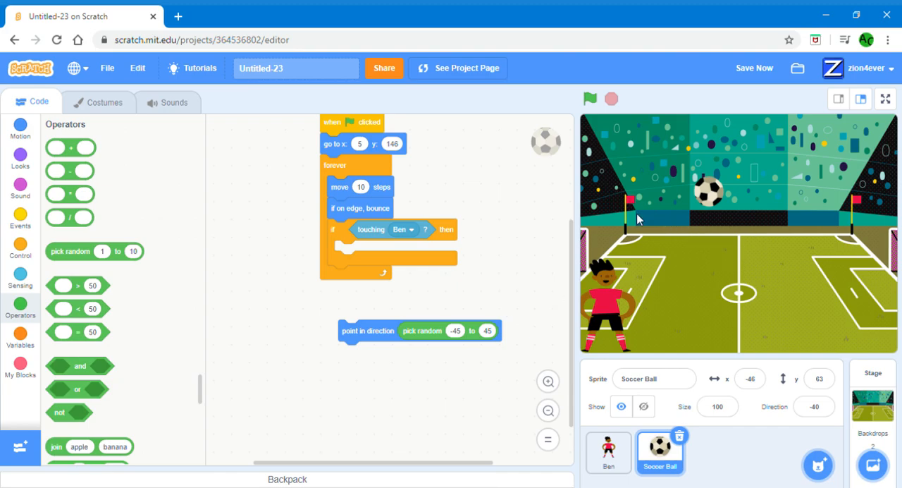
pyautogui.moveTo(578, 191)
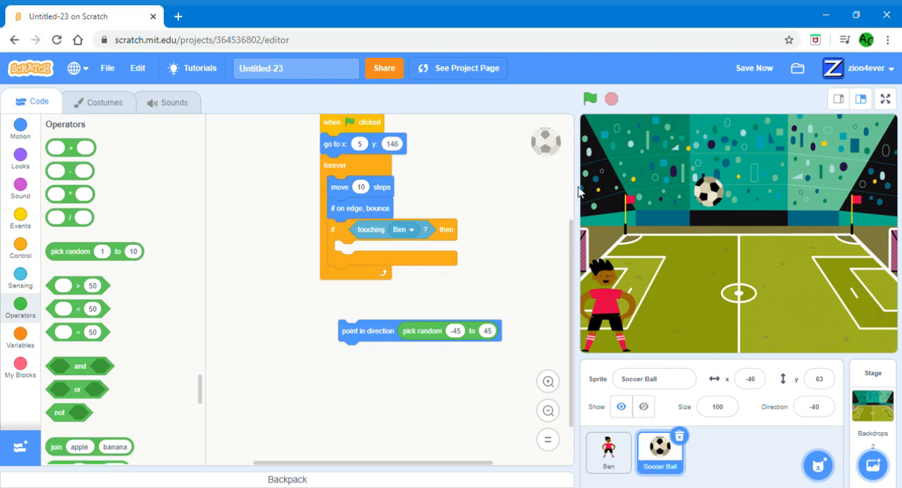
pyautogui.moveTo(898, 213)
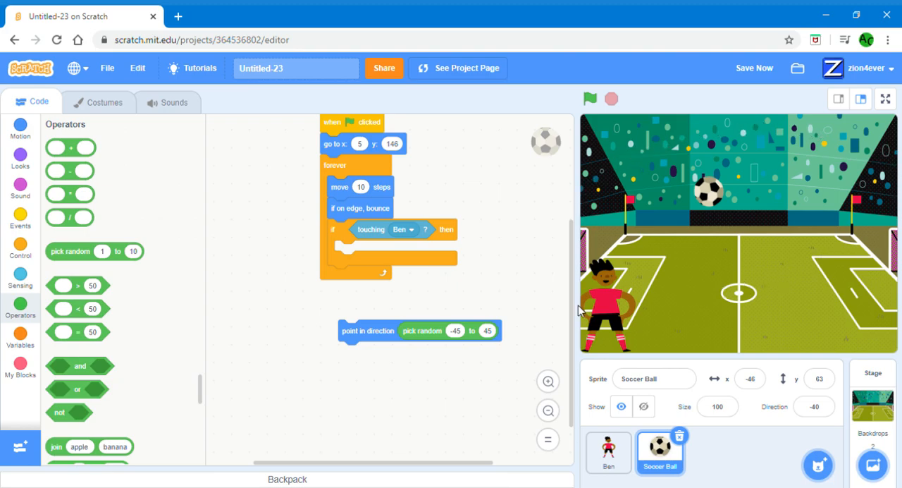
pyautogui.moveTo(568, 262)
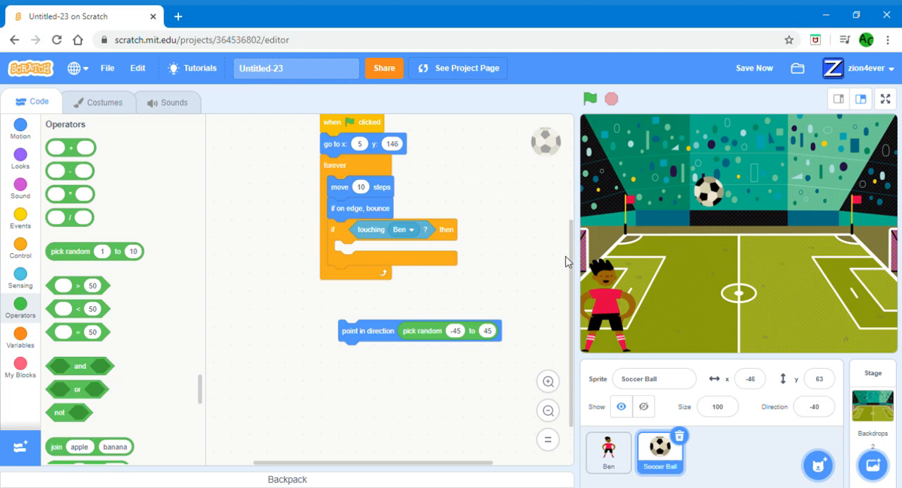
pyautogui.moveTo(601, 296)
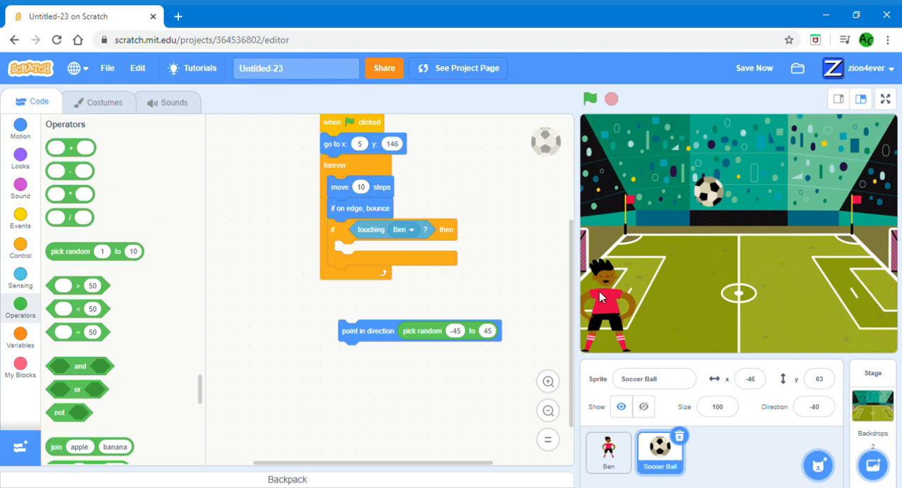
pyautogui.moveTo(366, 330); pyautogui.dragTo(367, 249)
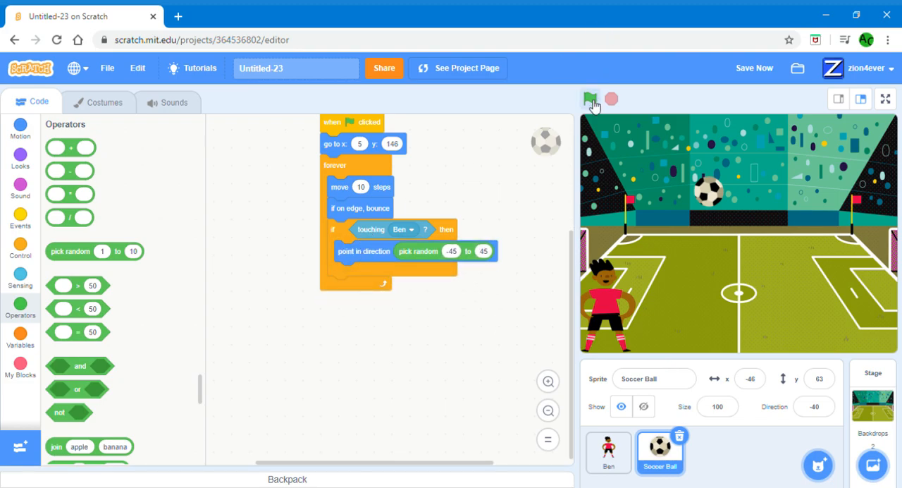
pyautogui.click(589, 99)
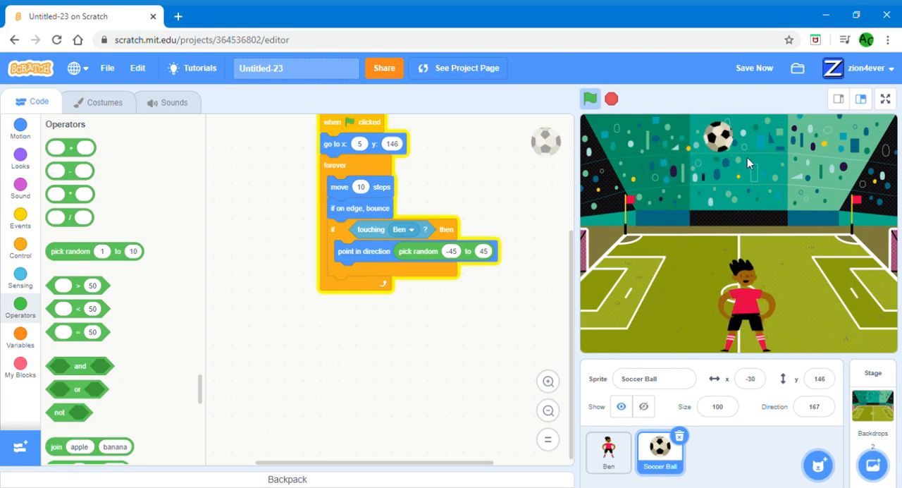
pyautogui.click(591, 98)
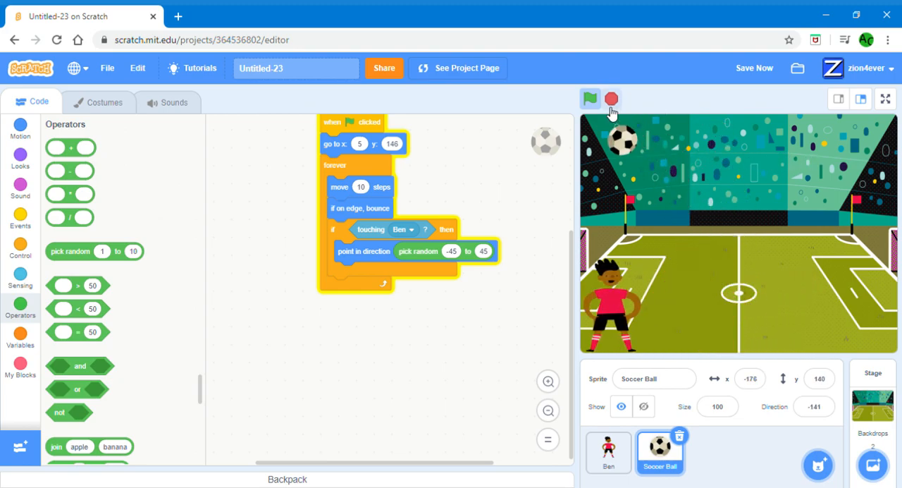
pyautogui.click(589, 99)
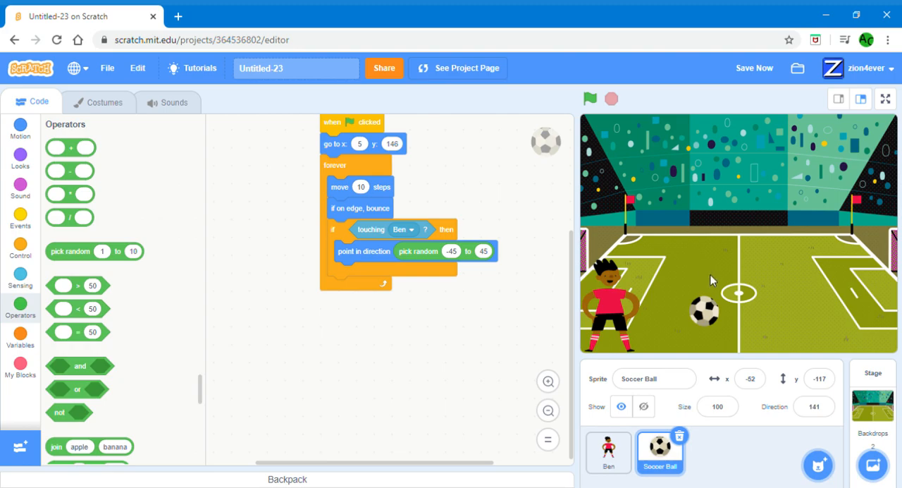
pyautogui.moveTo(590, 483)
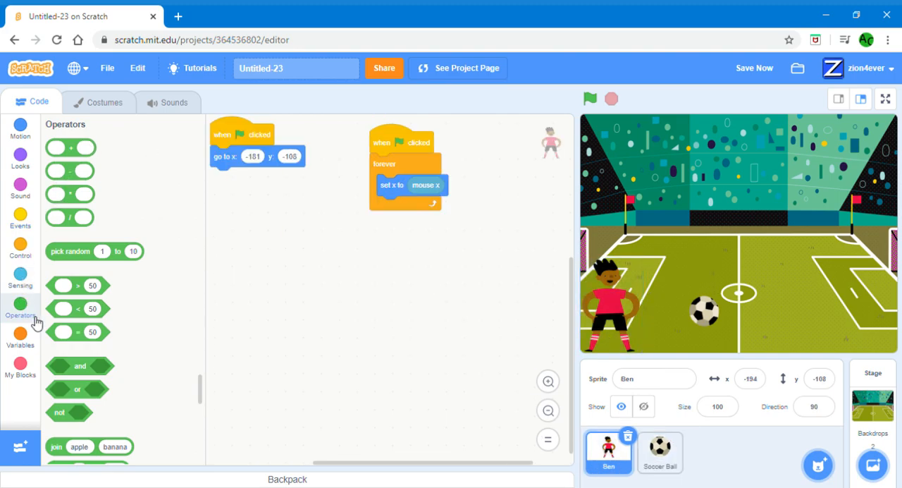
# Make a new variable named 'Headers' for all sprites from the Variables category
pyautogui.click(19, 336)
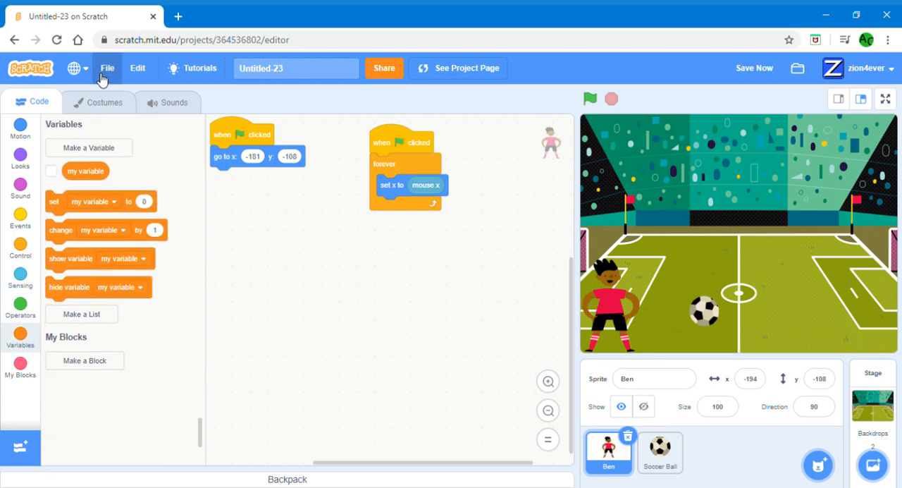
pyautogui.click(89, 147)
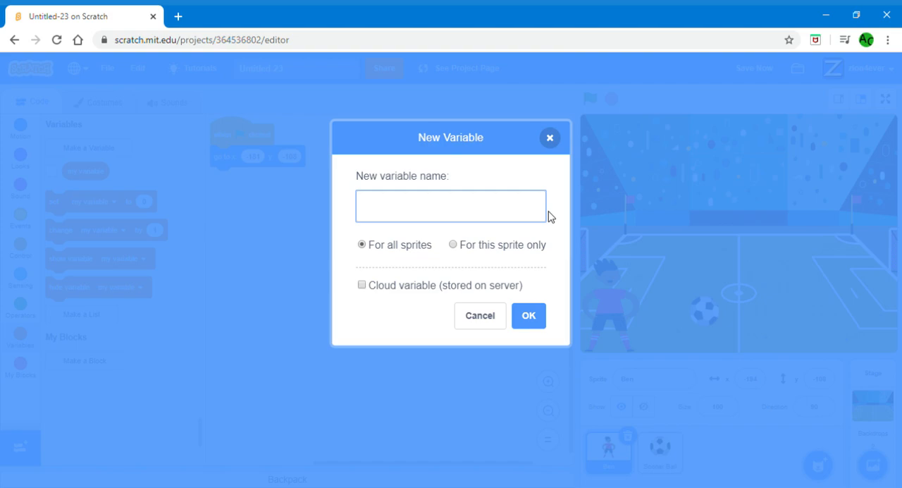
pyautogui.write('Head')
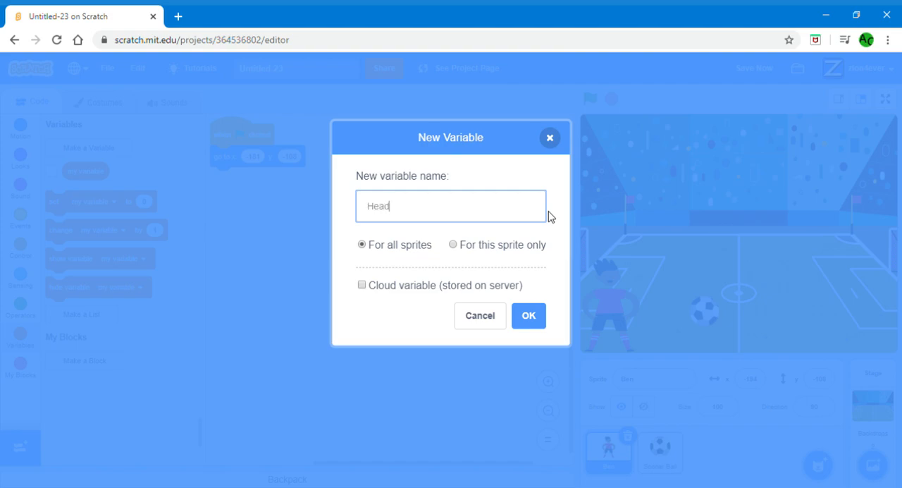
pyautogui.write('er')
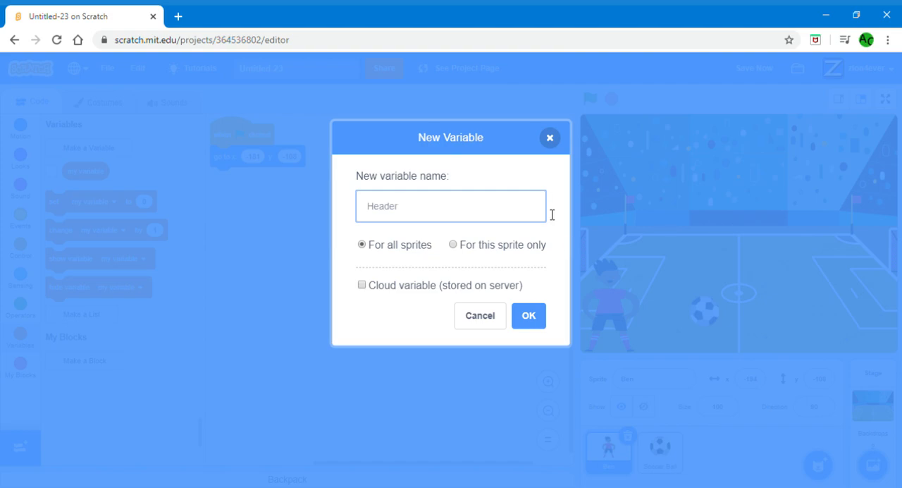
pyautogui.click(528, 315)
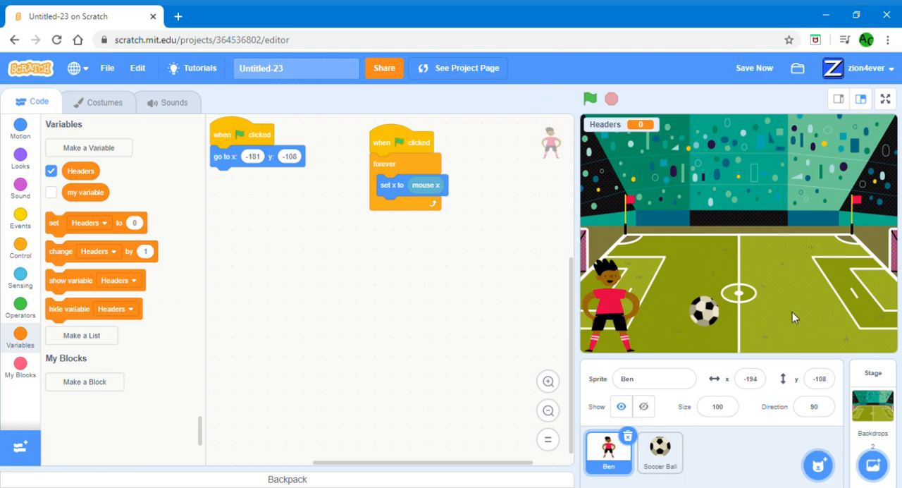
pyautogui.moveTo(626, 241)
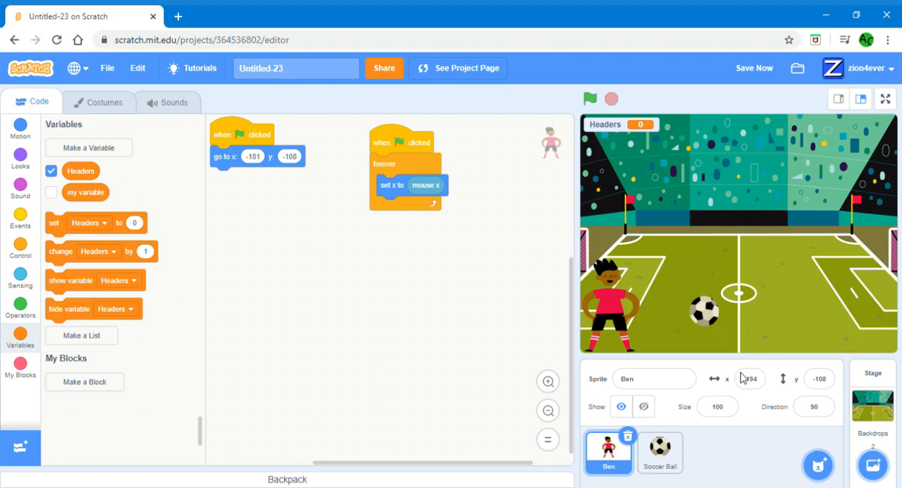
# Test-run the heading game, letting the Headers counter climb to 24 before stopping
pyautogui.click(659, 452)
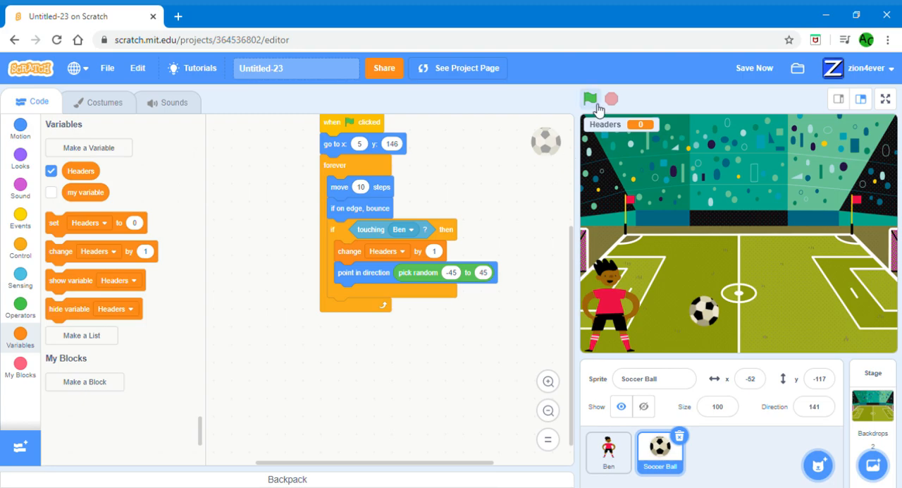
pyautogui.click(589, 99)
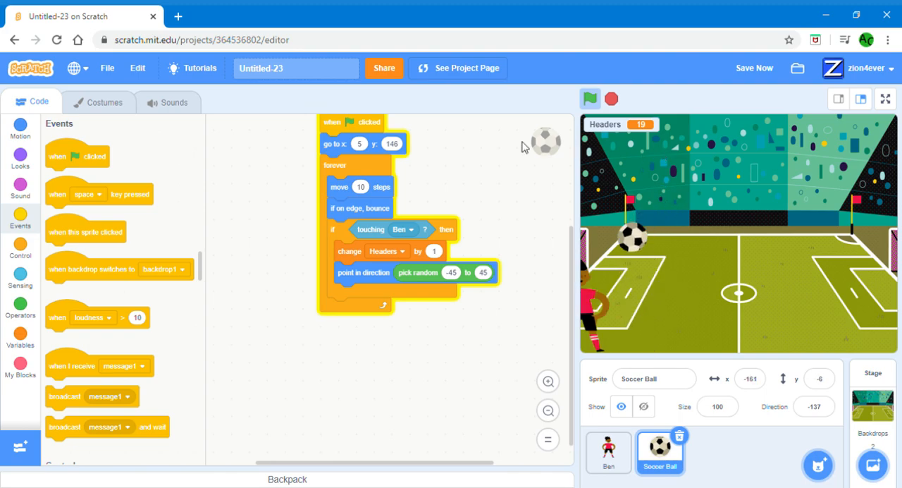
pyautogui.click(589, 99)
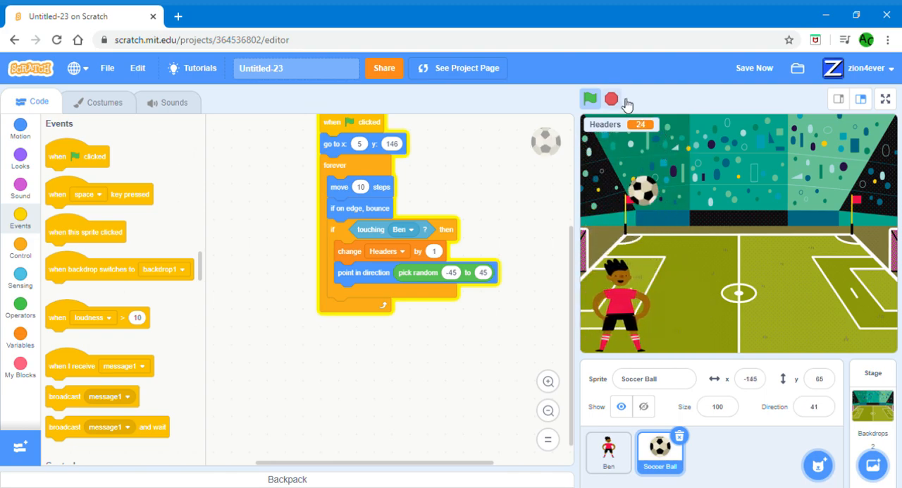
pyautogui.click(589, 98)
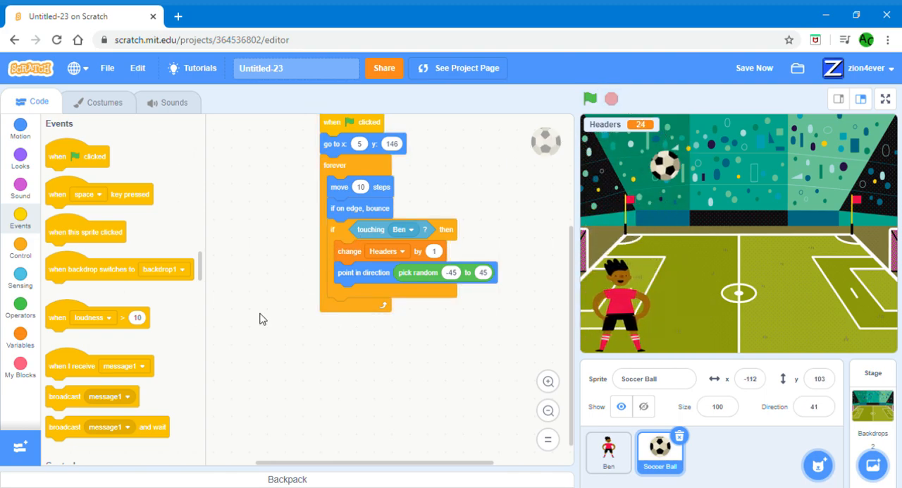
# Insert 'wait 0.02 seconds' after 'change Headers by 1', then run and stop the game
pyautogui.scroll(-3)
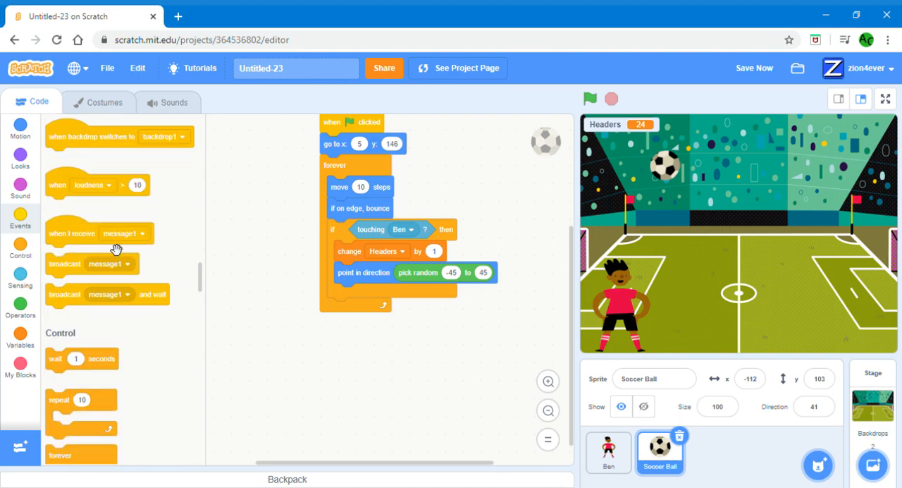
pyautogui.moveTo(81, 358); pyautogui.dragTo(303, 276)
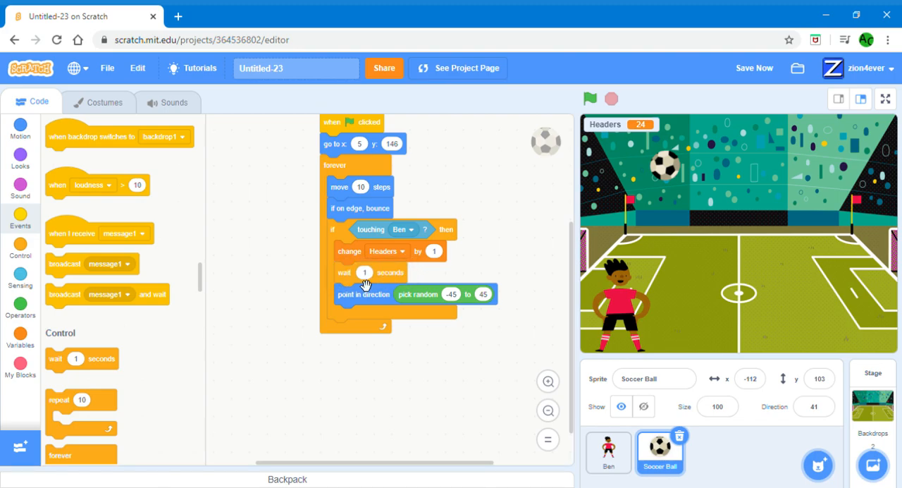
pyautogui.click(365, 272)
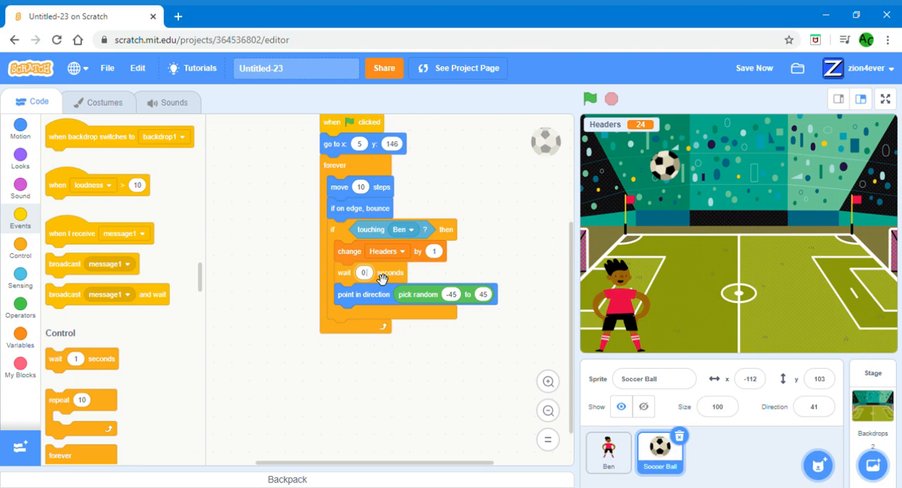
pyautogui.write('0.02')
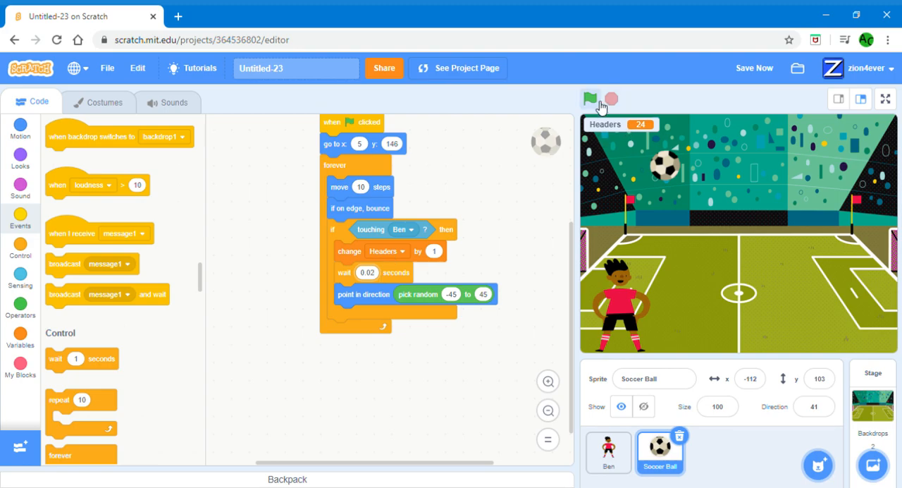
pyautogui.click(590, 98)
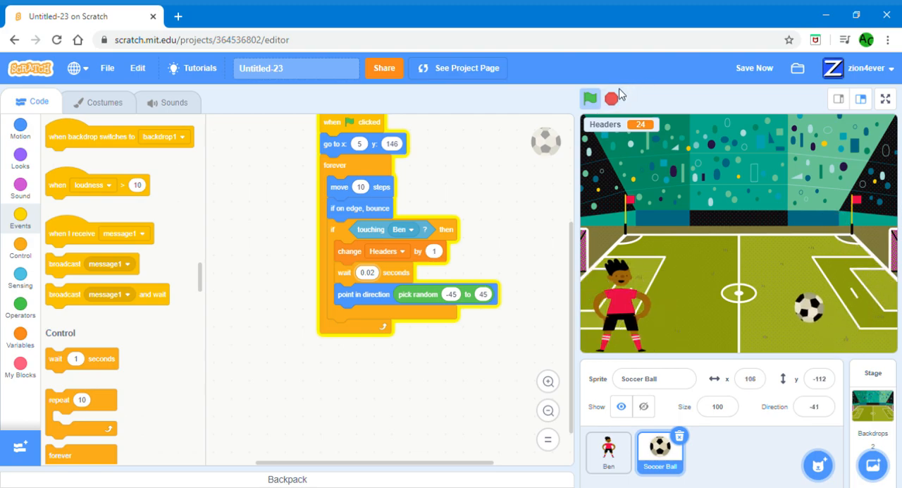
pyautogui.click(612, 98)
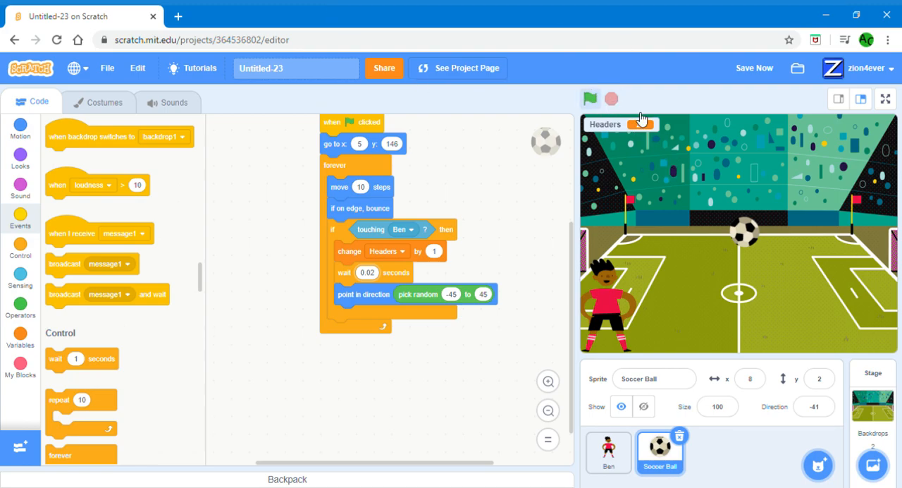
# Run and stop the game several times to test longer header pauses like 0.5 seconds
pyautogui.click(590, 98)
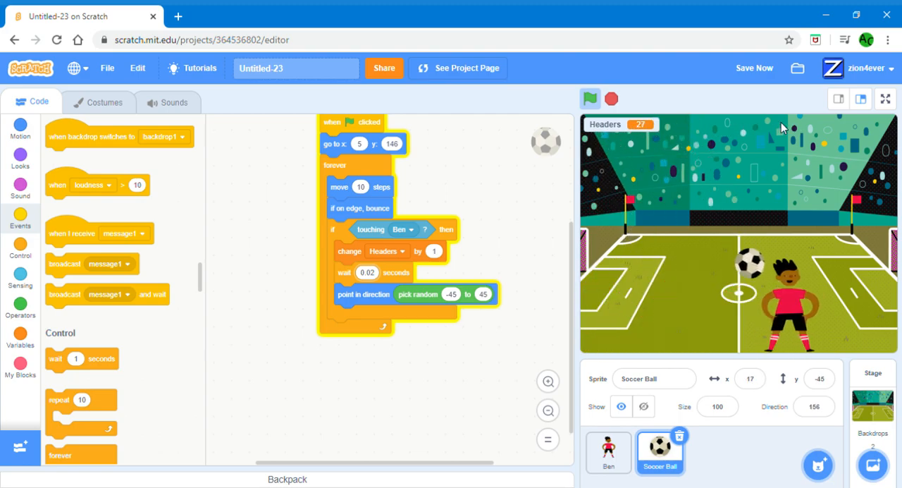
pyautogui.click(590, 98)
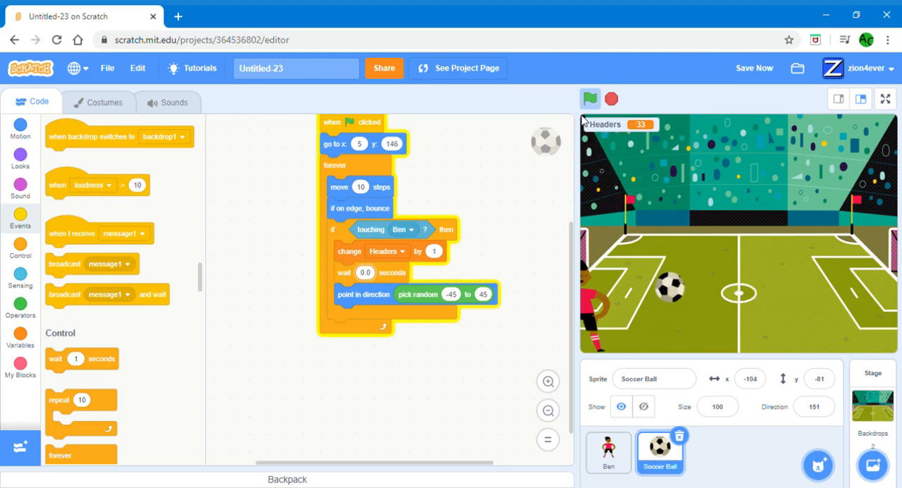
pyautogui.click(589, 99)
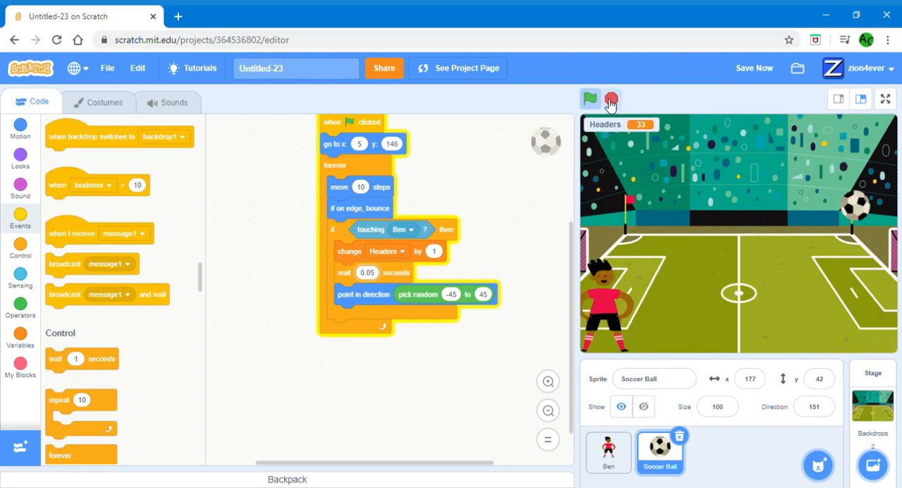
pyautogui.click(590, 98)
pyautogui.write('0.5')
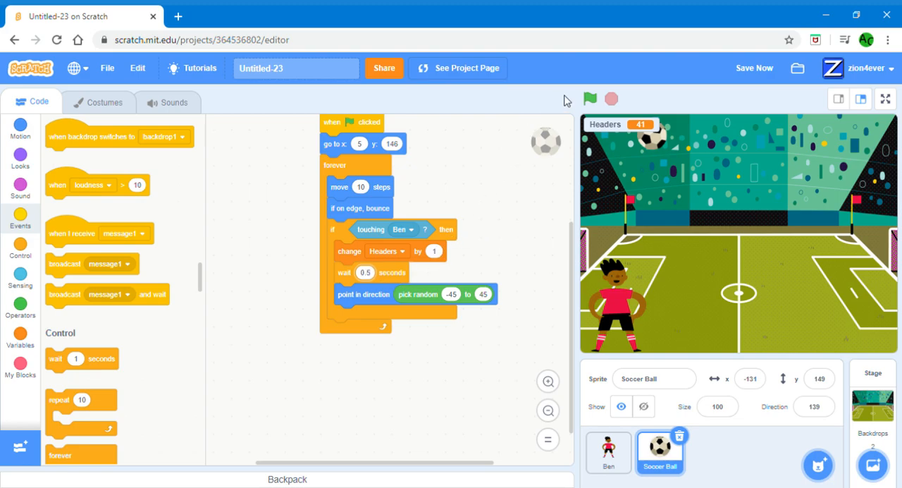
pyautogui.click(589, 97)
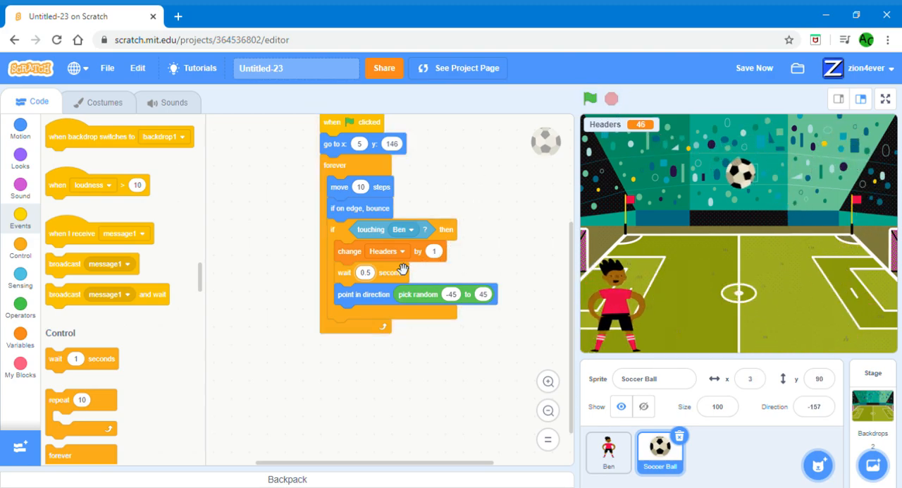
# Change the header pause to 0.3 seconds and rerun the game to test it
pyautogui.click(365, 272)
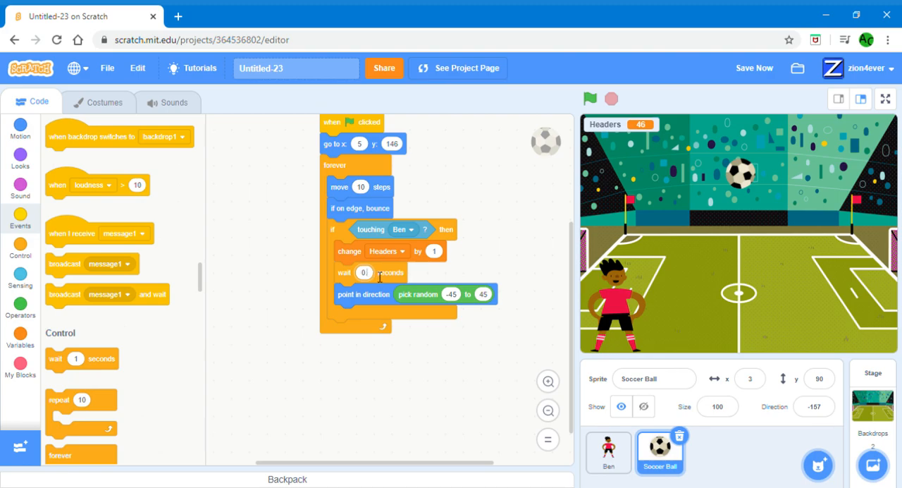
pyautogui.write('0.3')
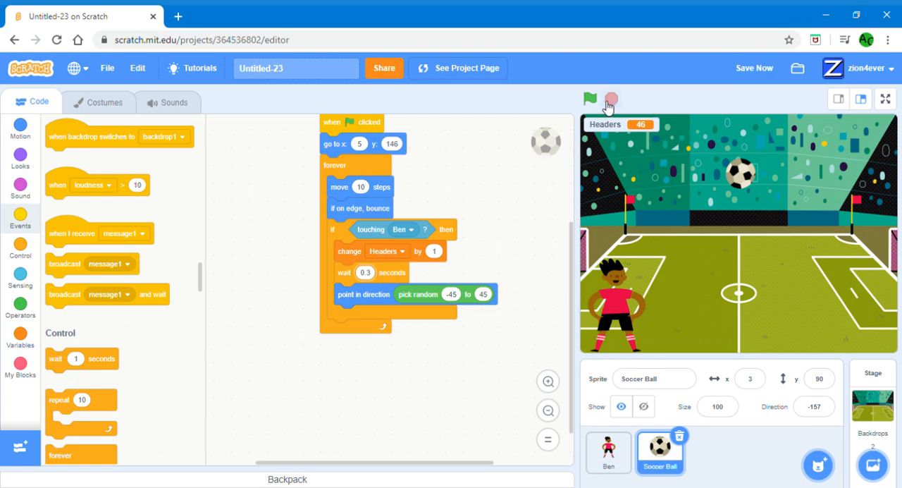
pyautogui.click(590, 98)
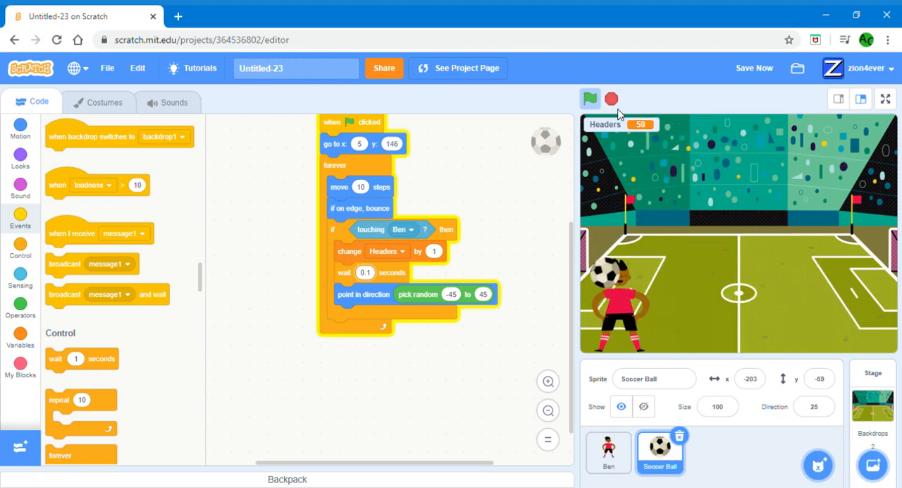
pyautogui.click(589, 98)
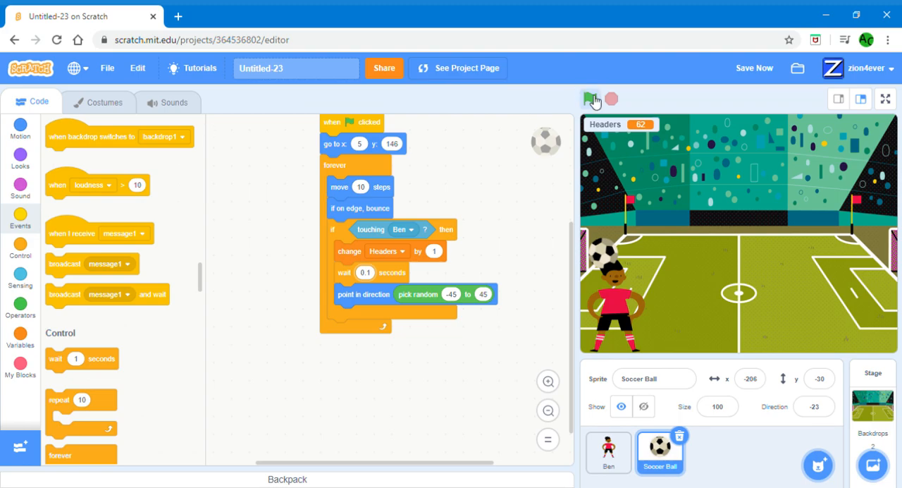
pyautogui.click(591, 99)
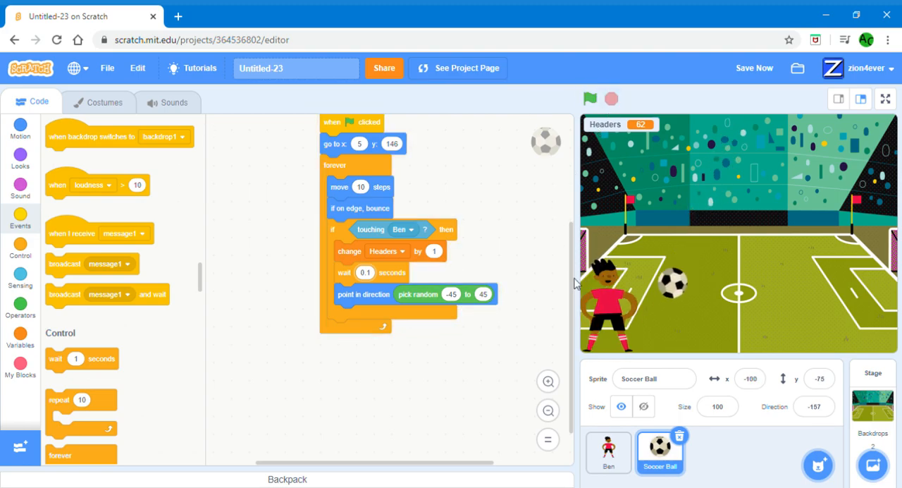
# Add 'set Headers to 0' from Variables at the script start, then select the Stage
pyautogui.click(21, 335)
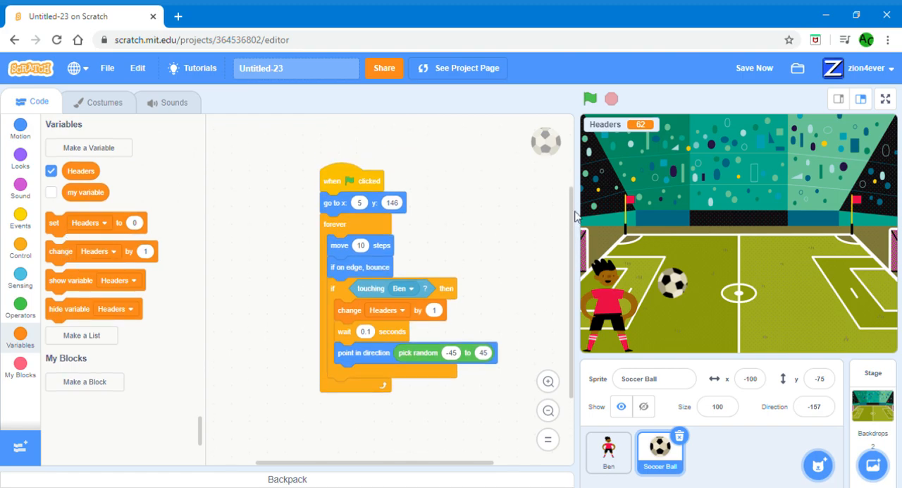
pyautogui.scroll(-3)
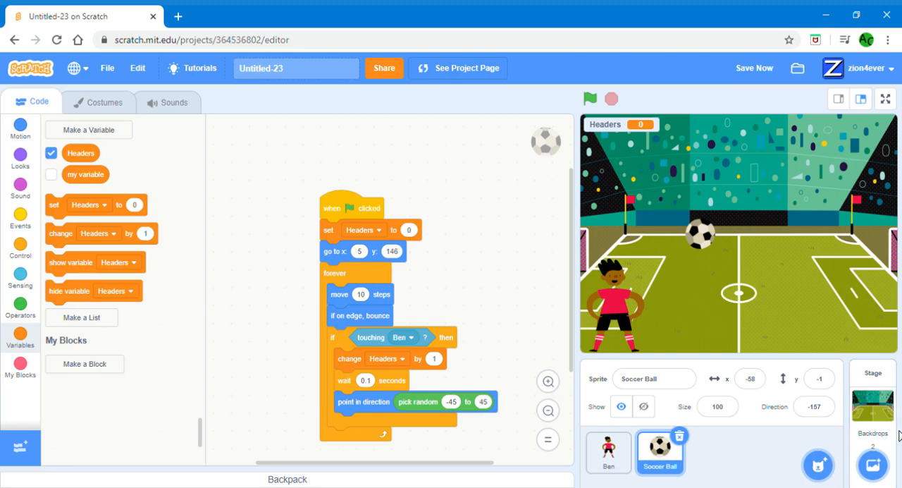
pyautogui.click(872, 391)
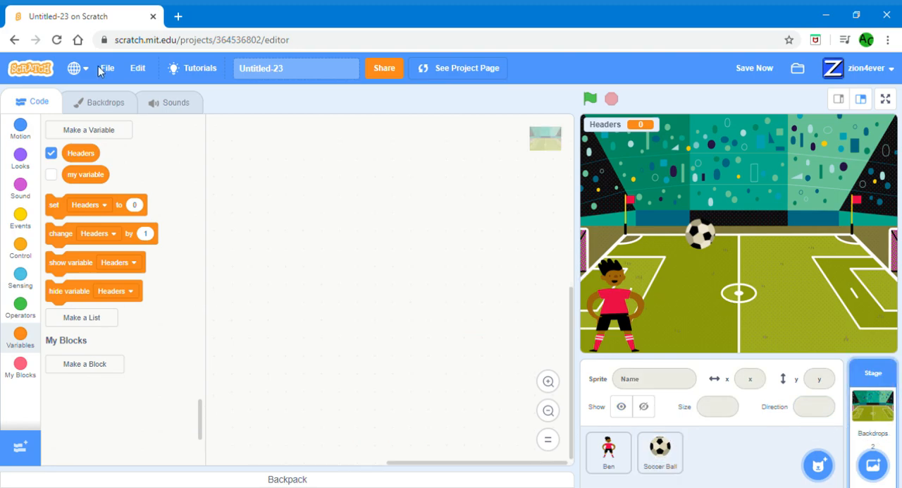
# Open the Soccer 2 backdrop, convert it to vector, and undo an accidental shift
pyautogui.click(104, 103)
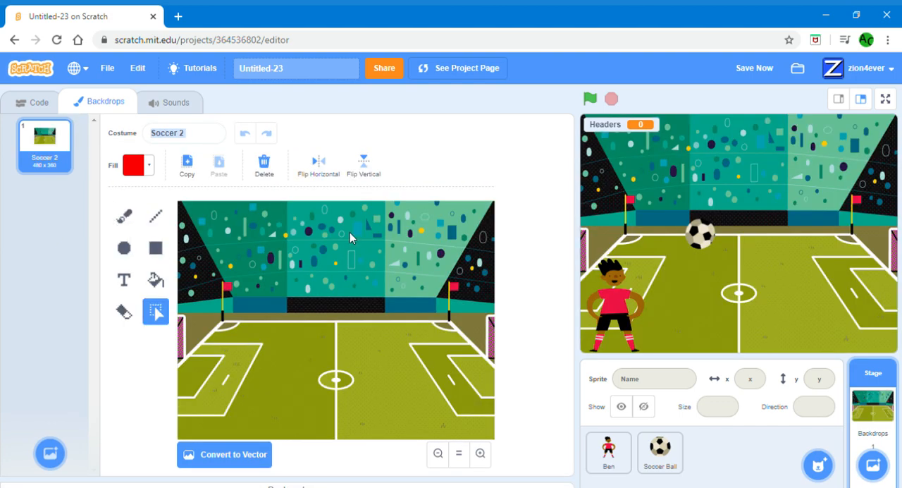
pyautogui.moveTo(233, 358)
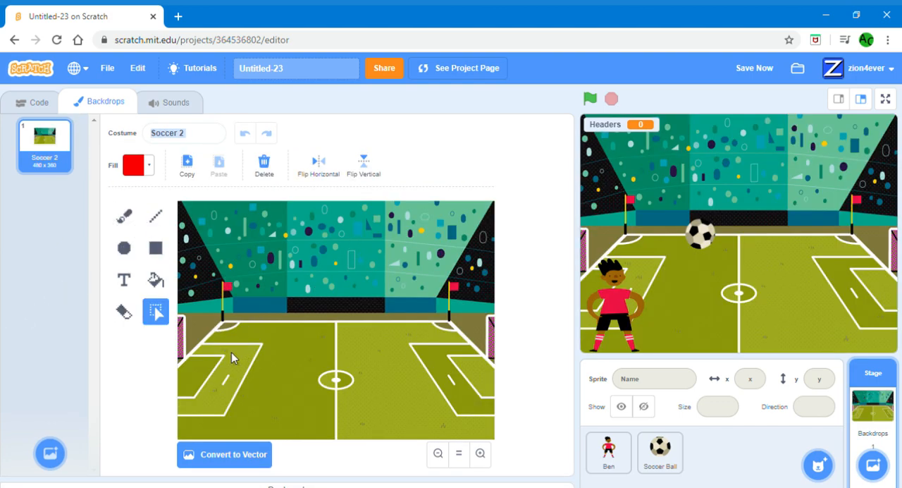
pyautogui.moveTo(227, 387)
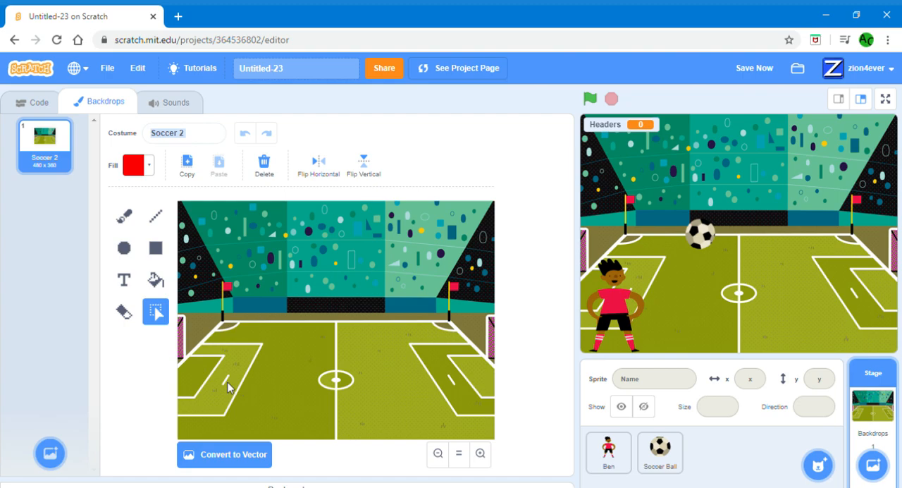
pyautogui.click(224, 453)
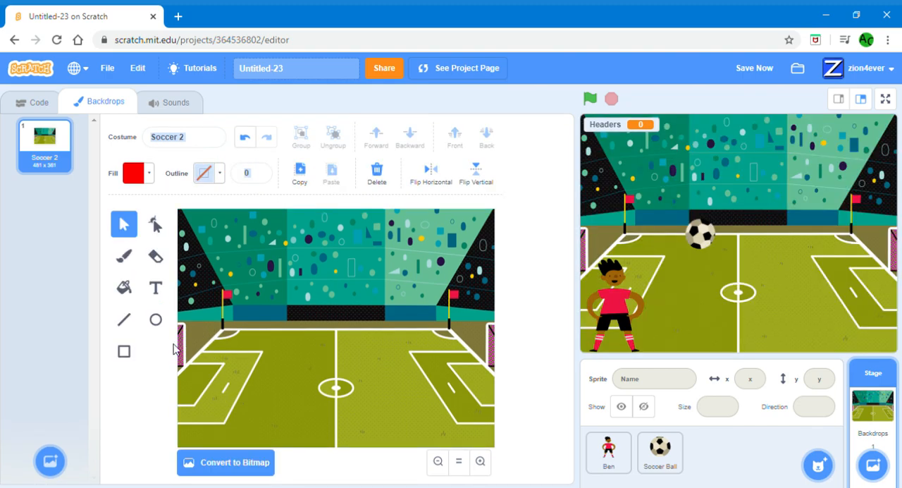
pyautogui.moveTo(180, 359)
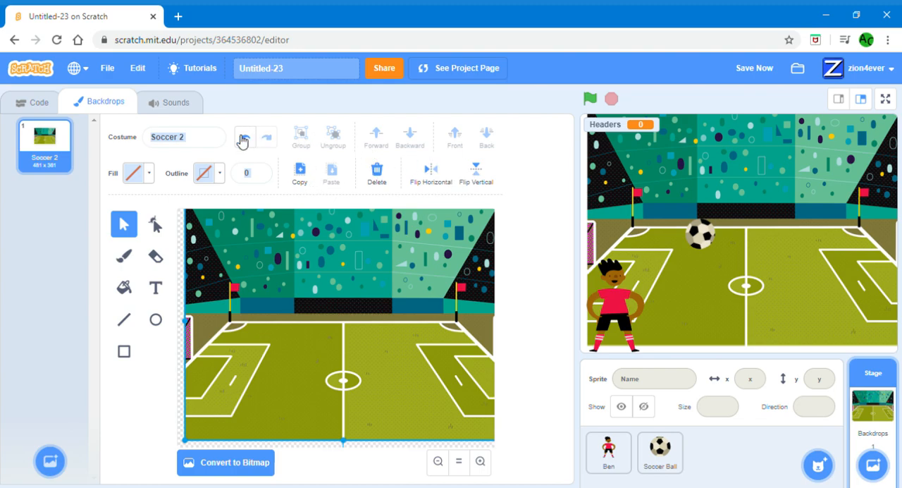
pyautogui.click(245, 136)
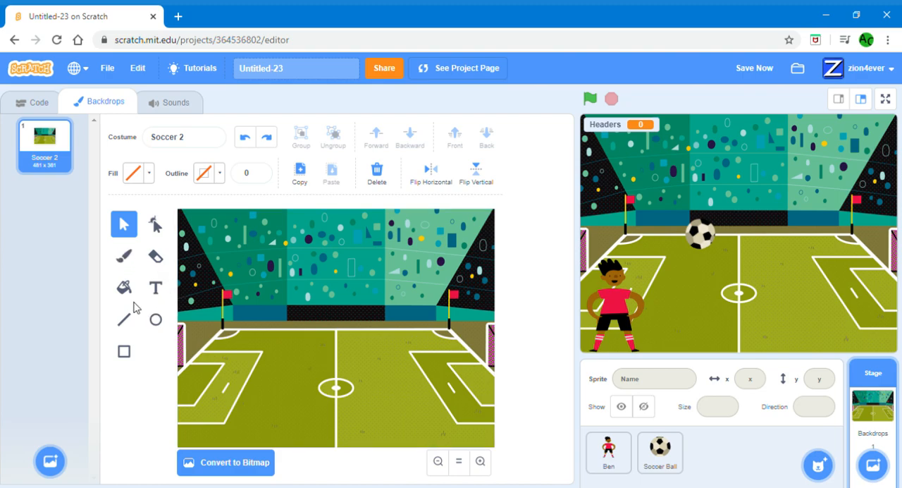
# Draw a thin rectangle strip across the pitch and fill it pure red
pyautogui.click(123, 351)
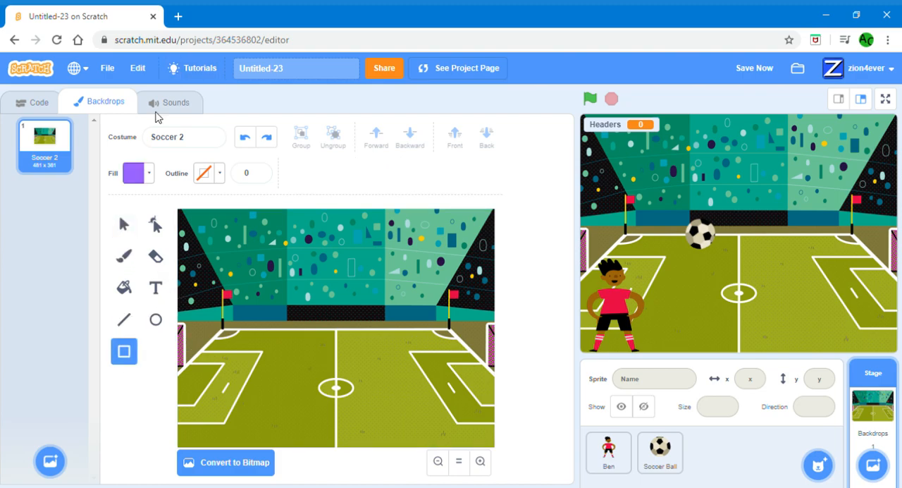
pyautogui.click(134, 172)
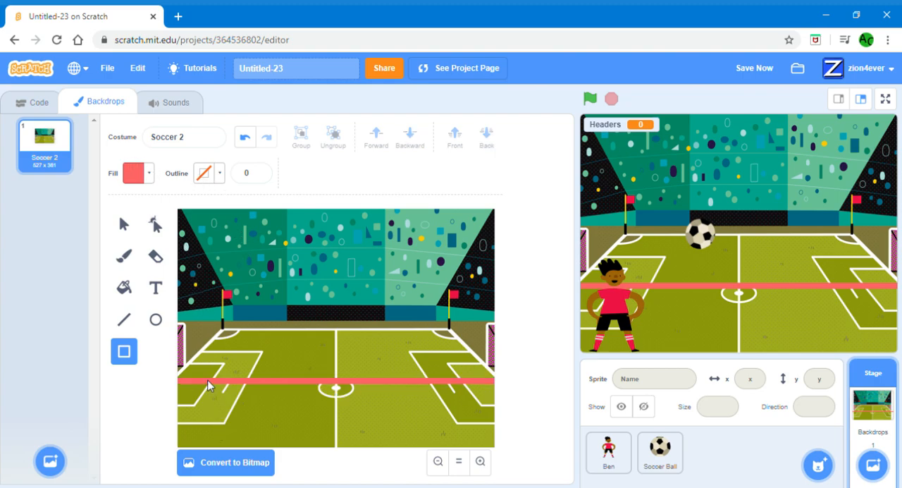
pyautogui.click(123, 223)
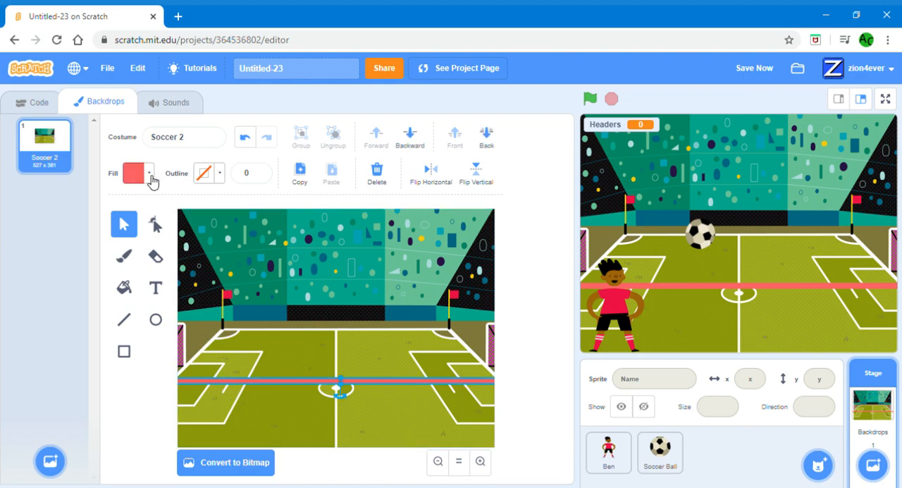
pyautogui.click(133, 173)
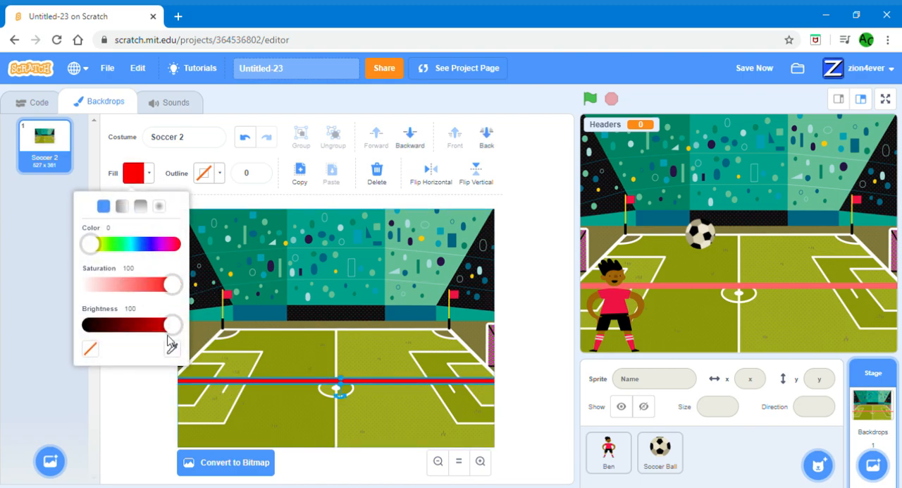
pyautogui.click(352, 268)
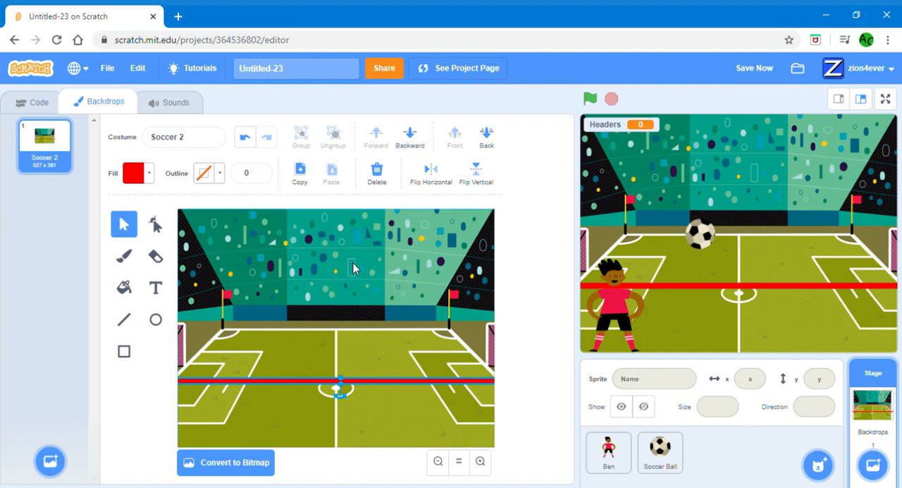
pyautogui.click(31, 102)
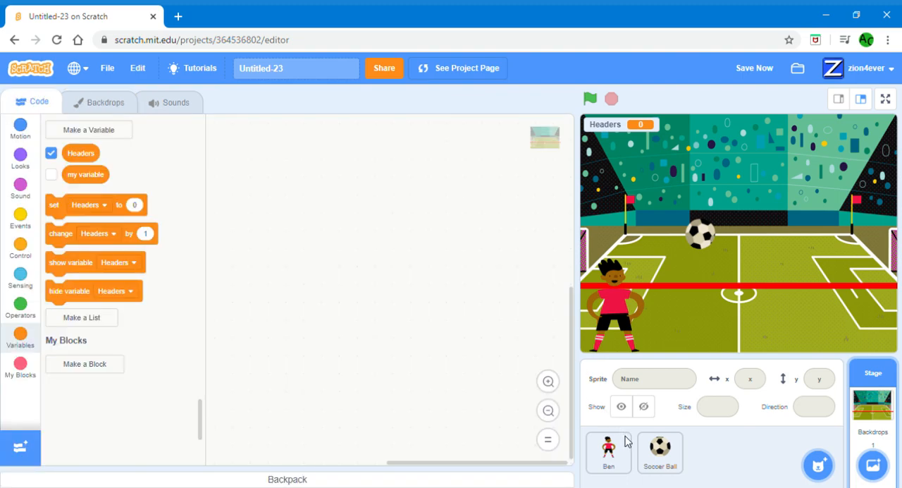
# Select the Soccer Ball, reposition its main script, and start a second green-flag script
pyautogui.click(608, 452)
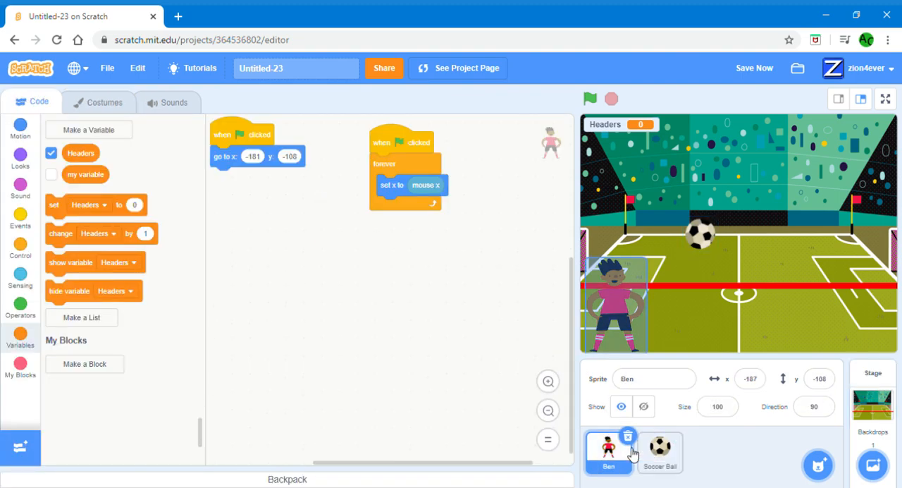
pyautogui.click(659, 451)
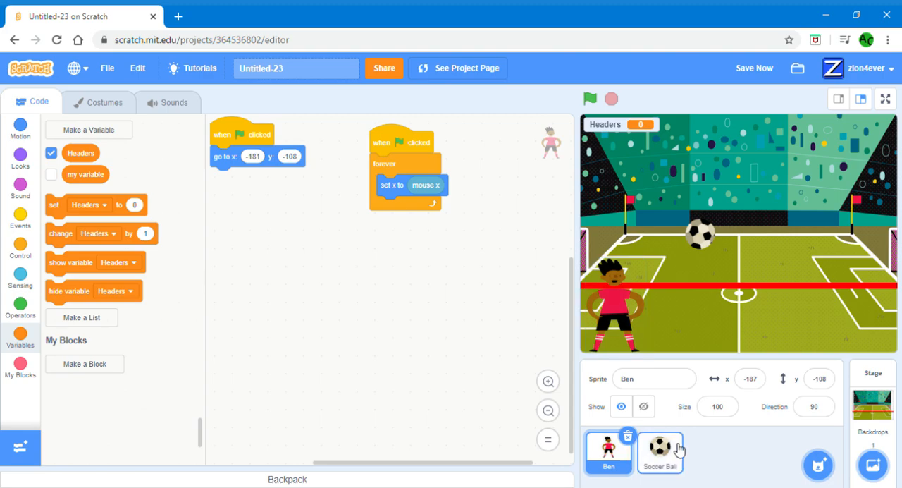
pyautogui.click(659, 451)
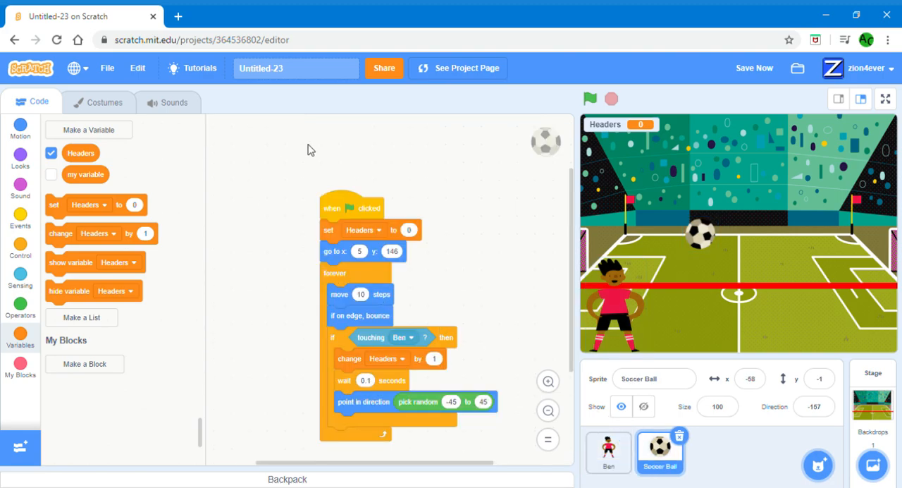
pyautogui.moveTo(351, 207); pyautogui.dragTo(301, 148)
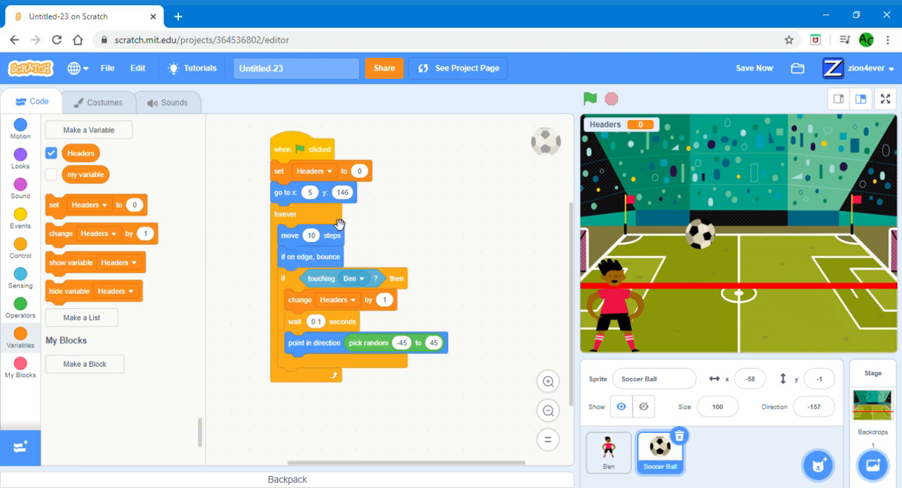
pyautogui.click(21, 219)
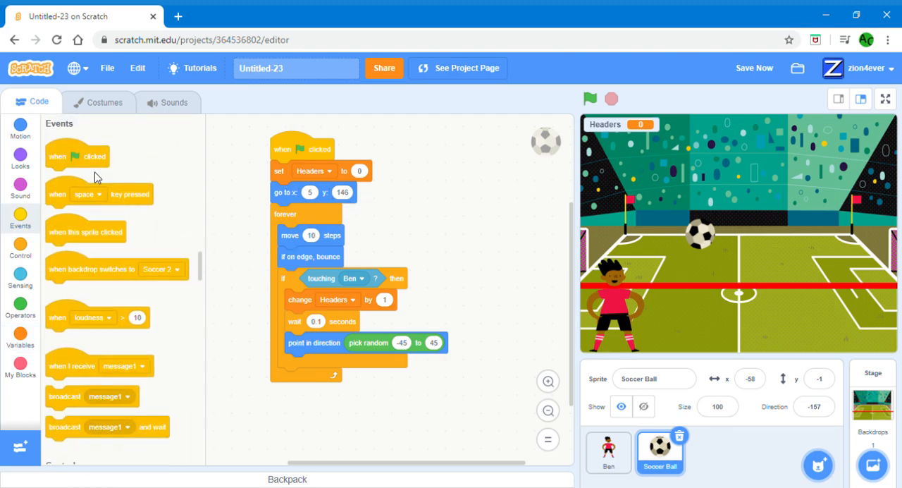
pyautogui.moveTo(77, 156); pyautogui.dragTo(491, 161)
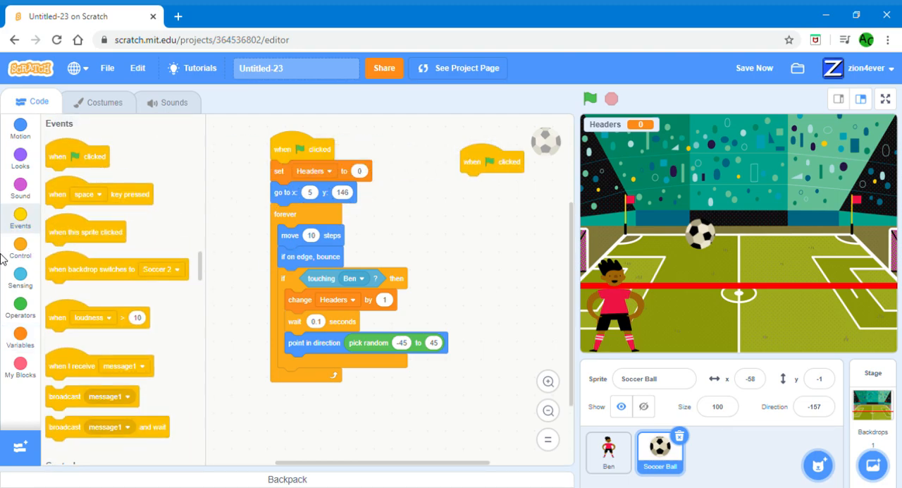
# Build 'forever, if touching color red then stop all', sampling the red line's colour
pyautogui.click(20, 247)
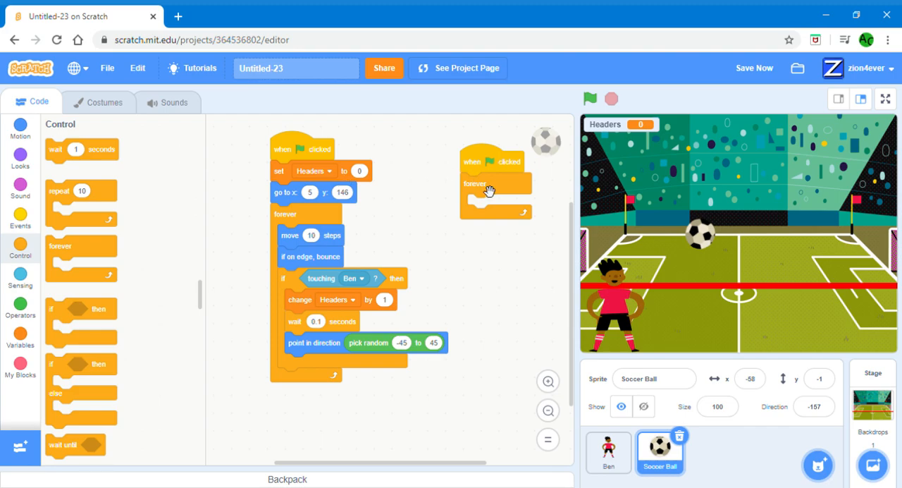
pyautogui.moveTo(484, 204)
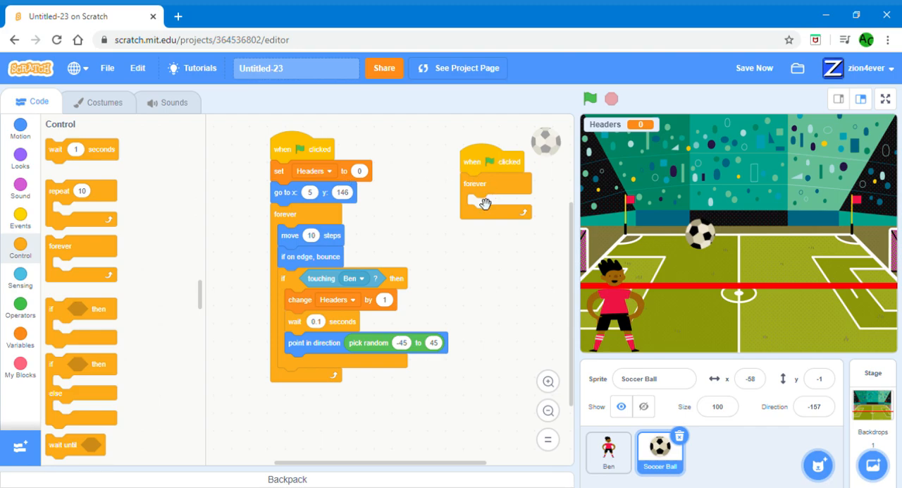
pyautogui.click(754, 68)
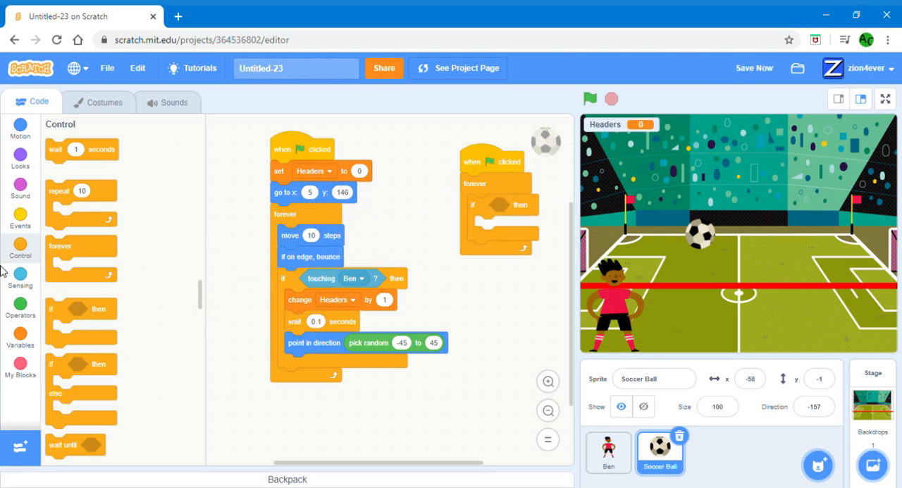
pyautogui.click(21, 275)
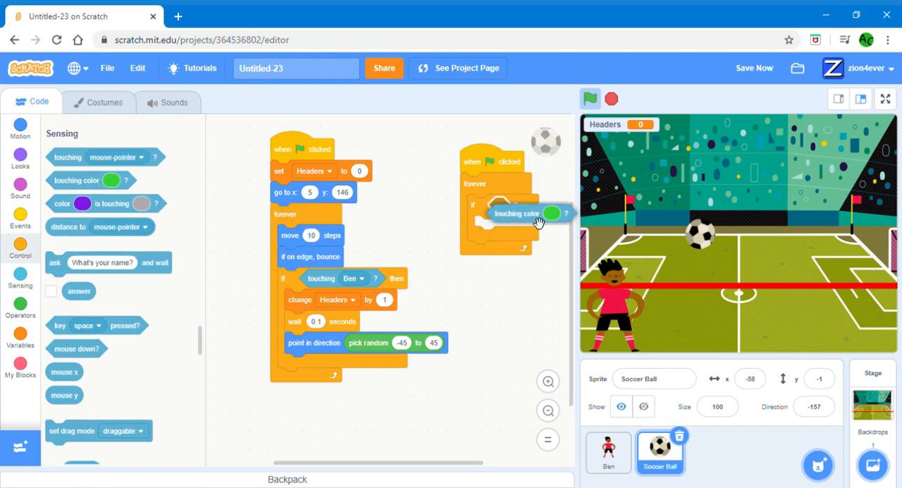
pyautogui.click(553, 213)
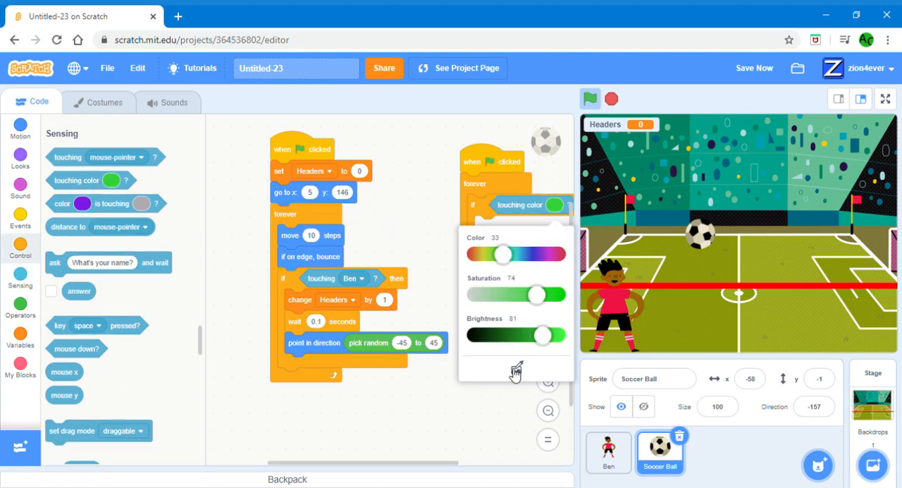
pyautogui.click(515, 368)
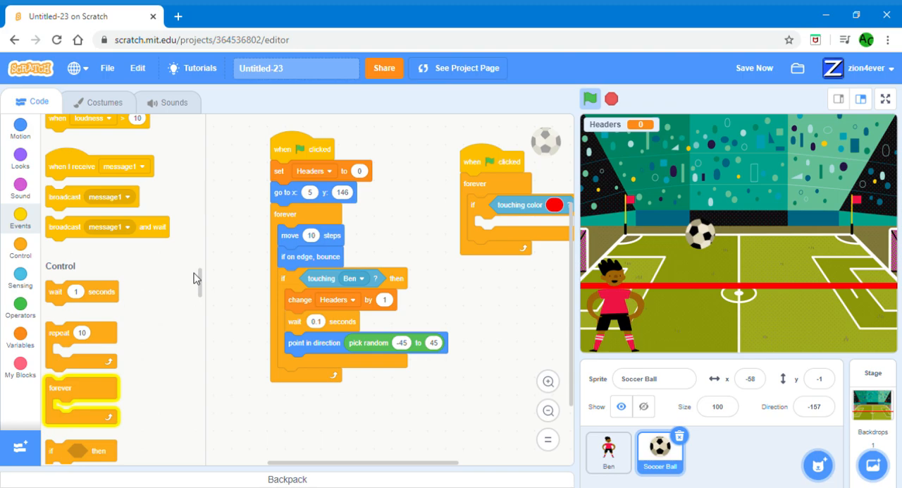
pyautogui.scroll(-3)
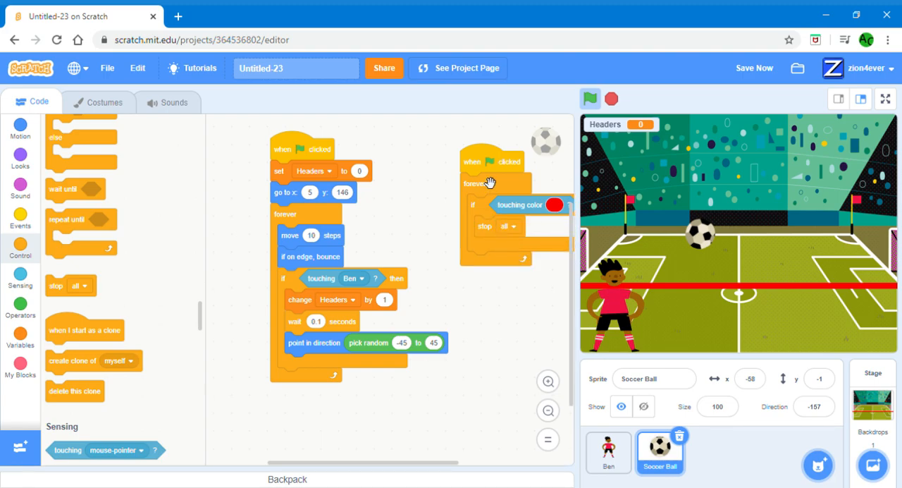
pyautogui.moveTo(491, 161); pyautogui.dragTo(440, 160)
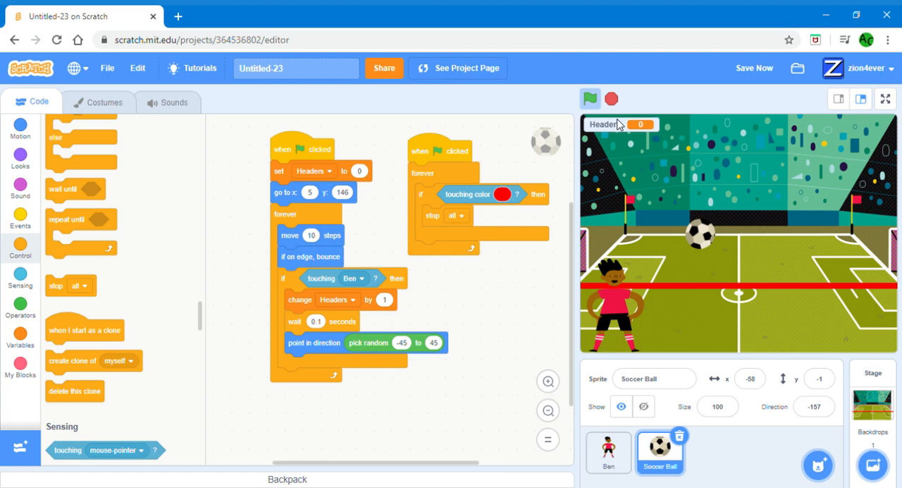
pyautogui.moveTo(541, 186)
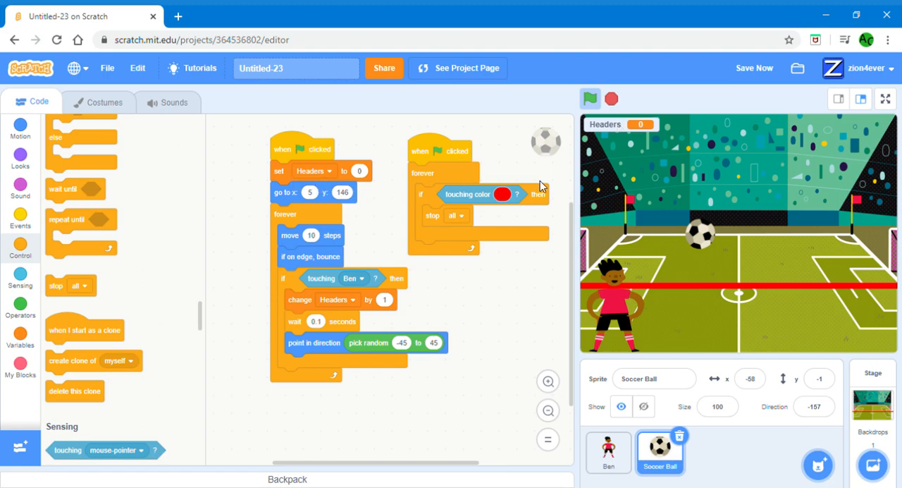
pyautogui.moveTo(735, 370)
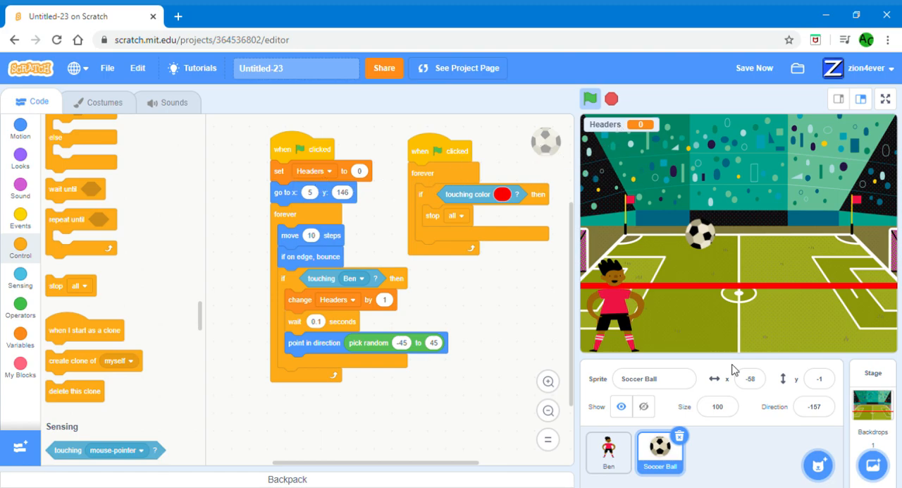
pyautogui.moveTo(683, 211)
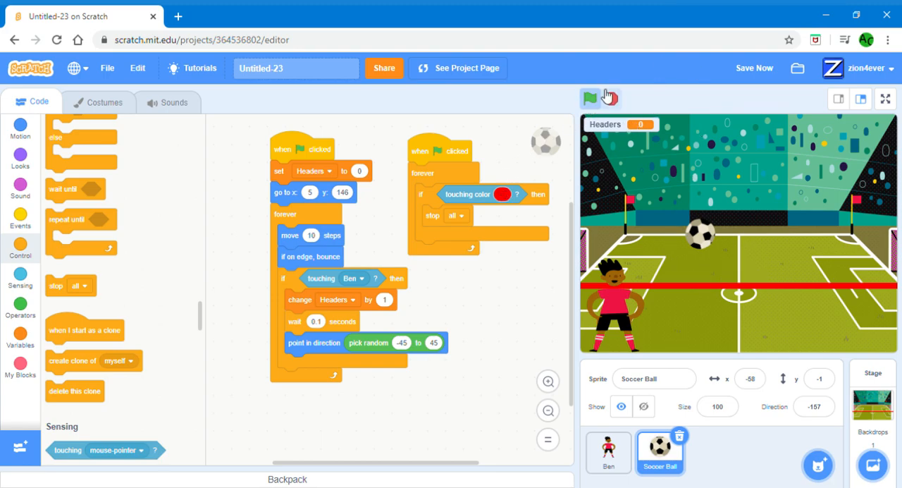
pyautogui.click(589, 98)
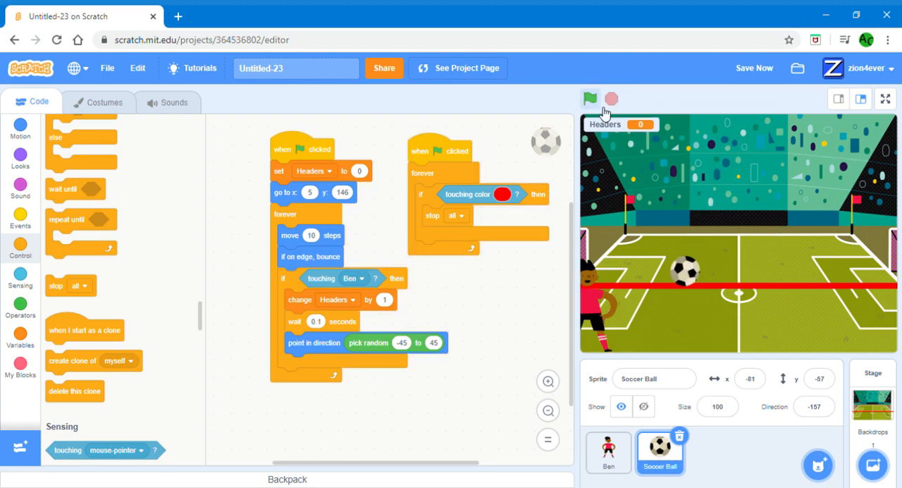
pyautogui.click(590, 99)
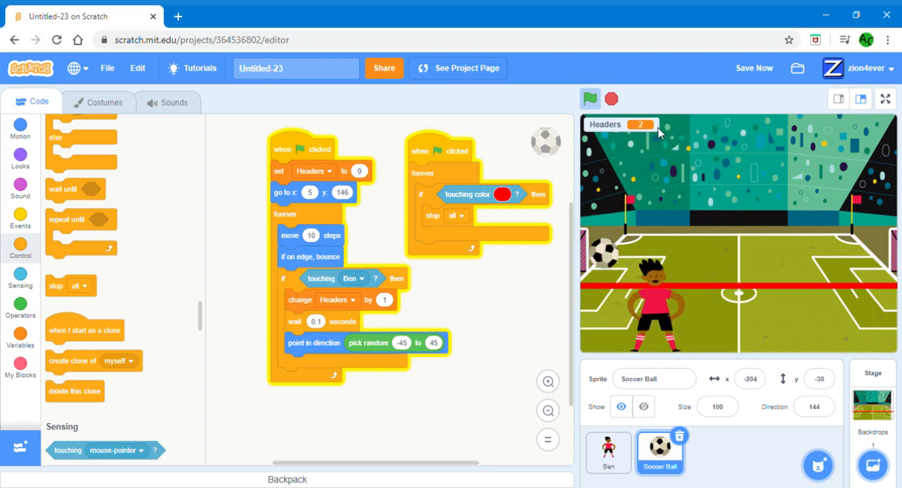
pyautogui.click(589, 98)
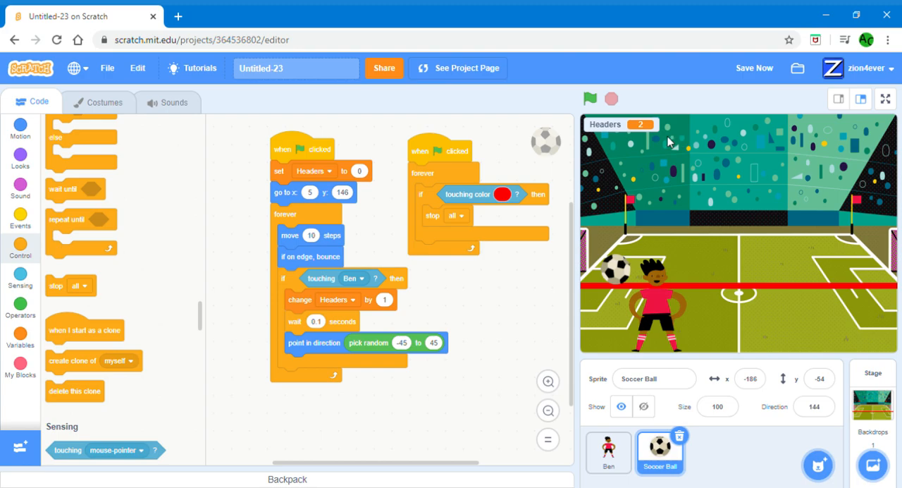
pyautogui.click(590, 98)
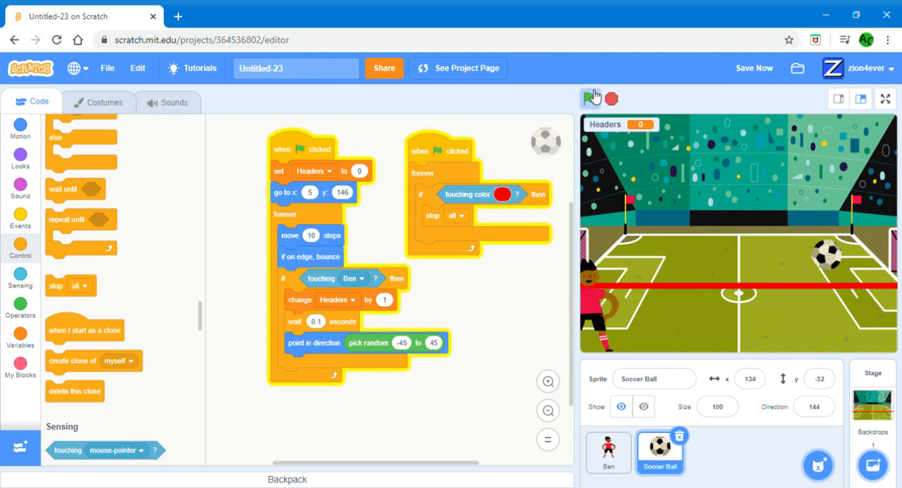
pyautogui.click(591, 98)
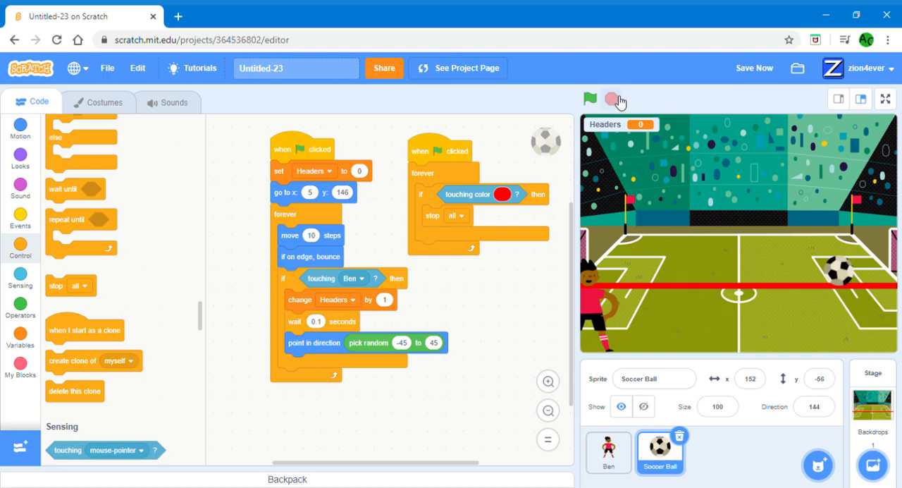